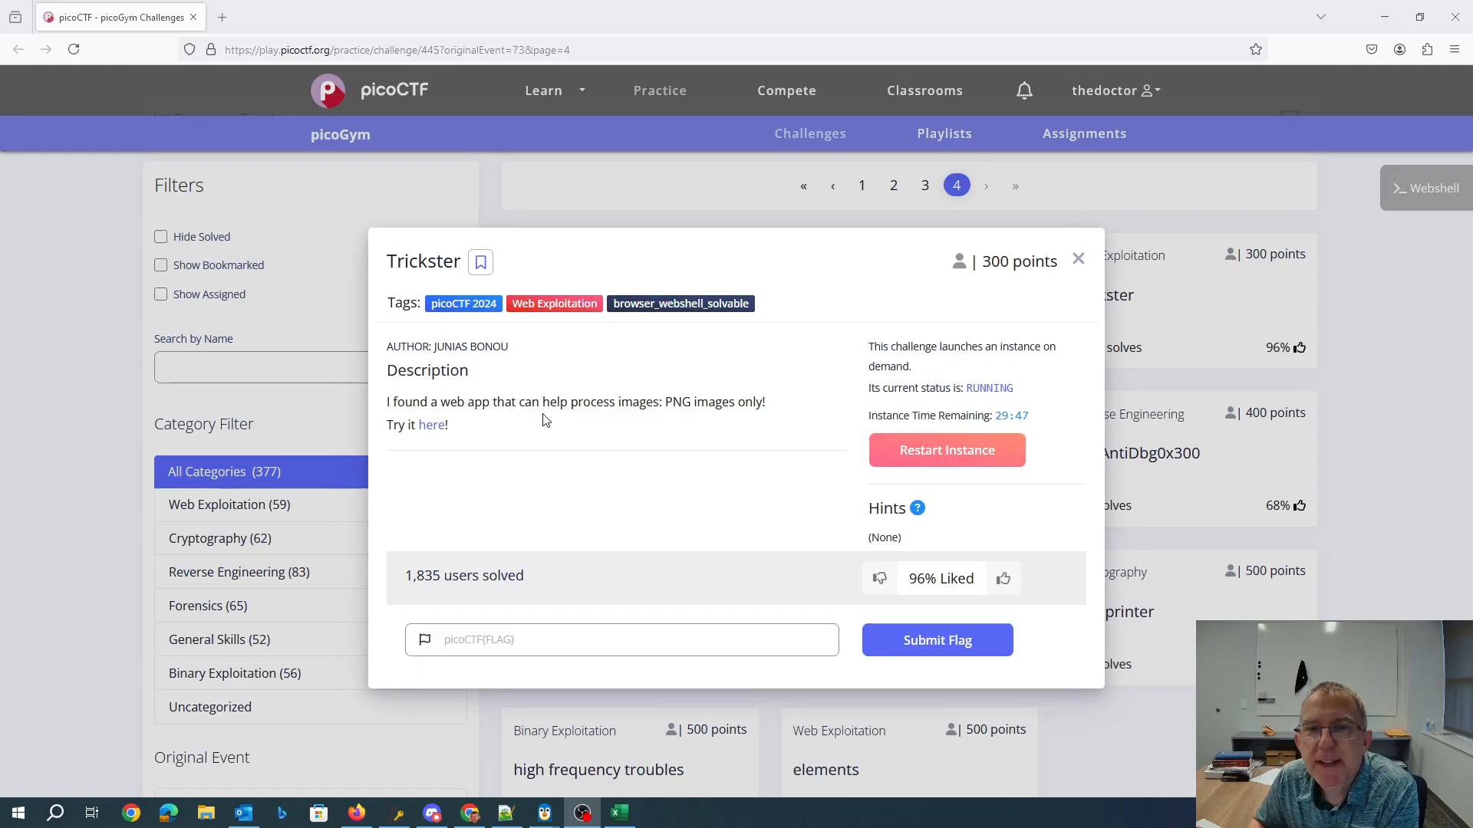
pyautogui.moveTo(371, 428)
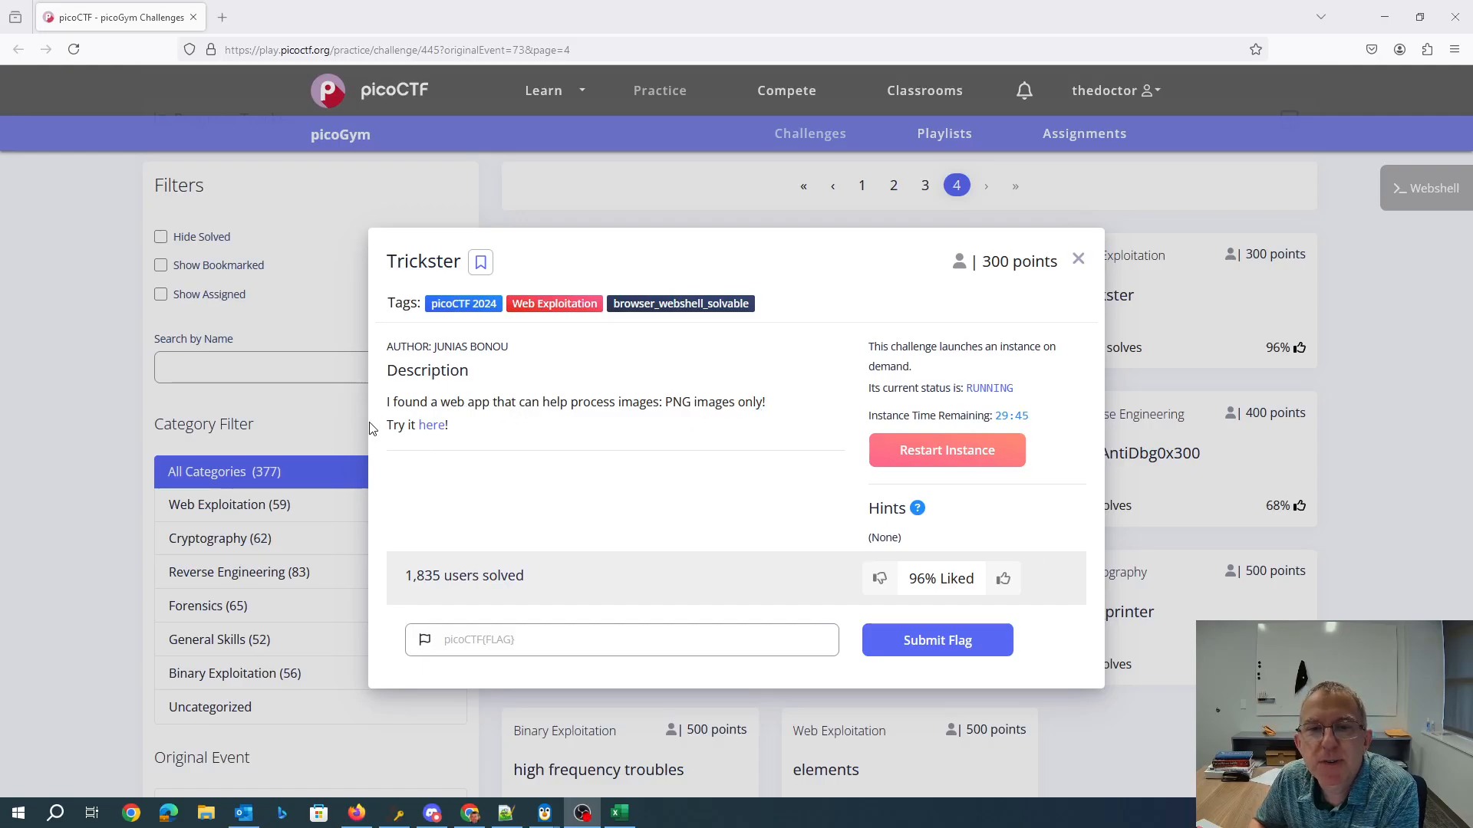
# - Launch the Trickster challenge's PNG processing web app via the 'here' link
pyautogui.click(433, 425)
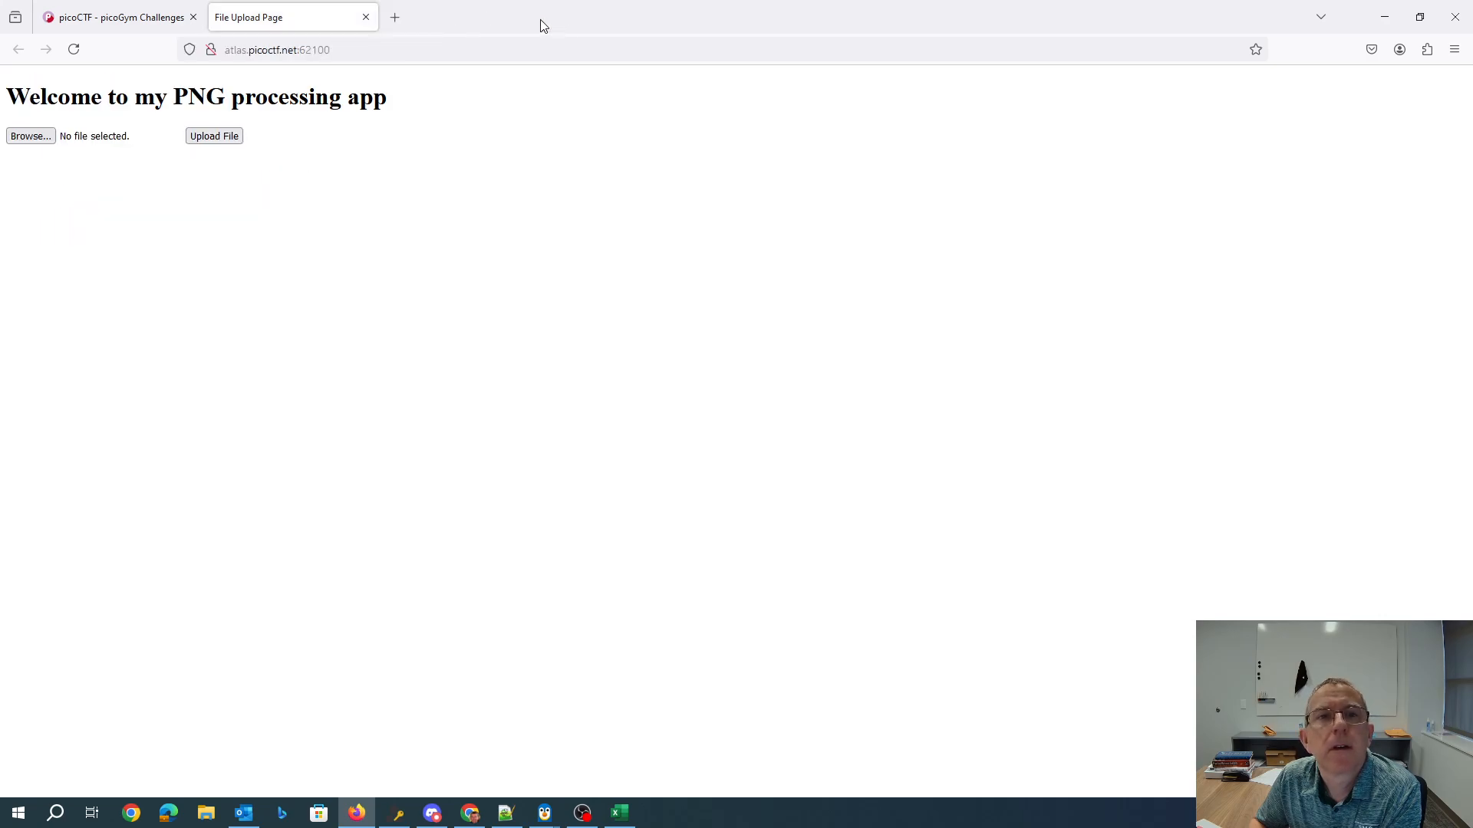
# - Upload Untitled.png and confirm it is accepted as a valid PNG file
pyautogui.click(31, 135)
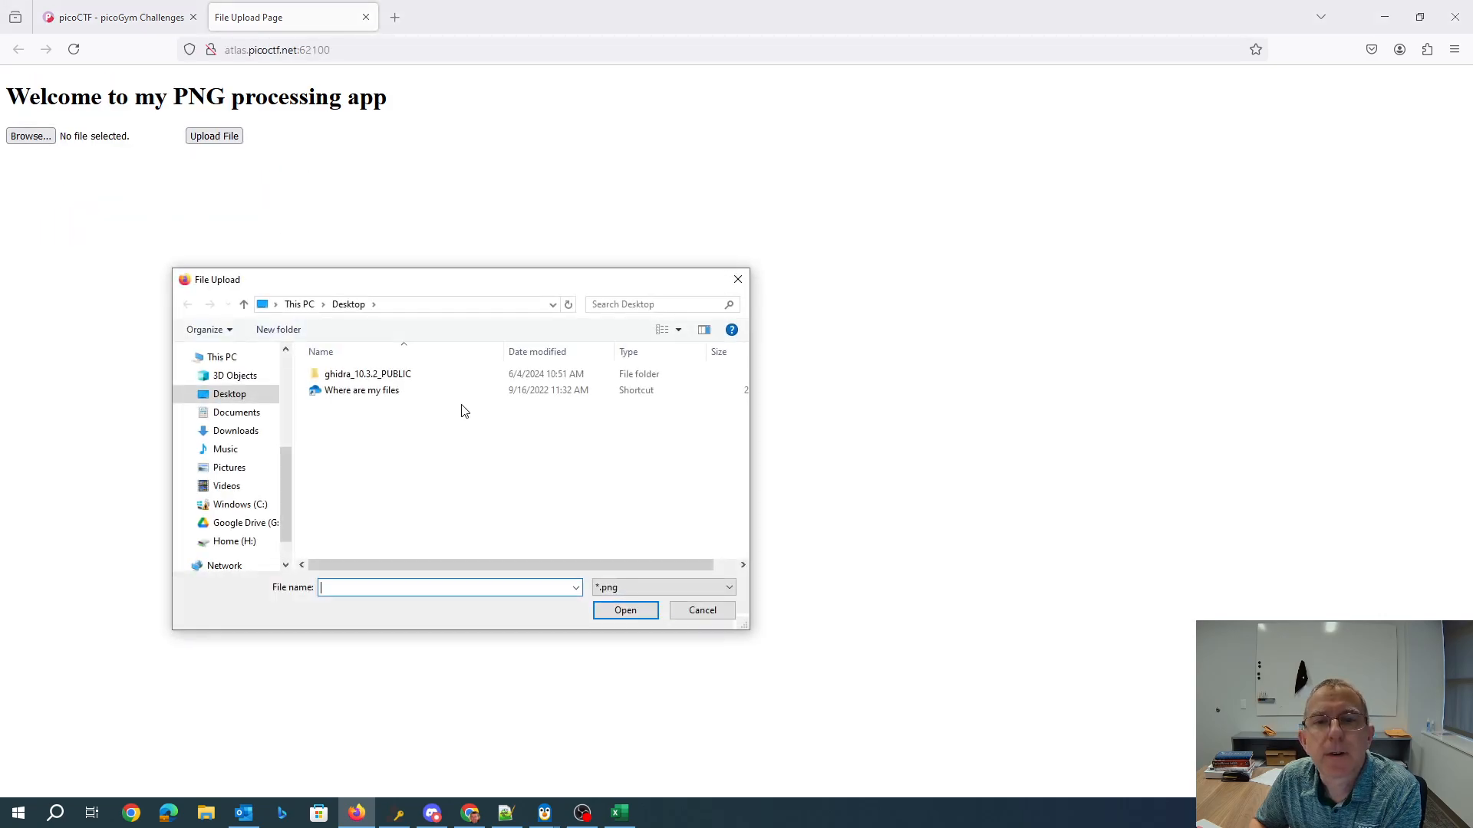
pyautogui.click(229, 467)
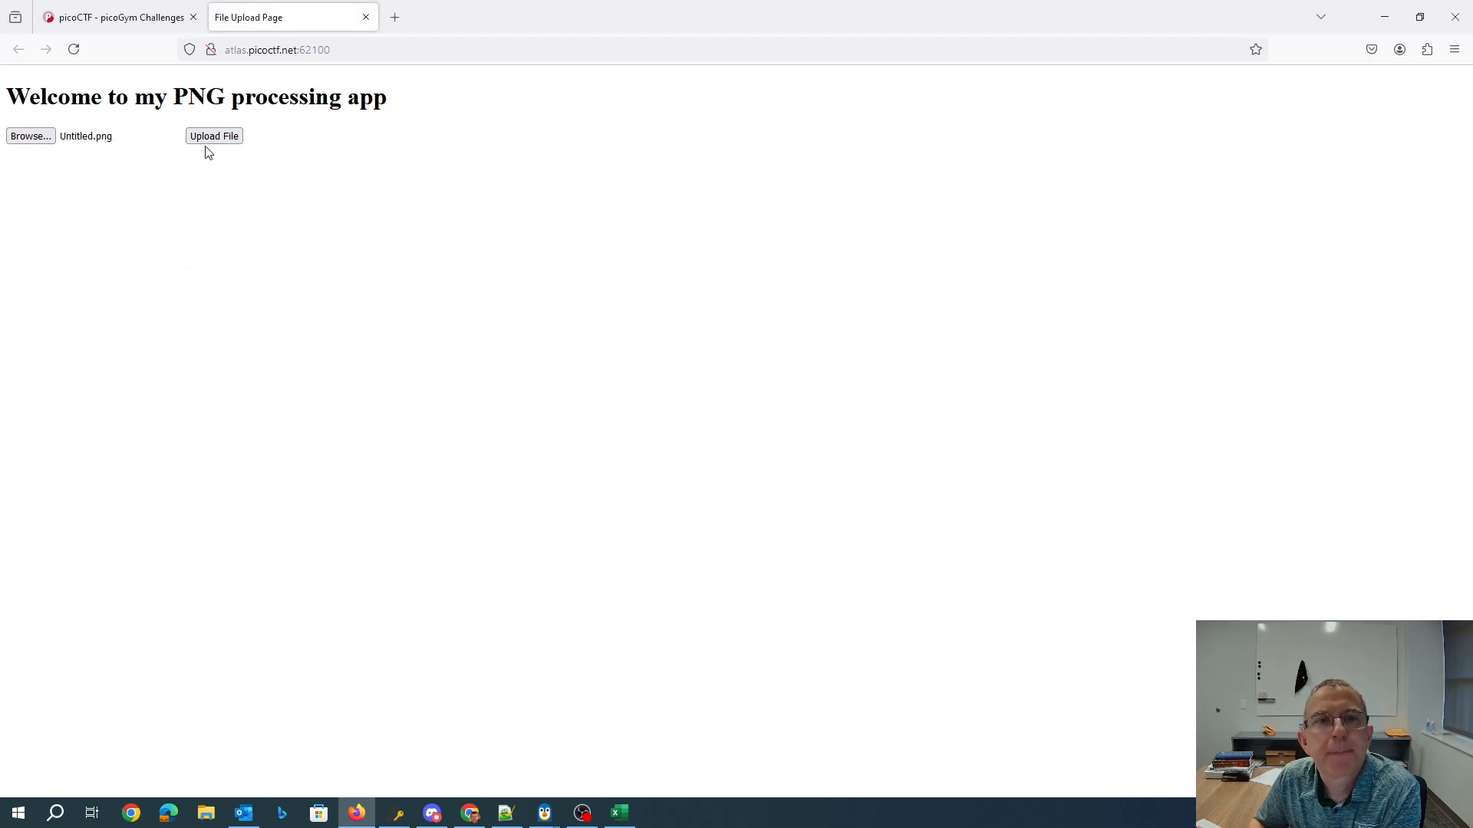
pyautogui.click(213, 135)
pyautogui.write('/index.html')
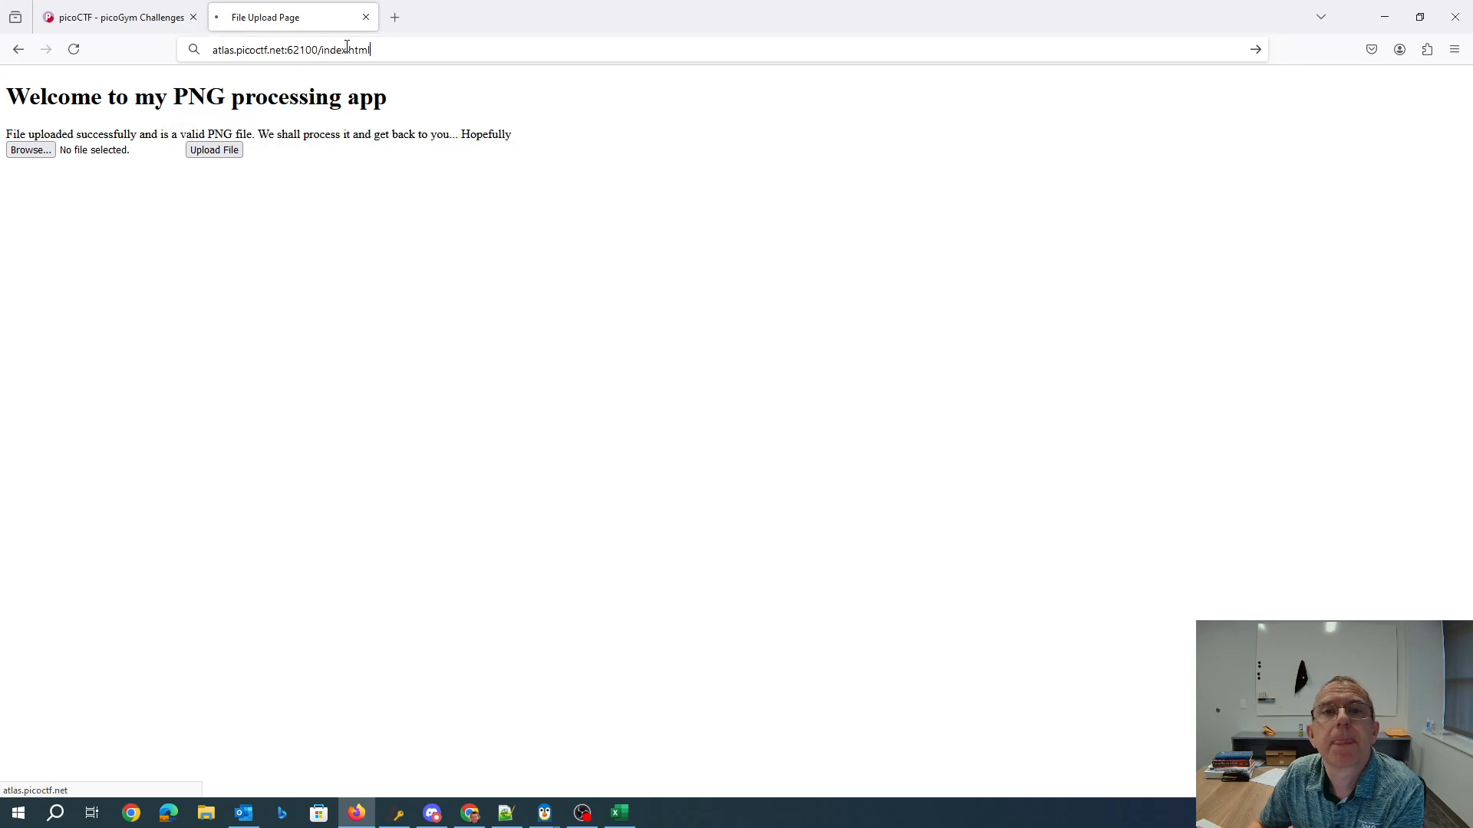
# - Probe index.html, index.php and index.phps; only index.php loads the upload page
pyautogui.press('Return')
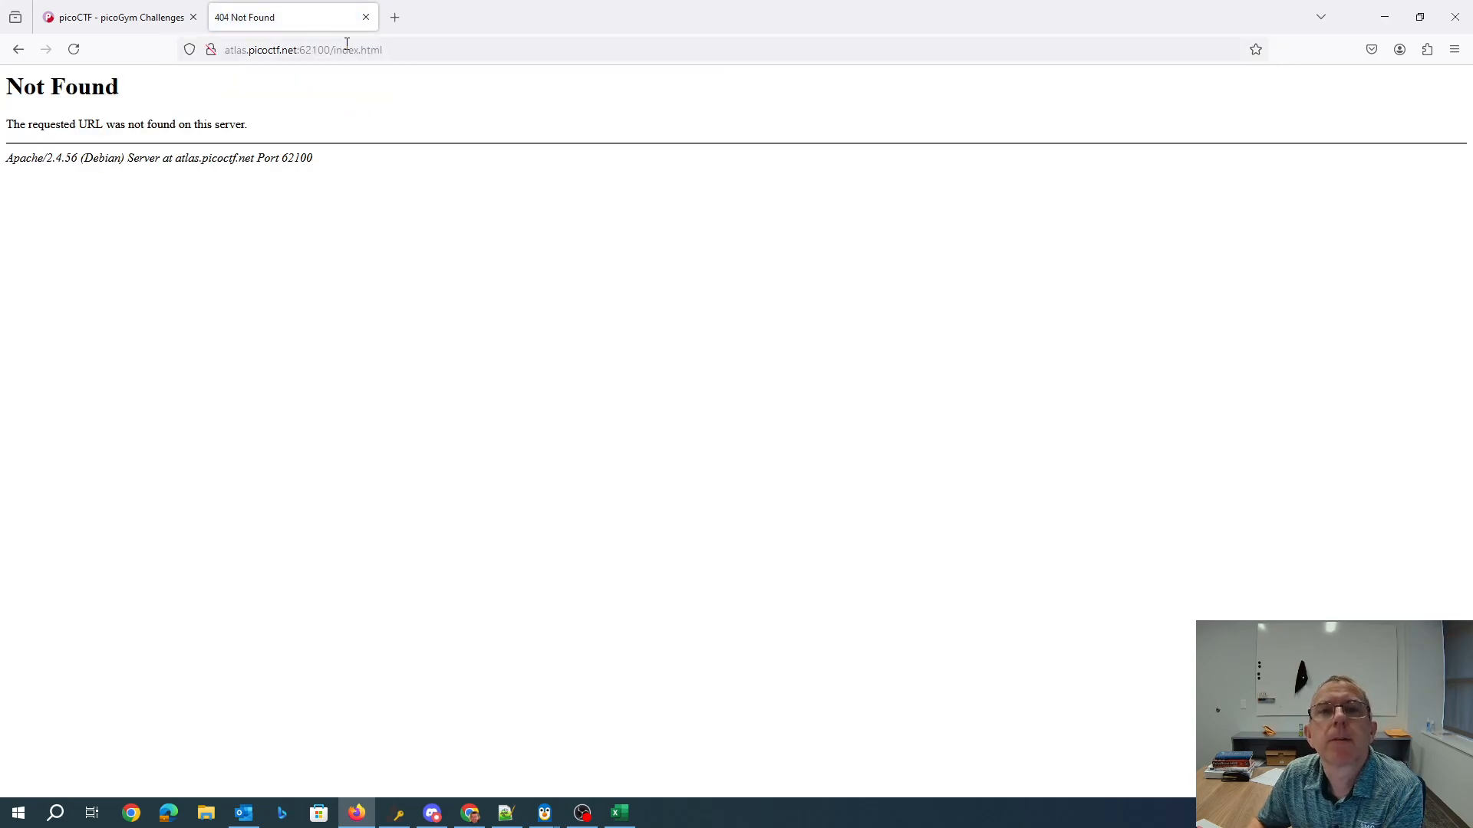
pyautogui.click(301, 49)
pyautogui.write('php')
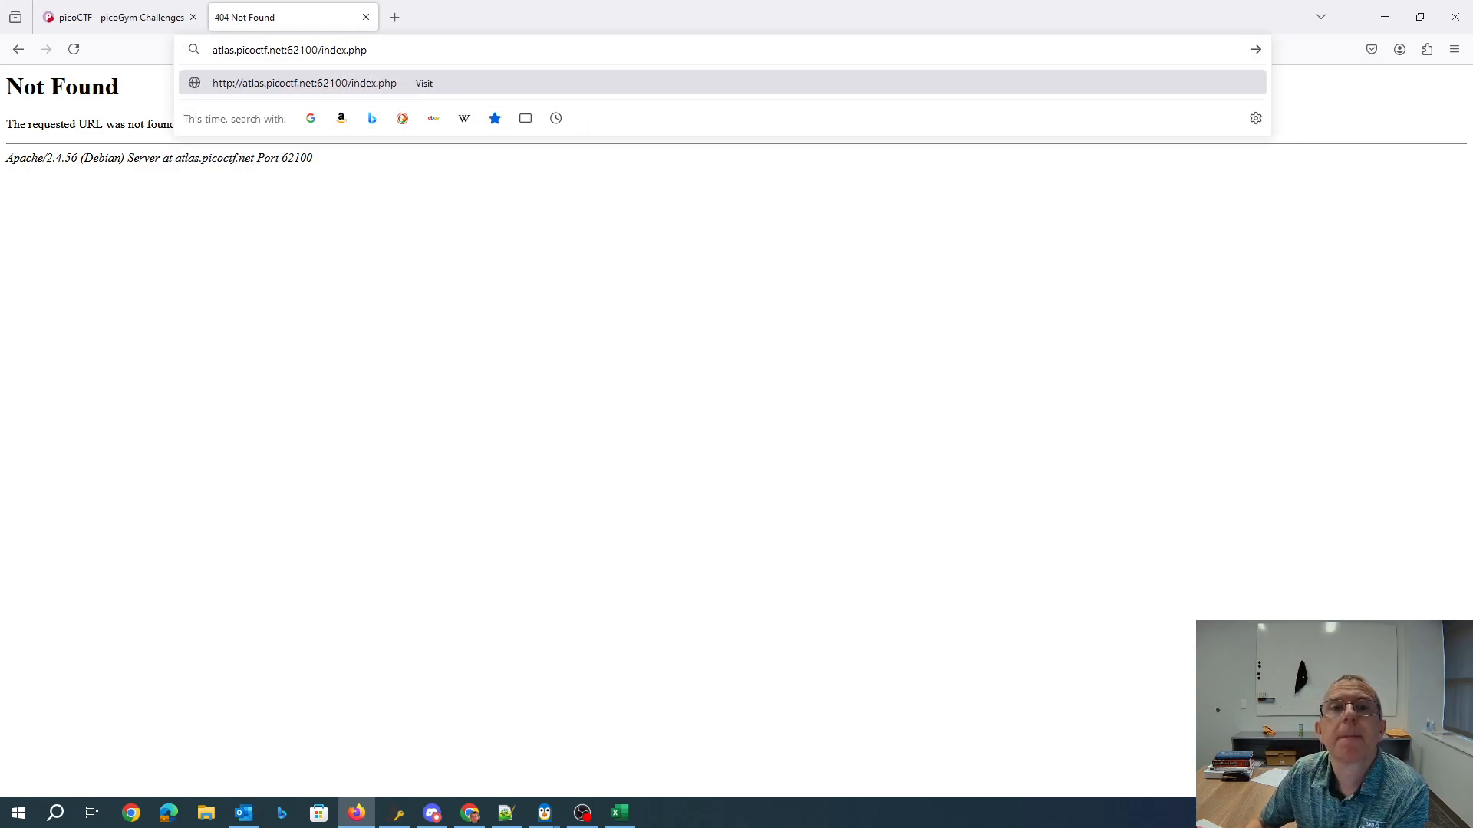
pyautogui.press('Return')
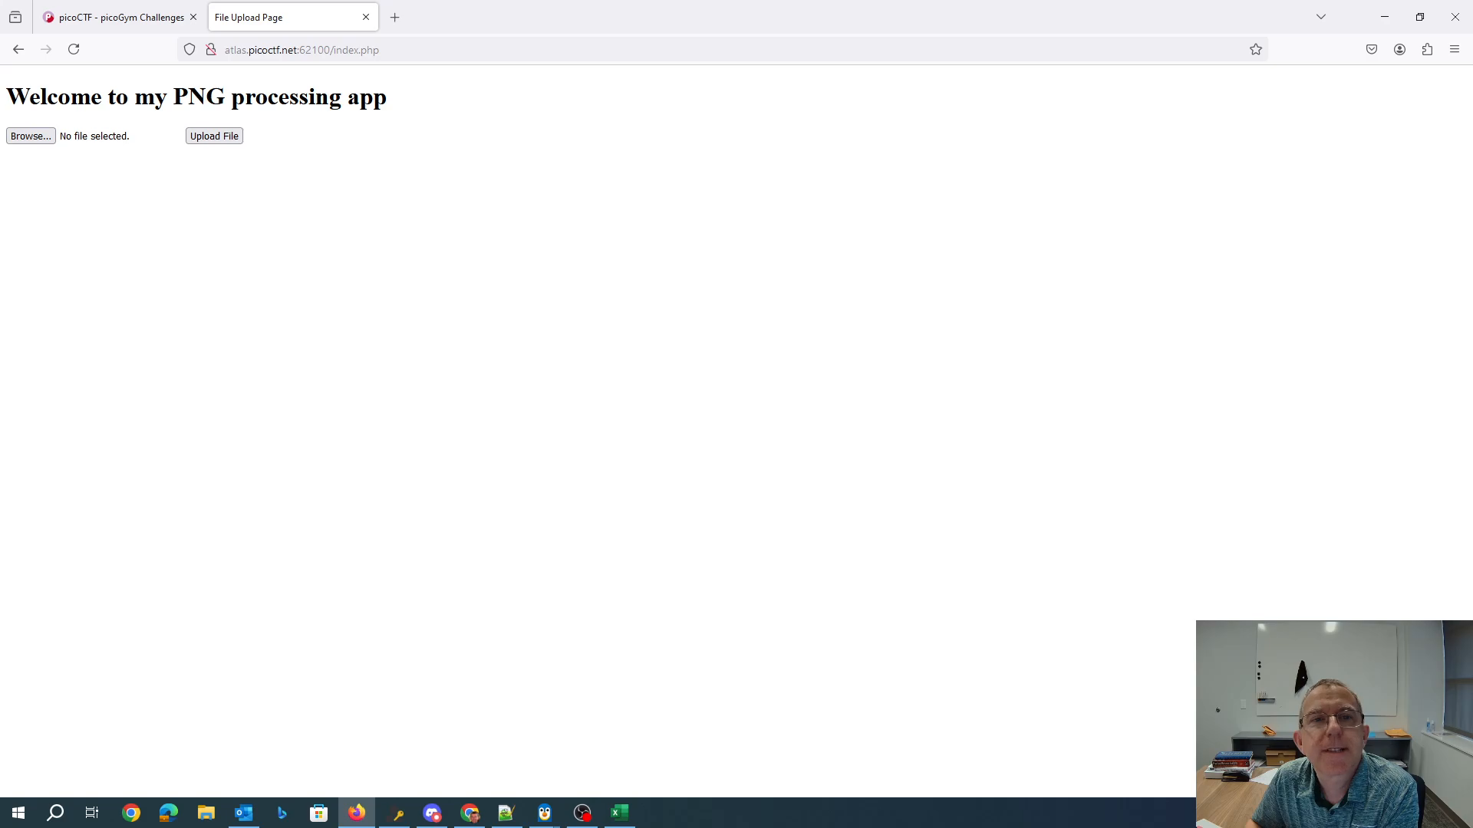
pyautogui.click(301, 50)
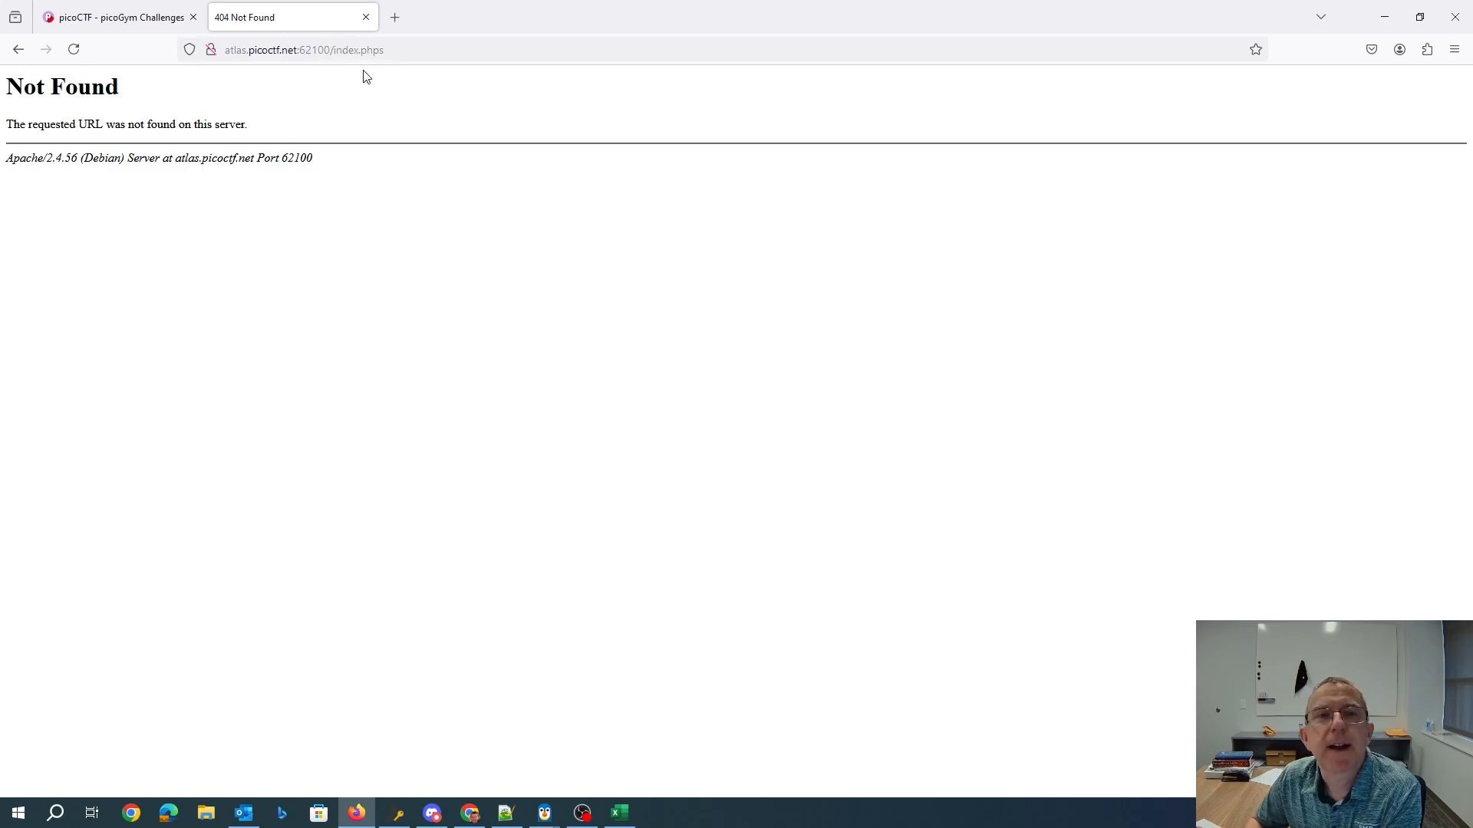
pyautogui.click(302, 49)
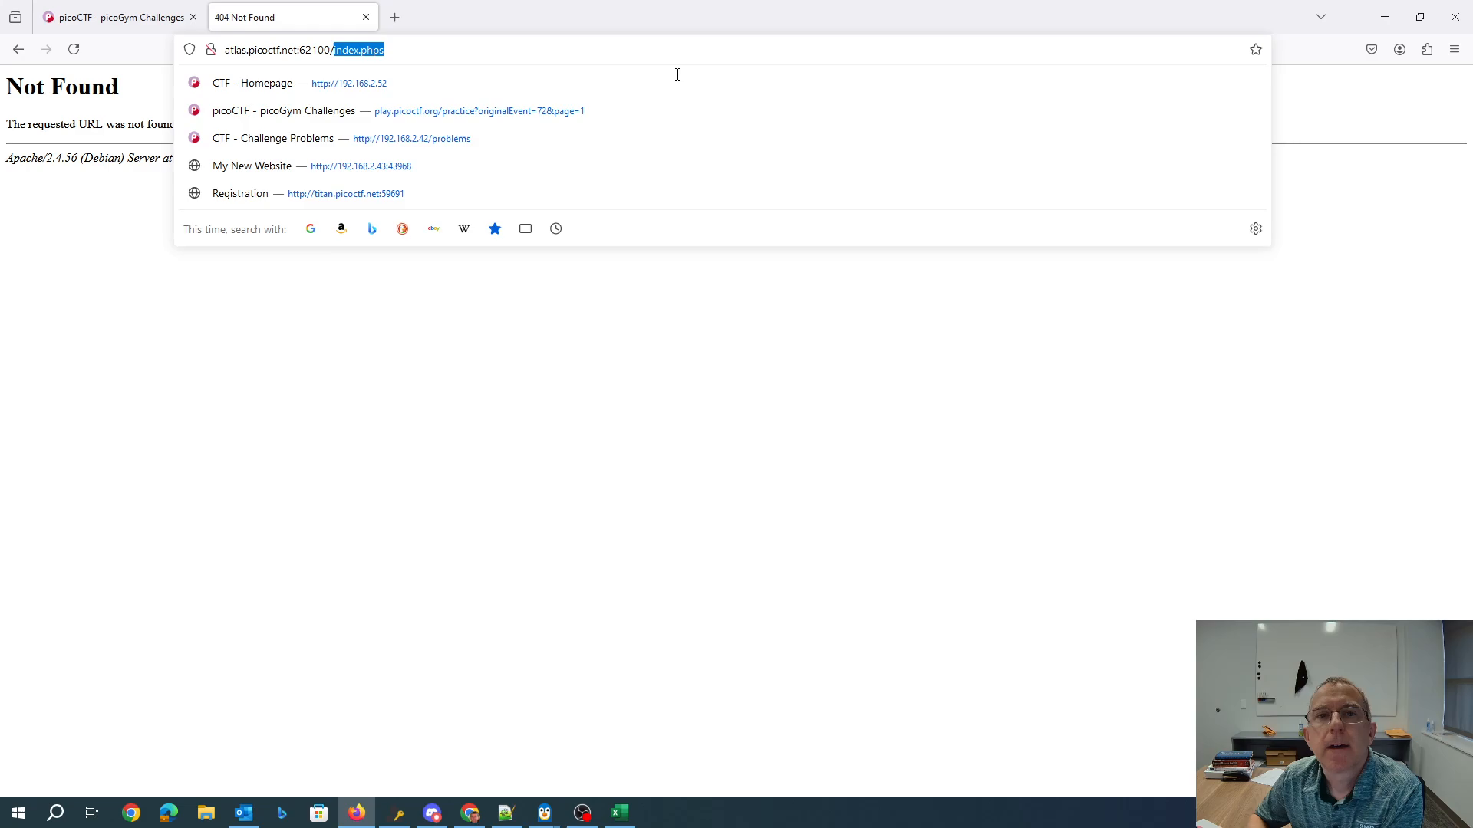
# - View robots.txt and instructions.txt describing the .png extension and magic-byte checks
pyautogui.write('robot')
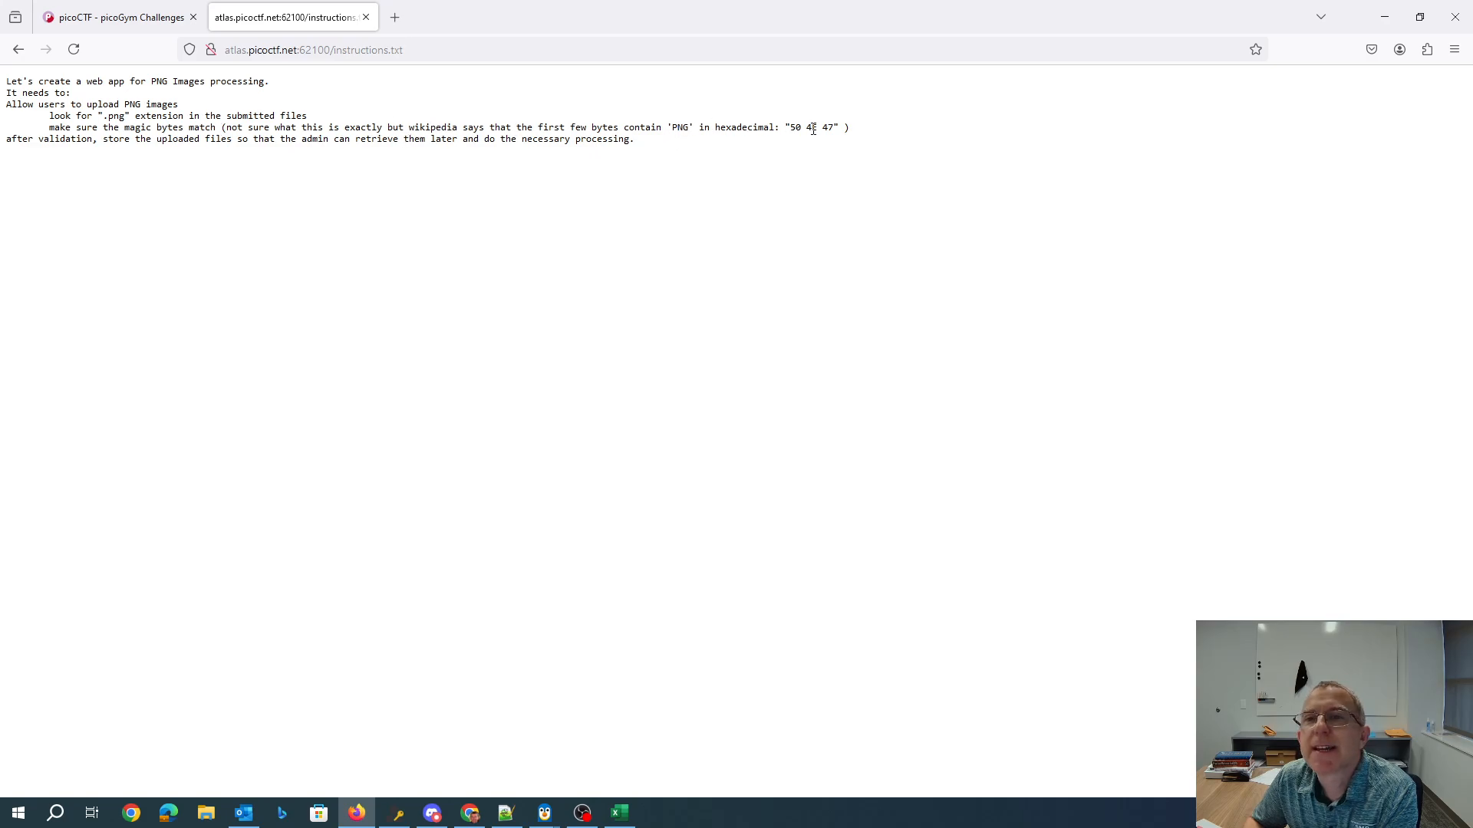
pyautogui.moveTo(296, 198)
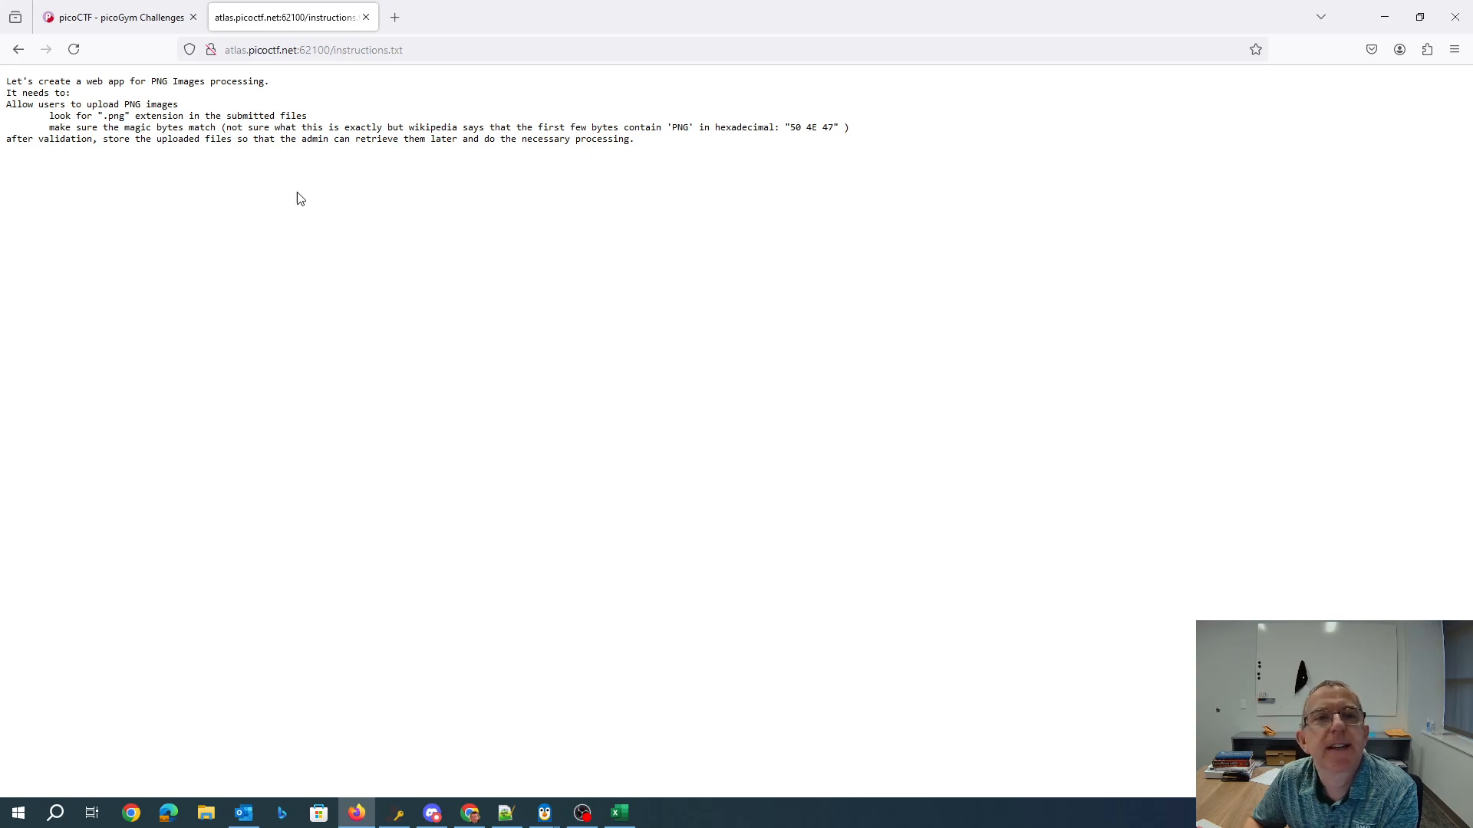
pyautogui.moveTo(138, 77)
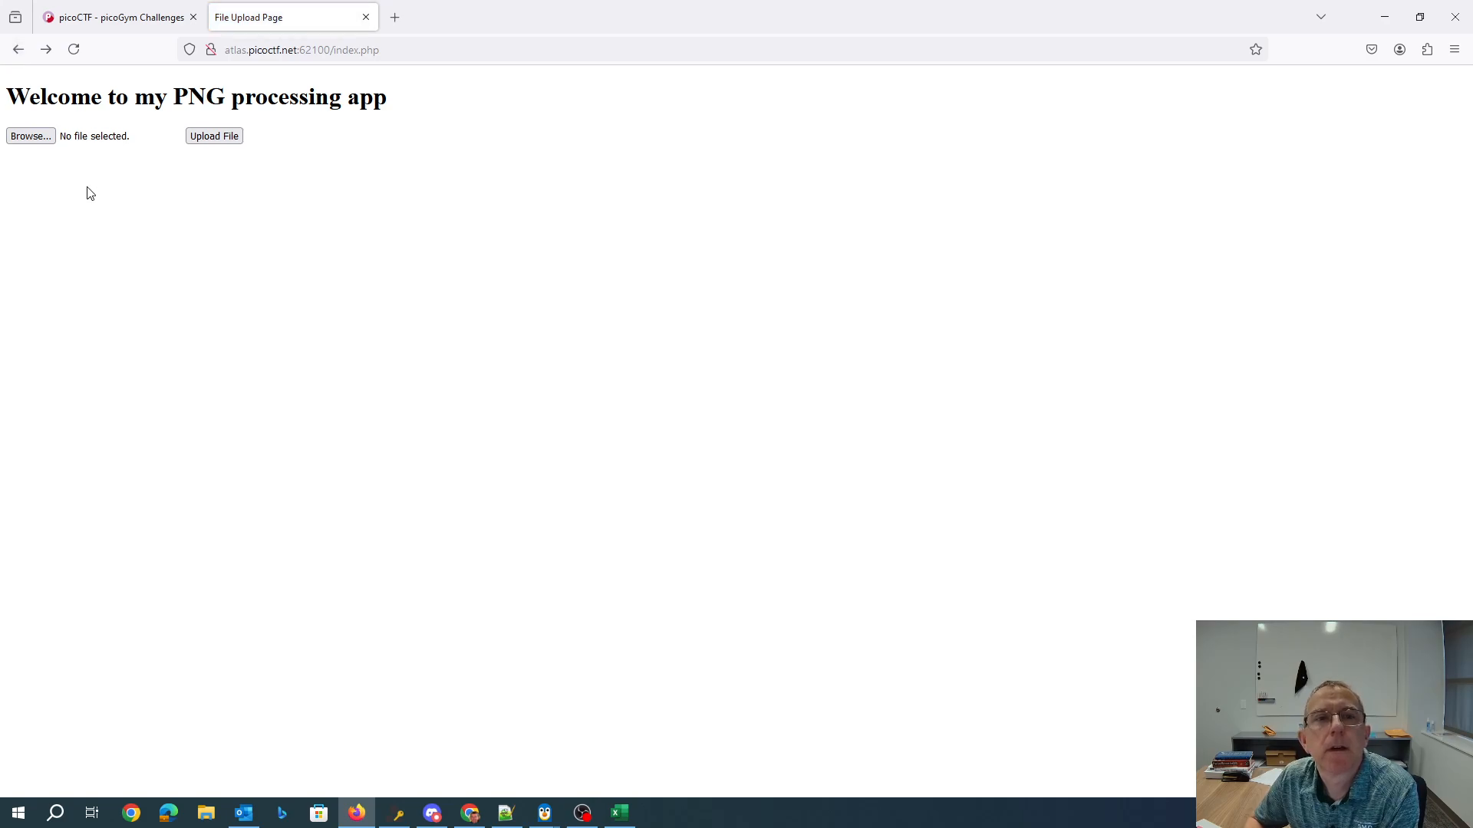
pyautogui.moveTo(350, 264)
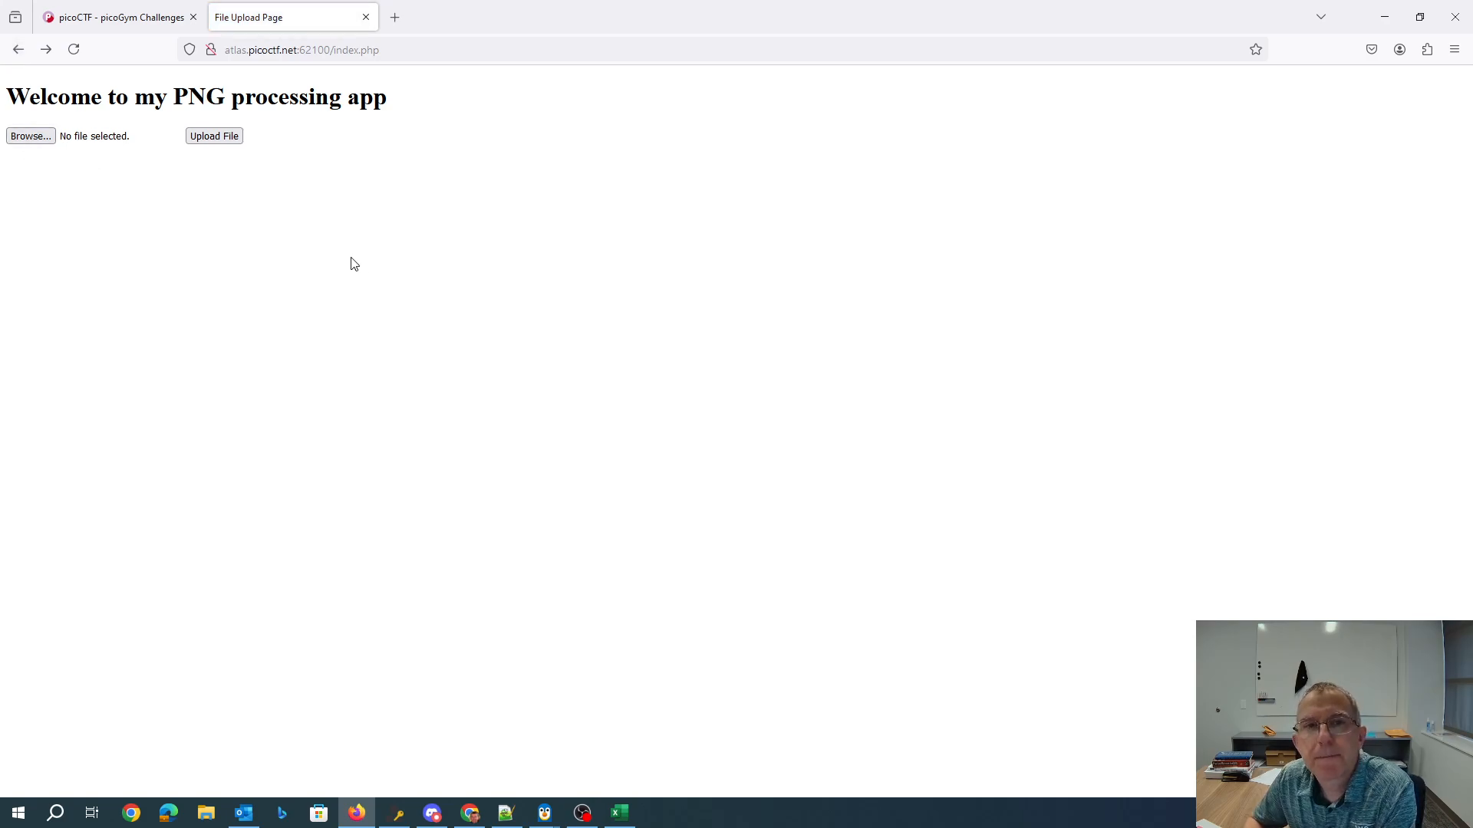
# - Google 'php webshell' and select the code of the easy-simple-php-webshell.php gist
pyautogui.click(394, 16)
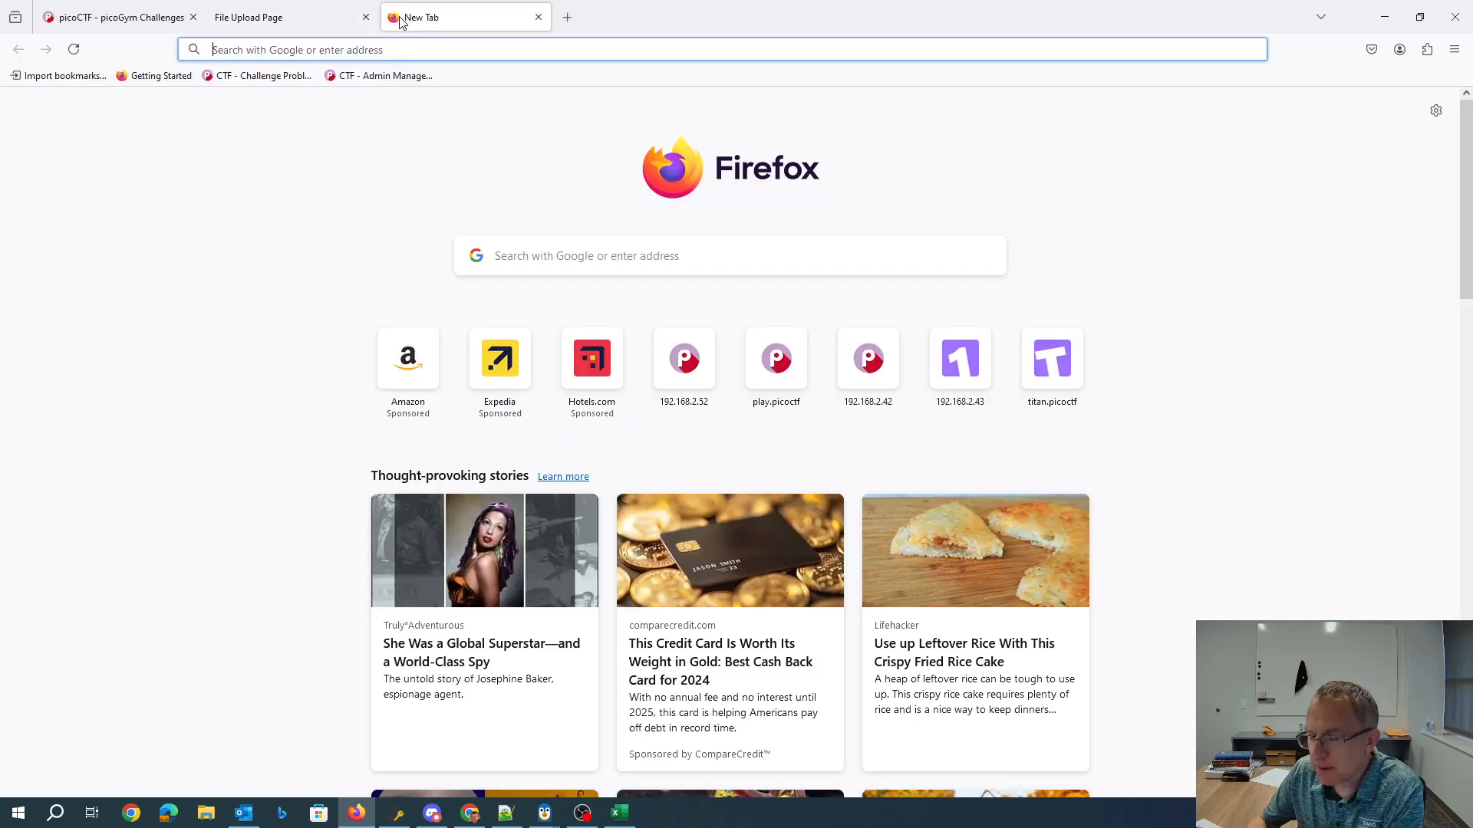
pyautogui.write('php websh')
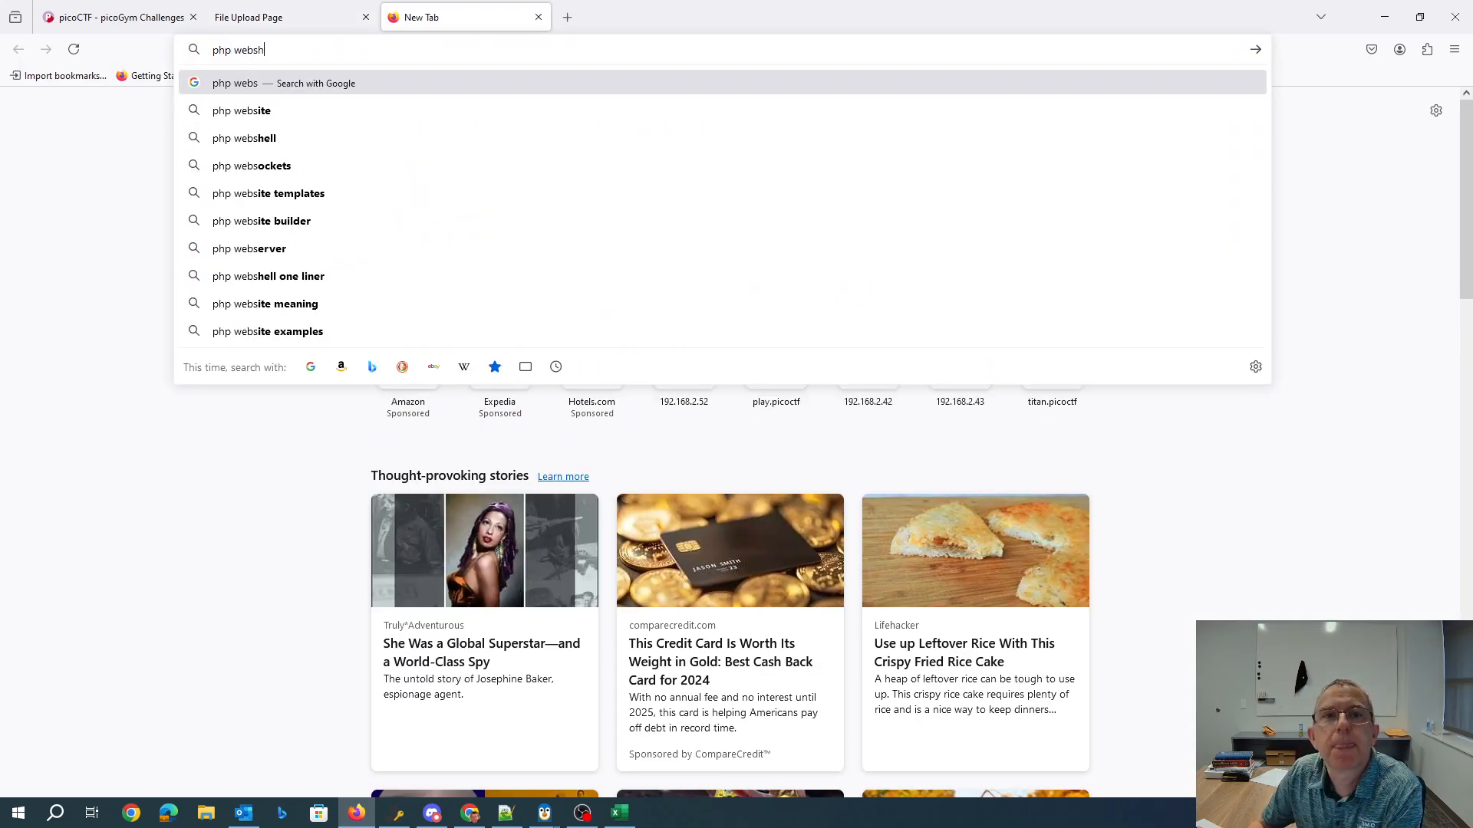
pyautogui.click(247, 138)
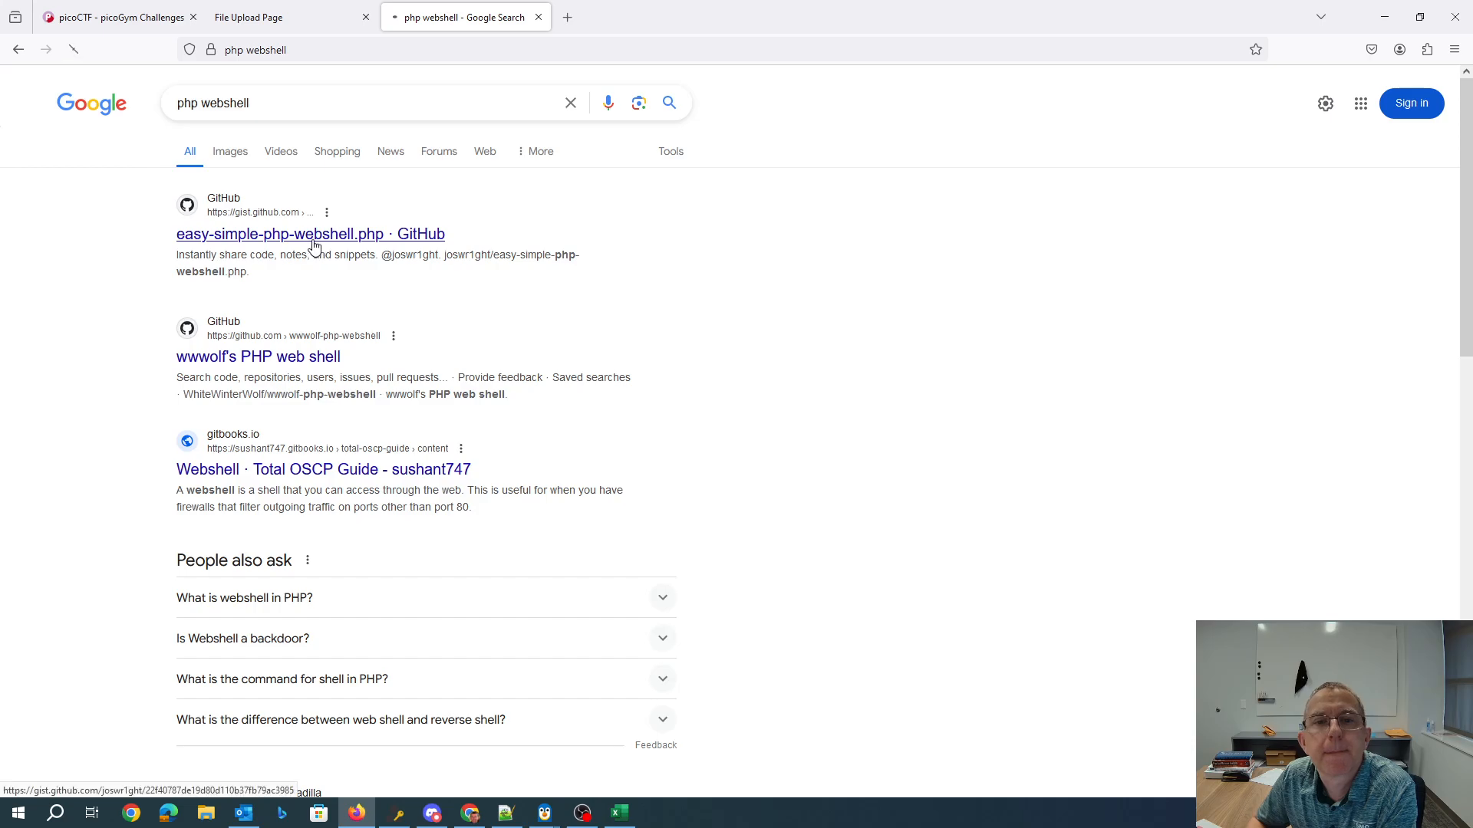
pyautogui.click(310, 233)
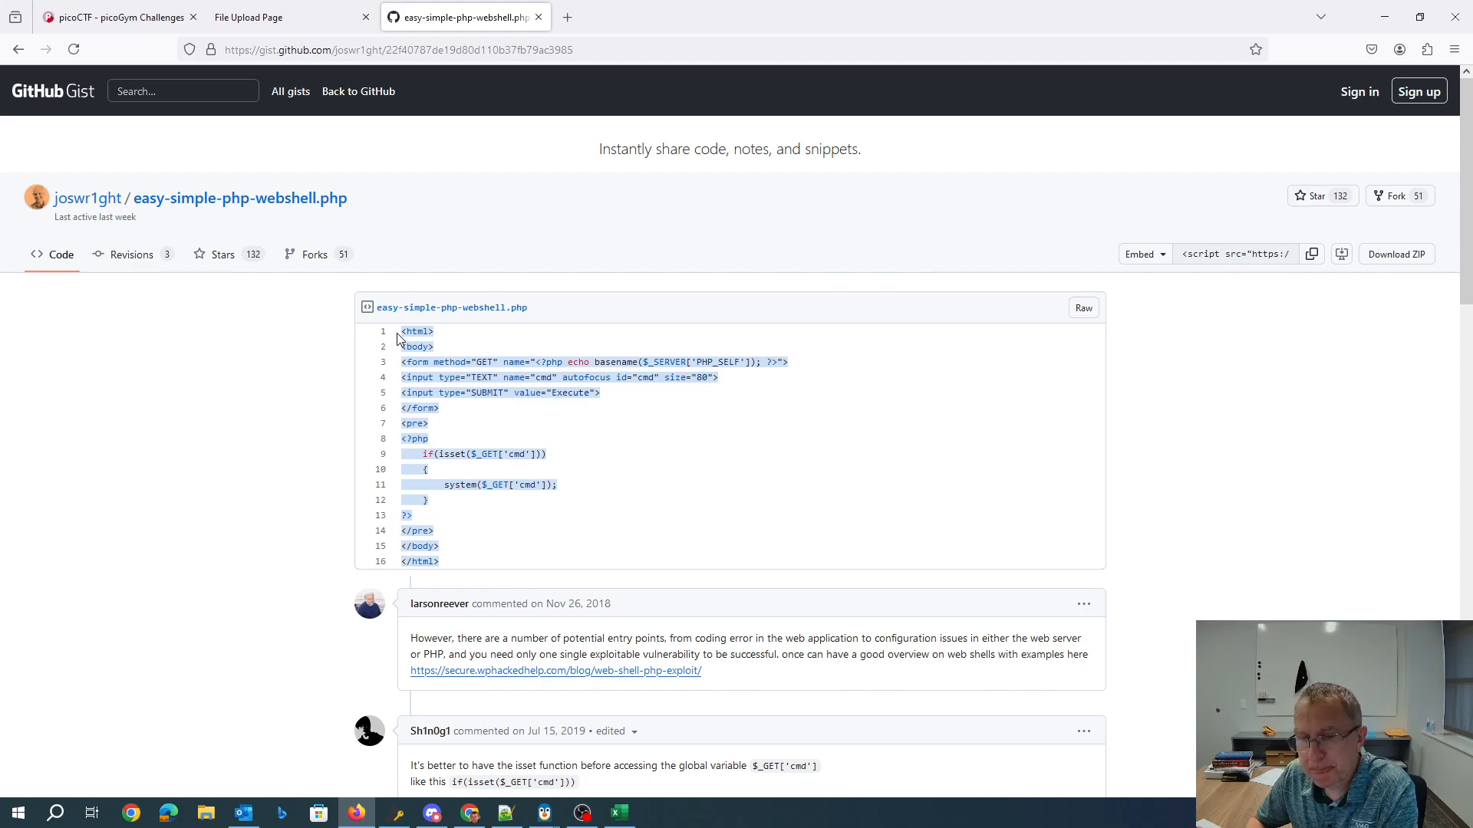
pyautogui.click(504, 814)
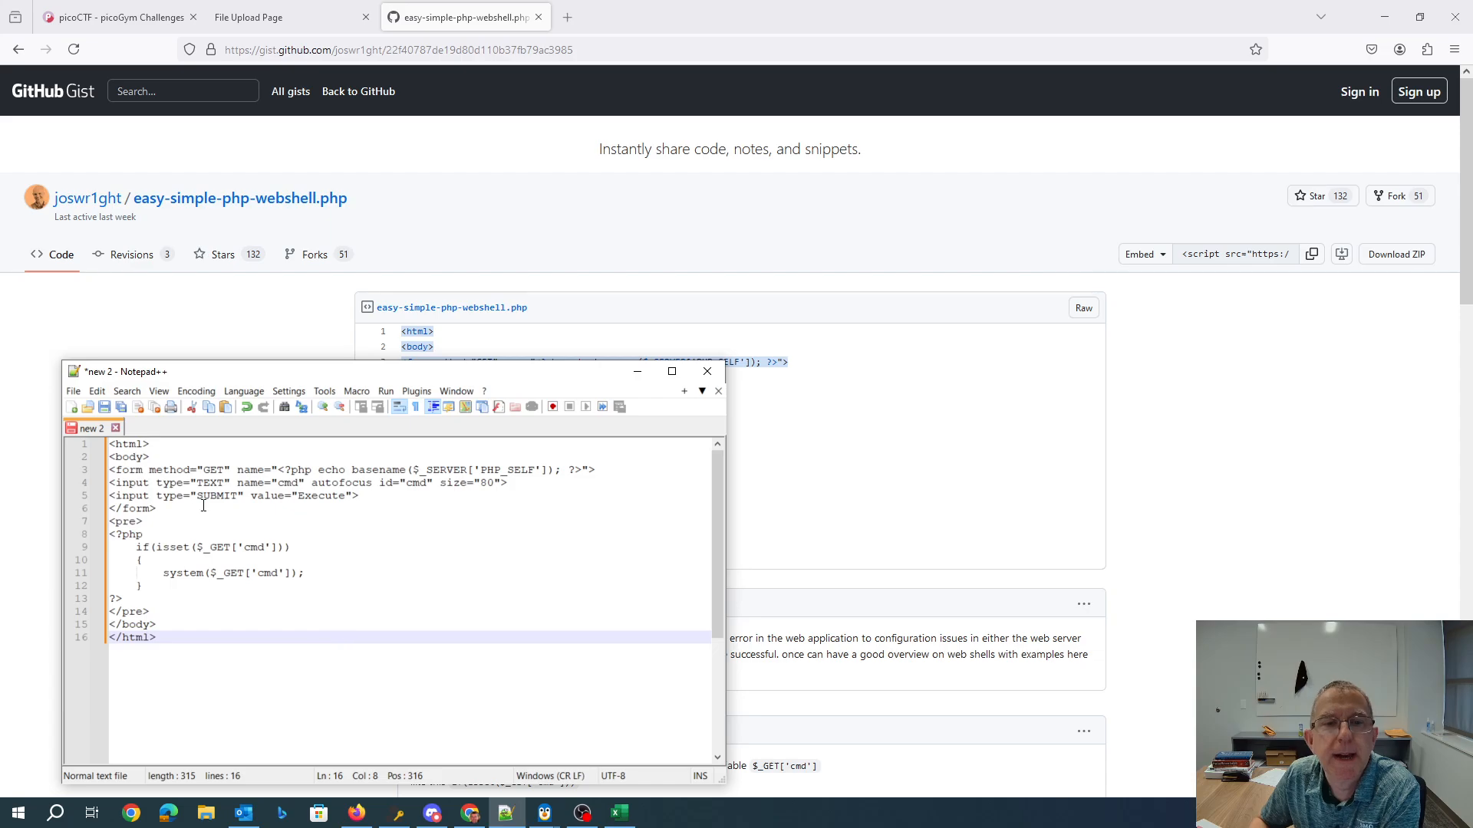
# - Add PNG as the first line of the webshell code and start saving it under a new name
pyautogui.click(111, 443)
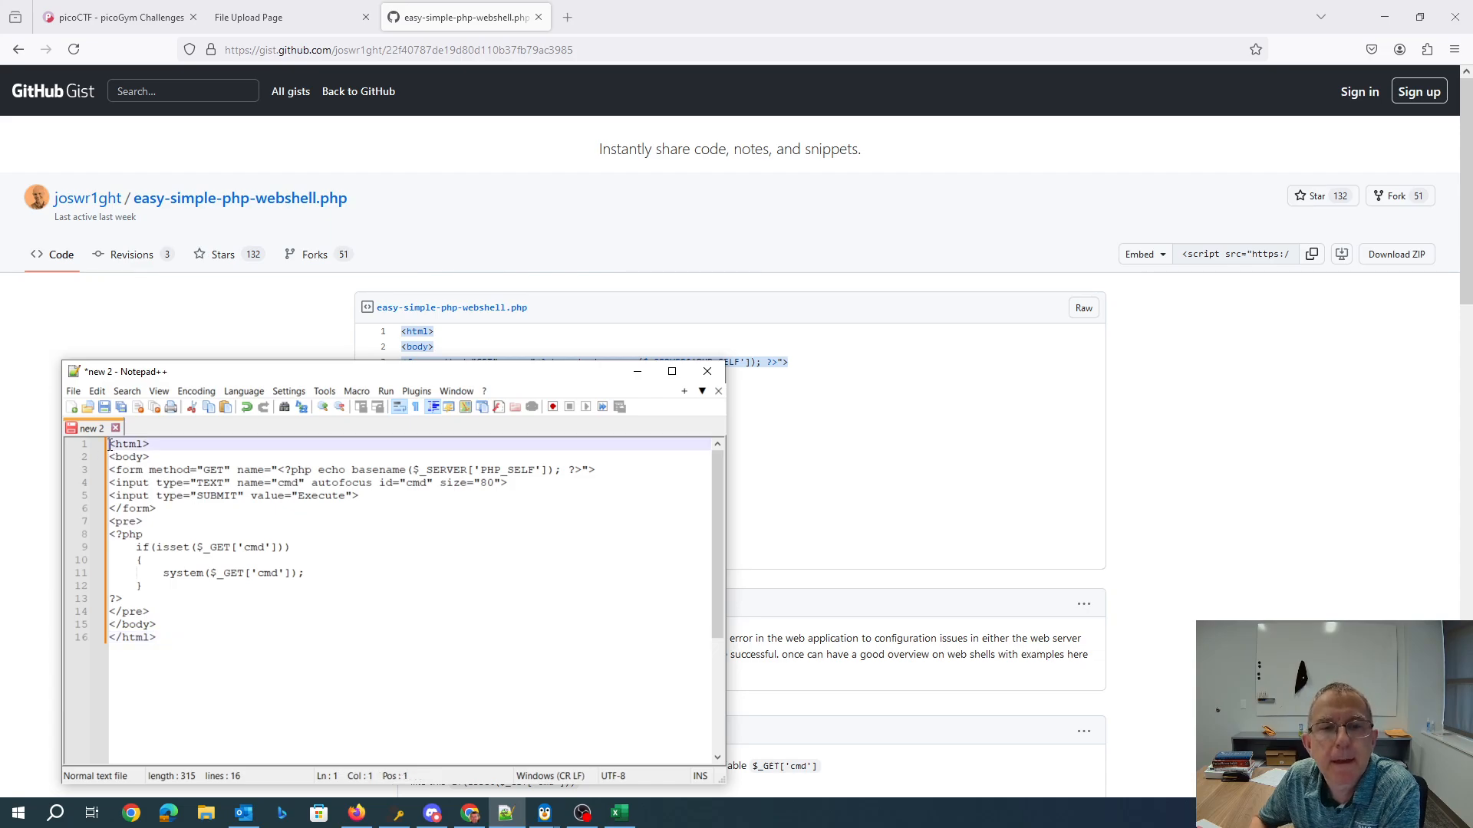
pyautogui.write('PNG')
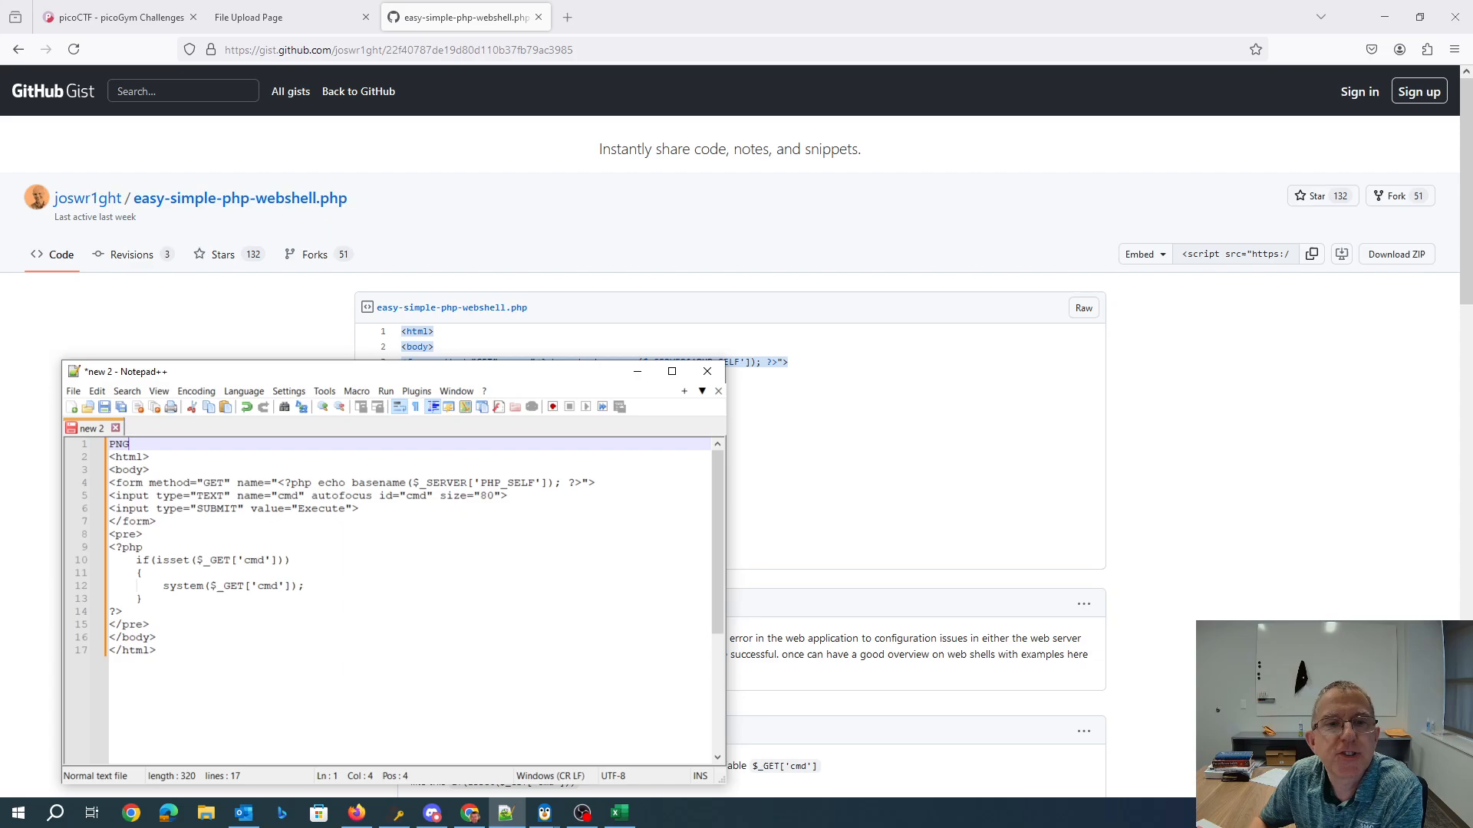
pyautogui.click(73, 391)
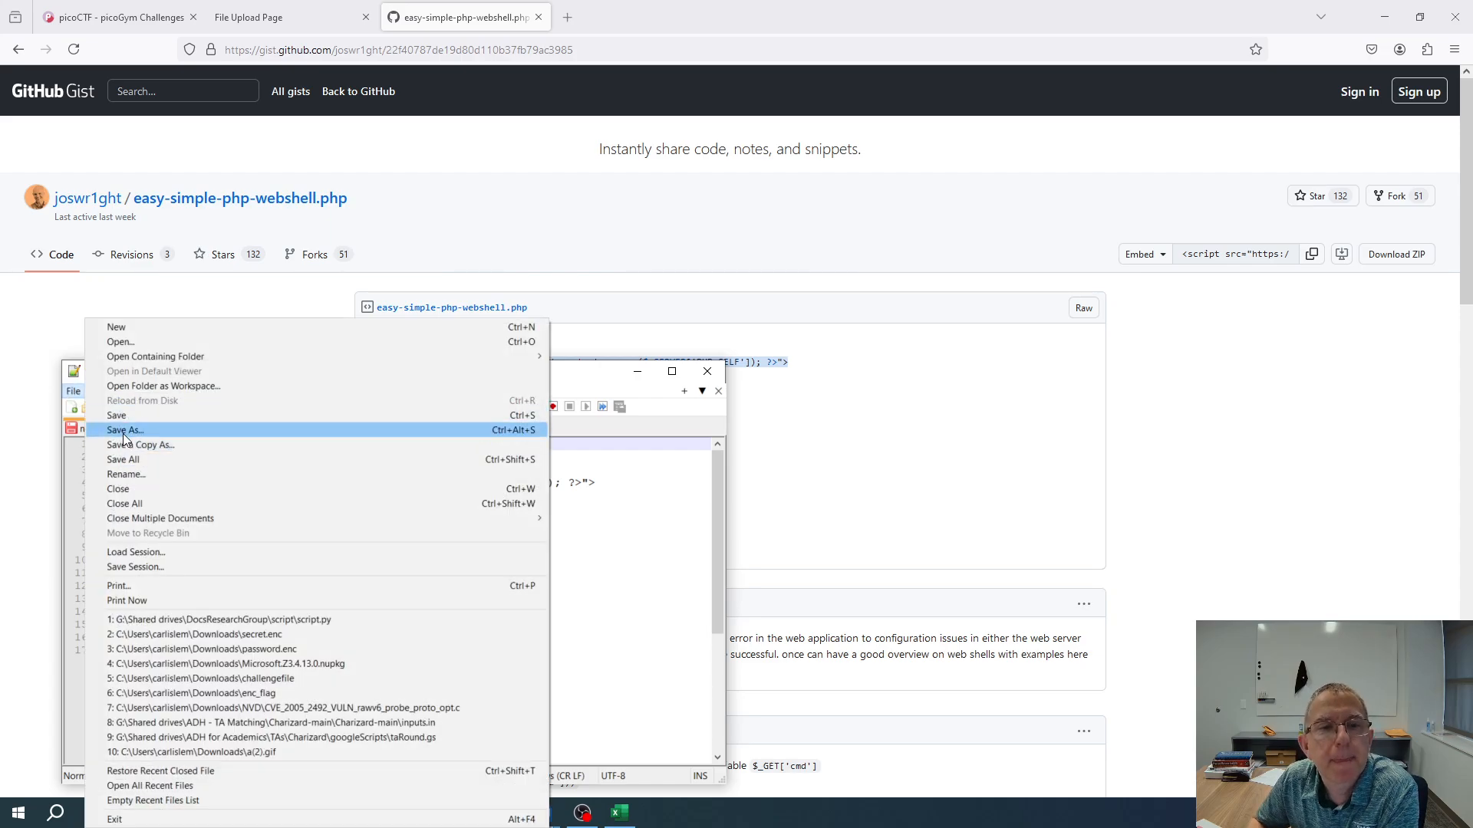
pyautogui.click(125, 429)
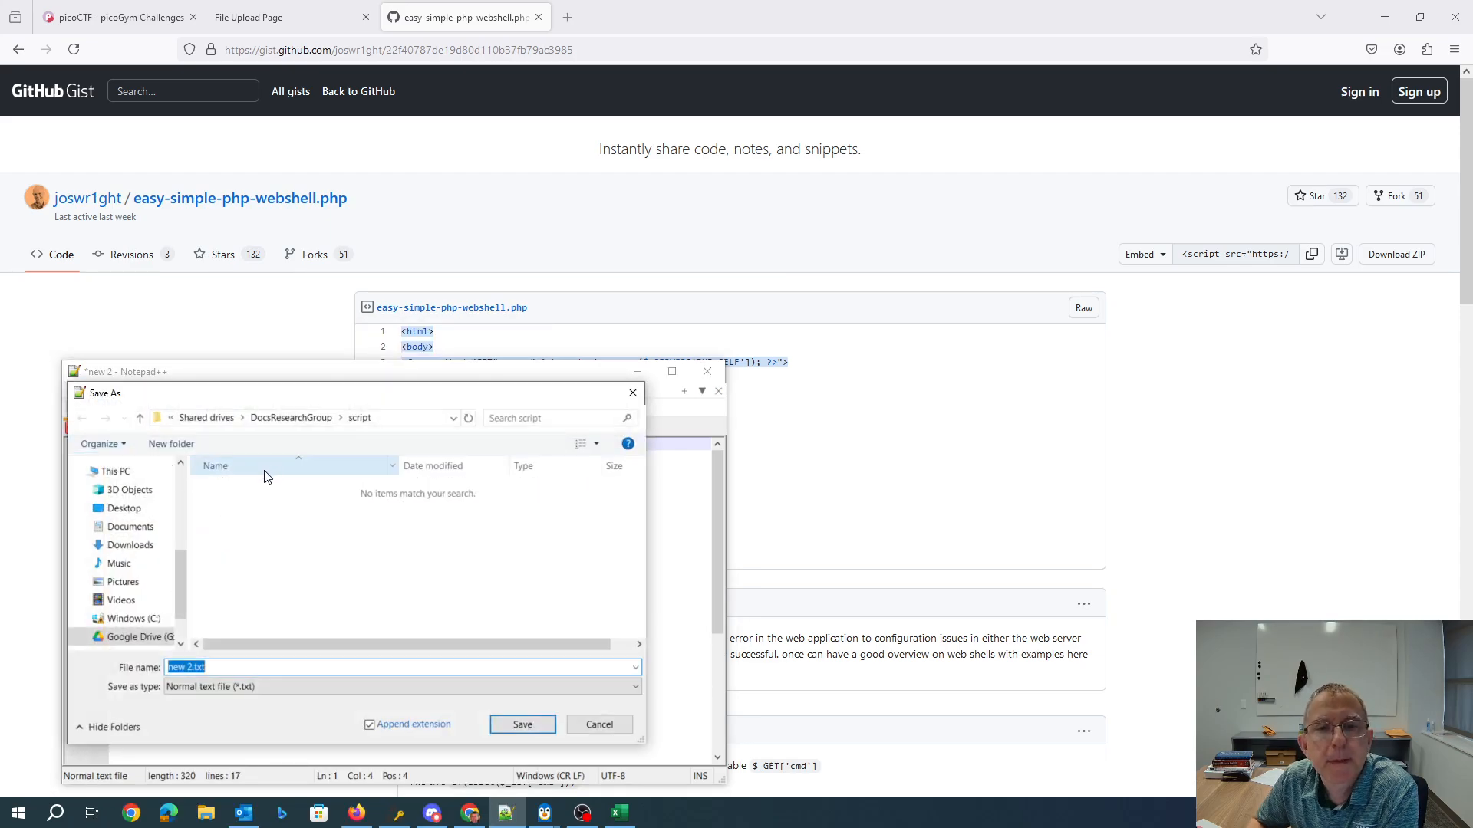
# - Save it in Pictures as Untitled.png.php with the All types file type
pyautogui.click(118, 471)
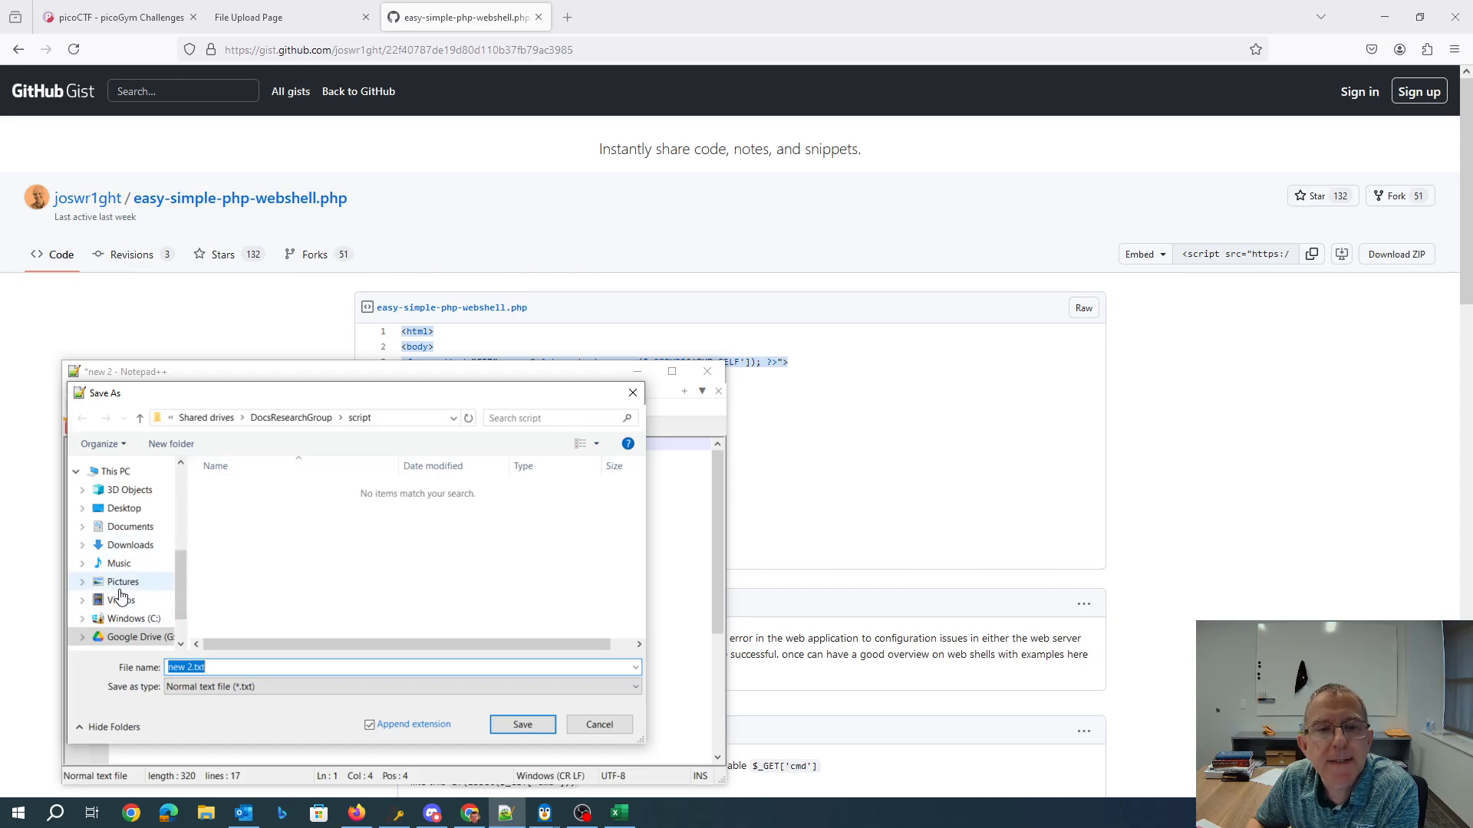
pyautogui.click(123, 581)
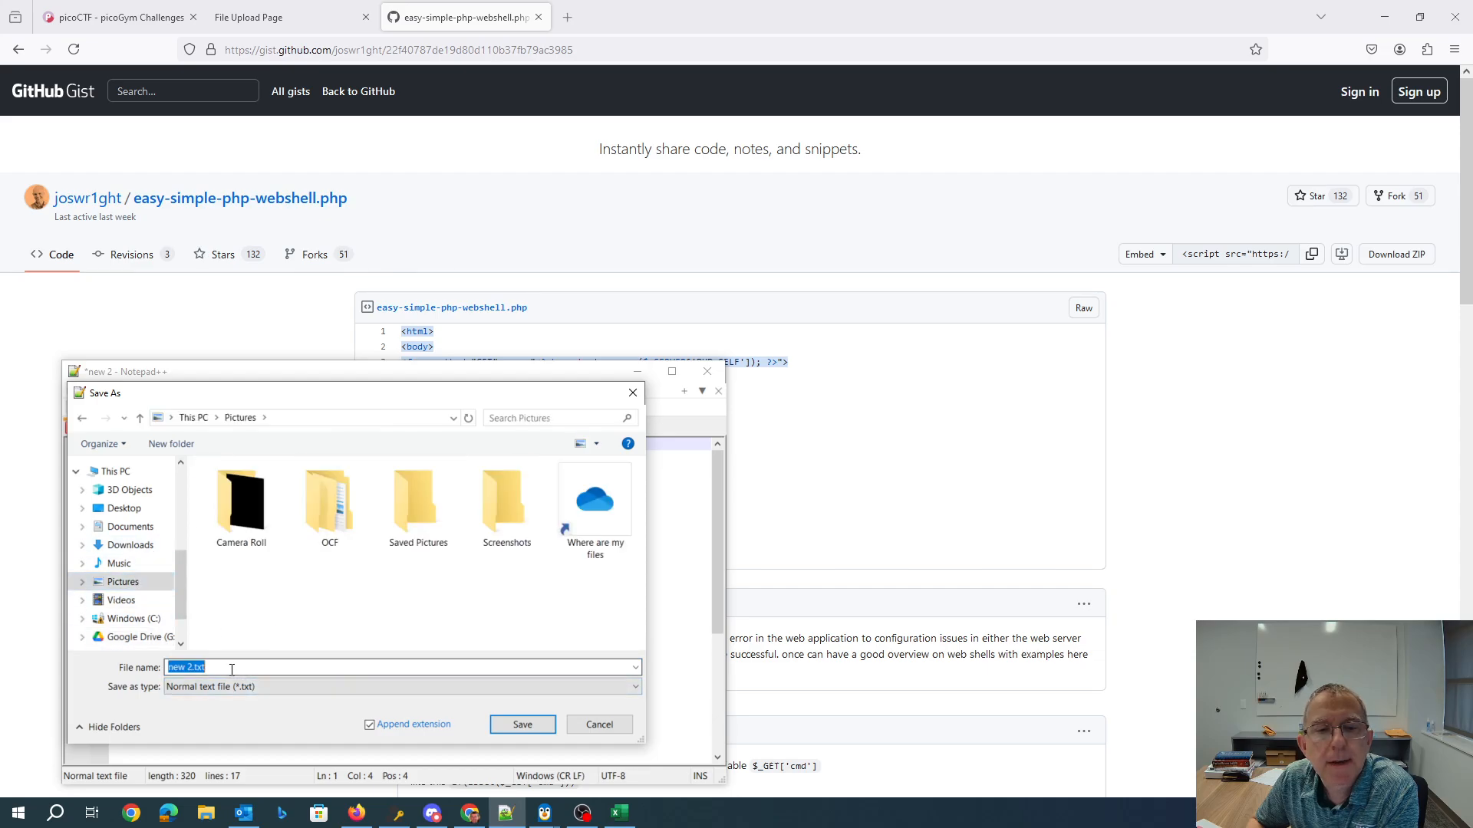
pyautogui.write('Un')
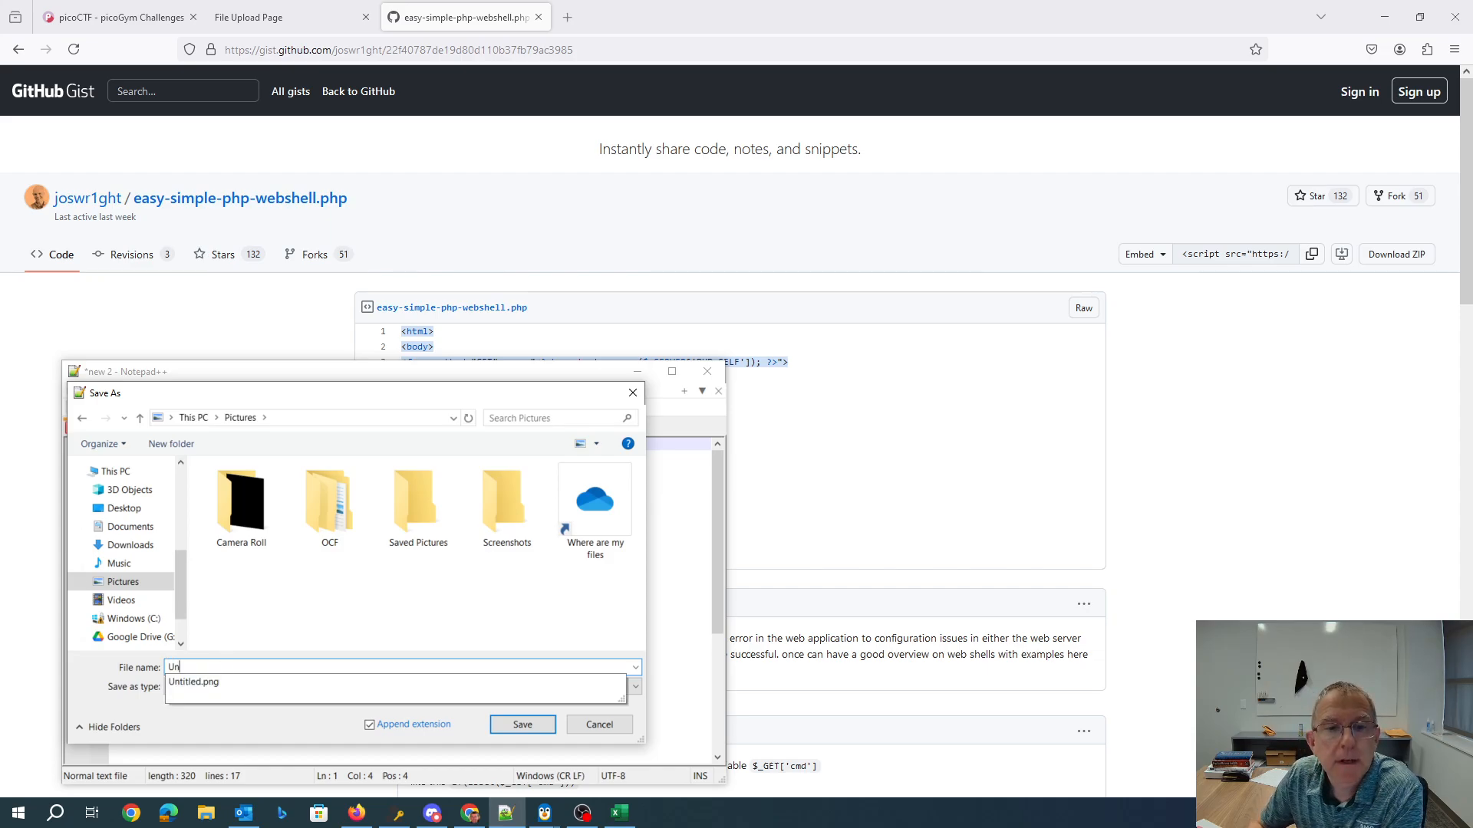
pyautogui.click(193, 681)
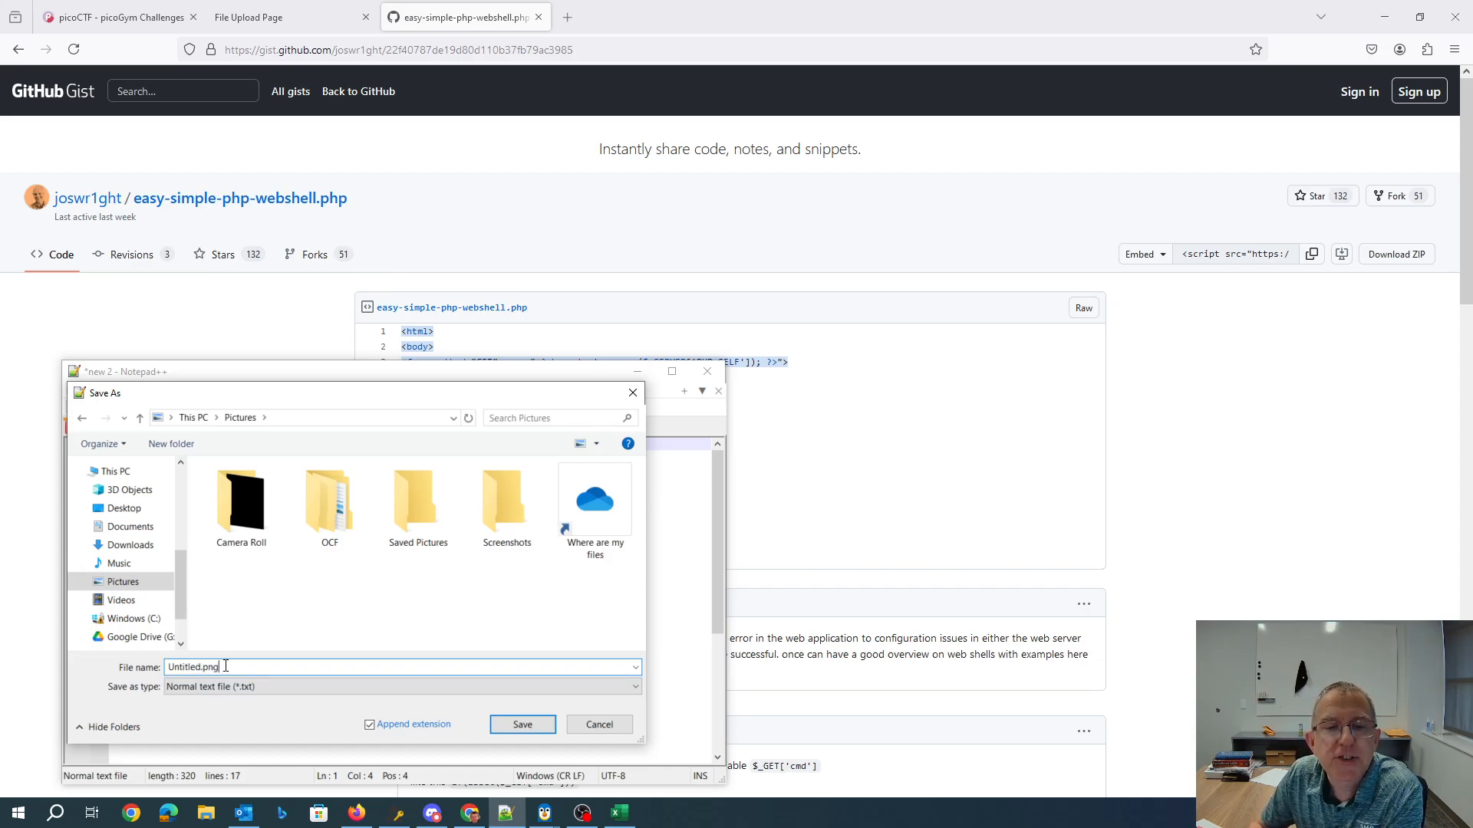
pyautogui.write('.php')
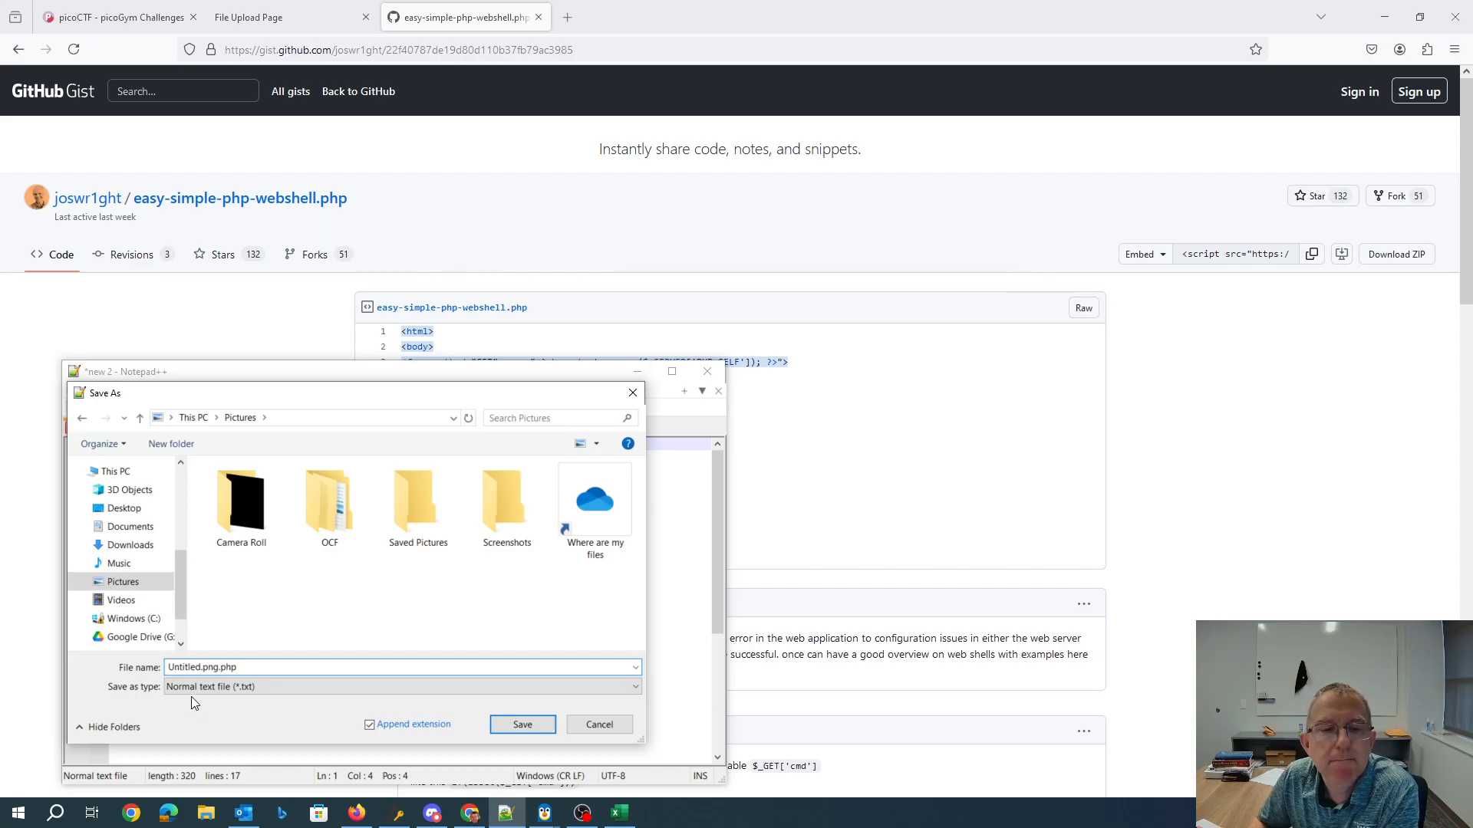
pyautogui.click(402, 688)
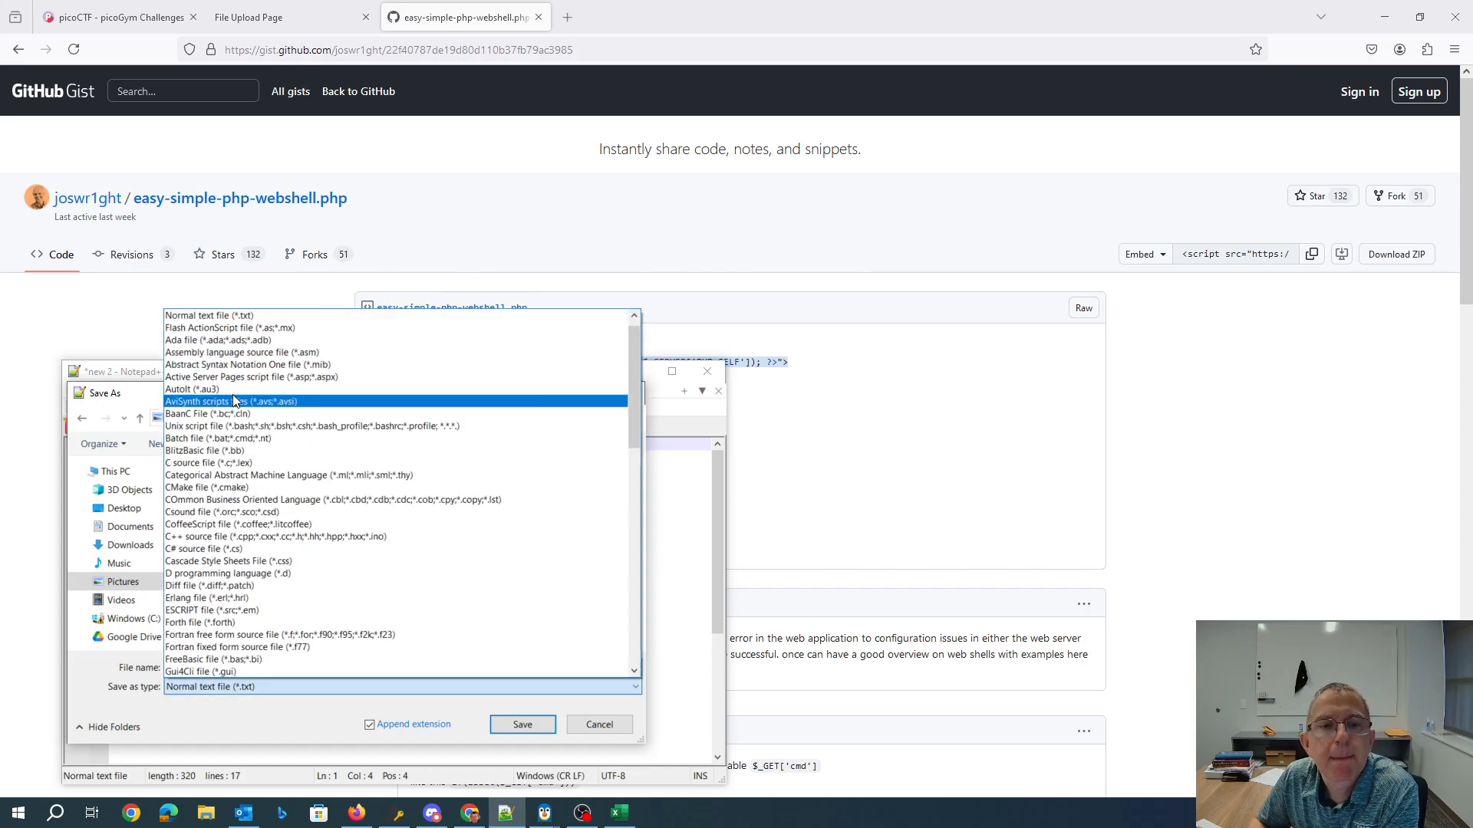
pyautogui.scroll(-3)
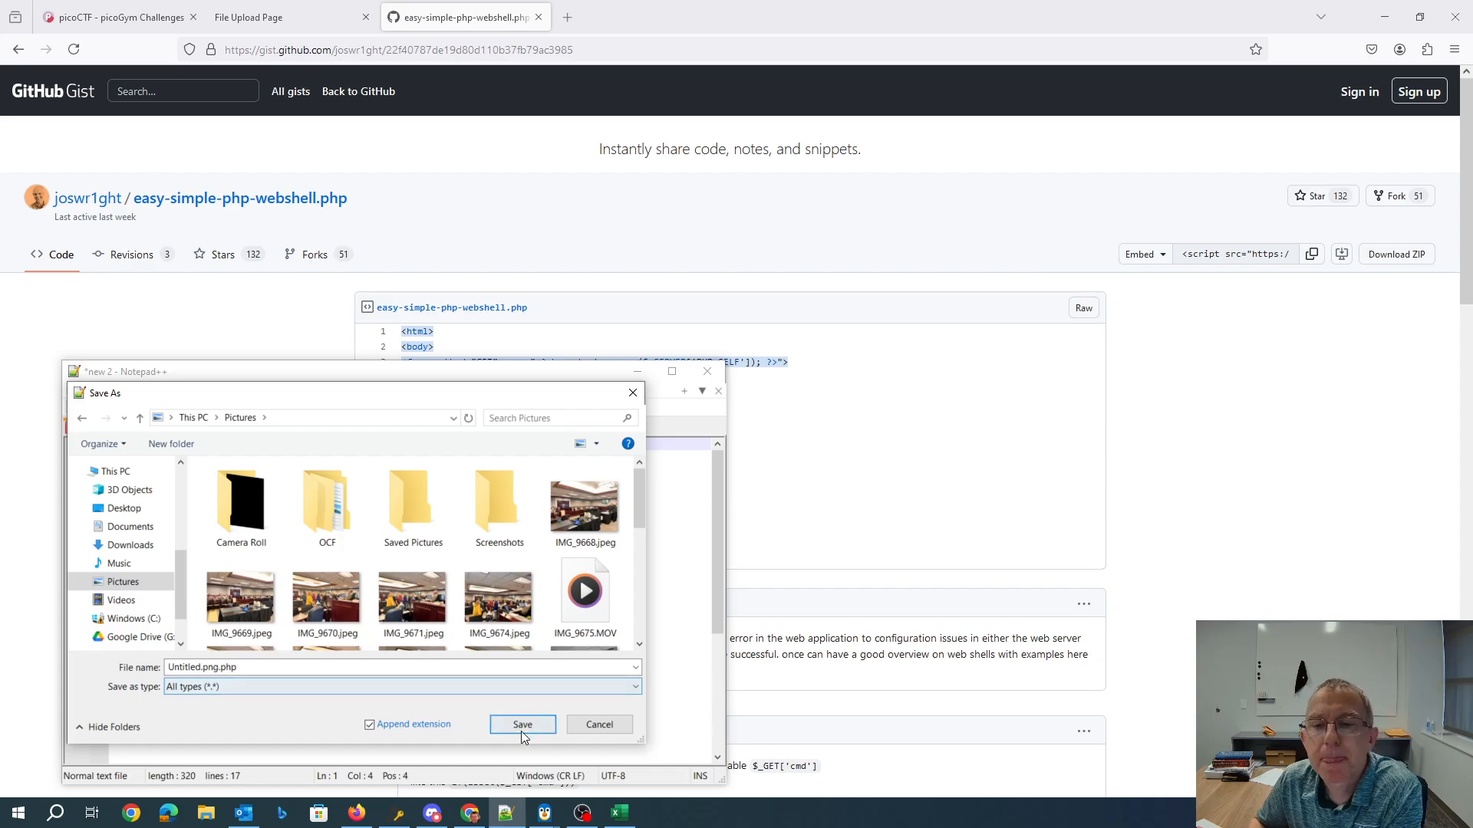
pyautogui.click(522, 724)
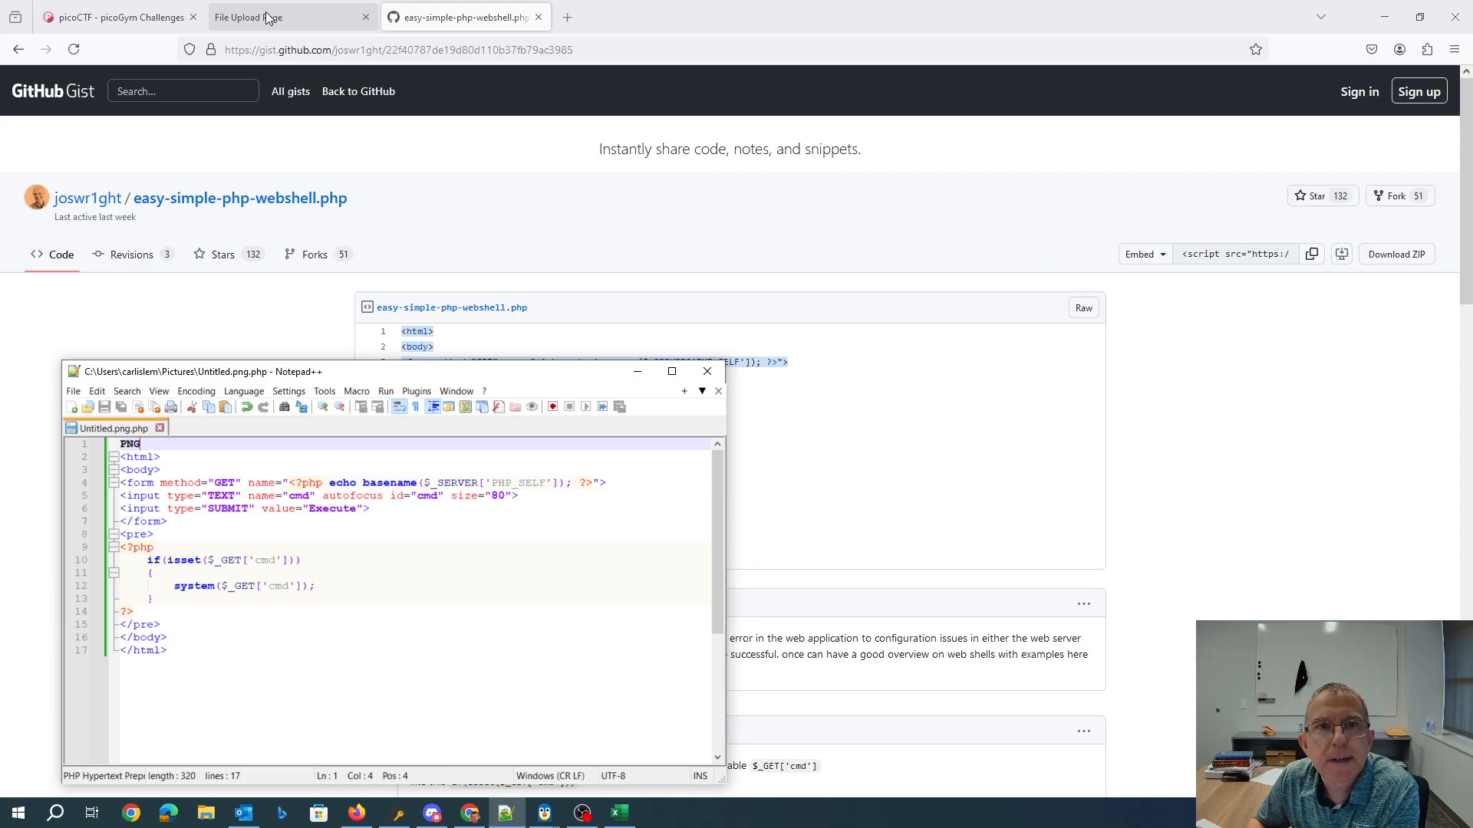
# - On the File Upload Page tab, choose Untitled.png.php as the file to upload
pyautogui.click(283, 16)
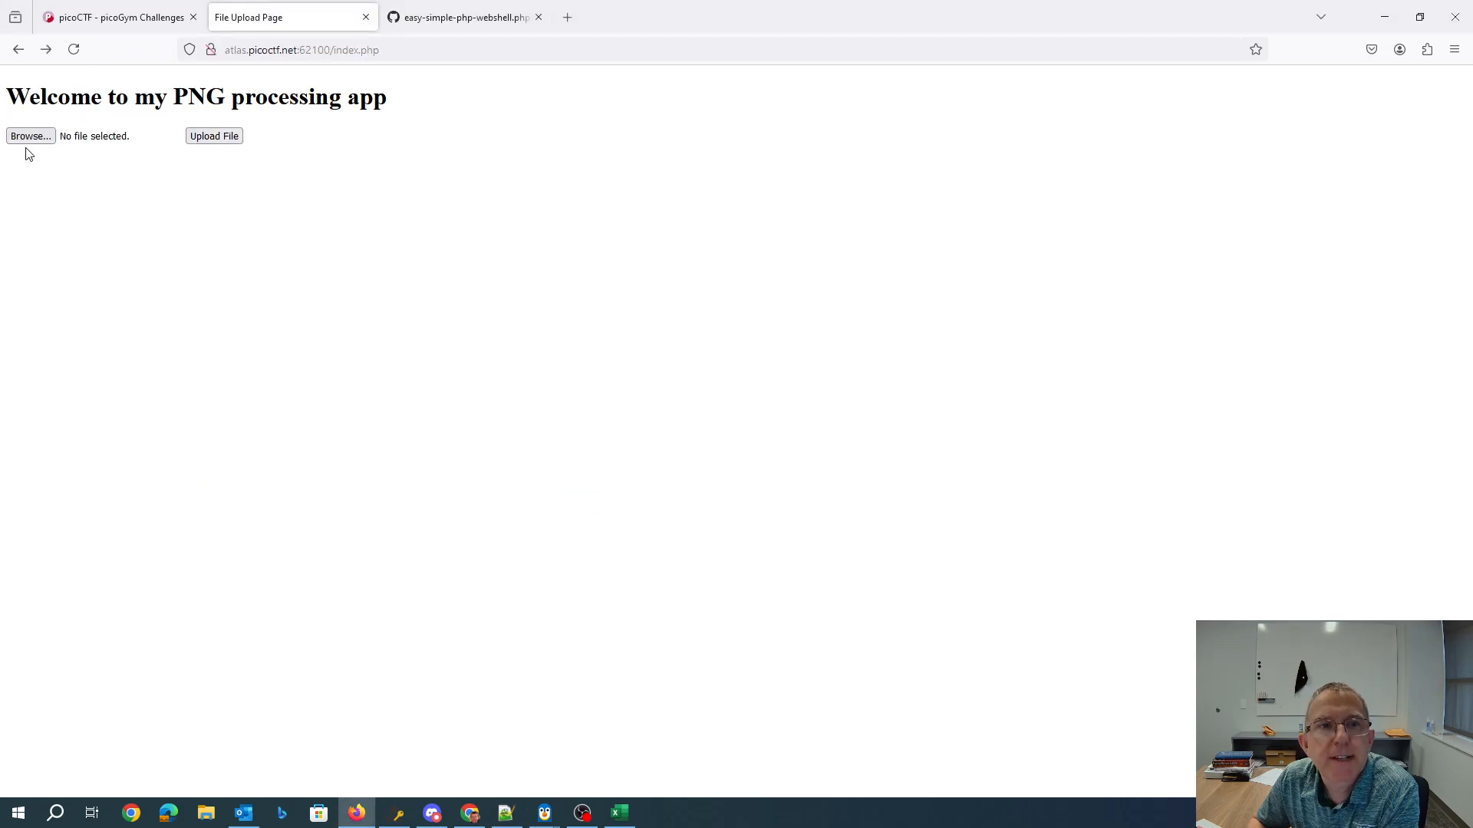
pyautogui.click(31, 135)
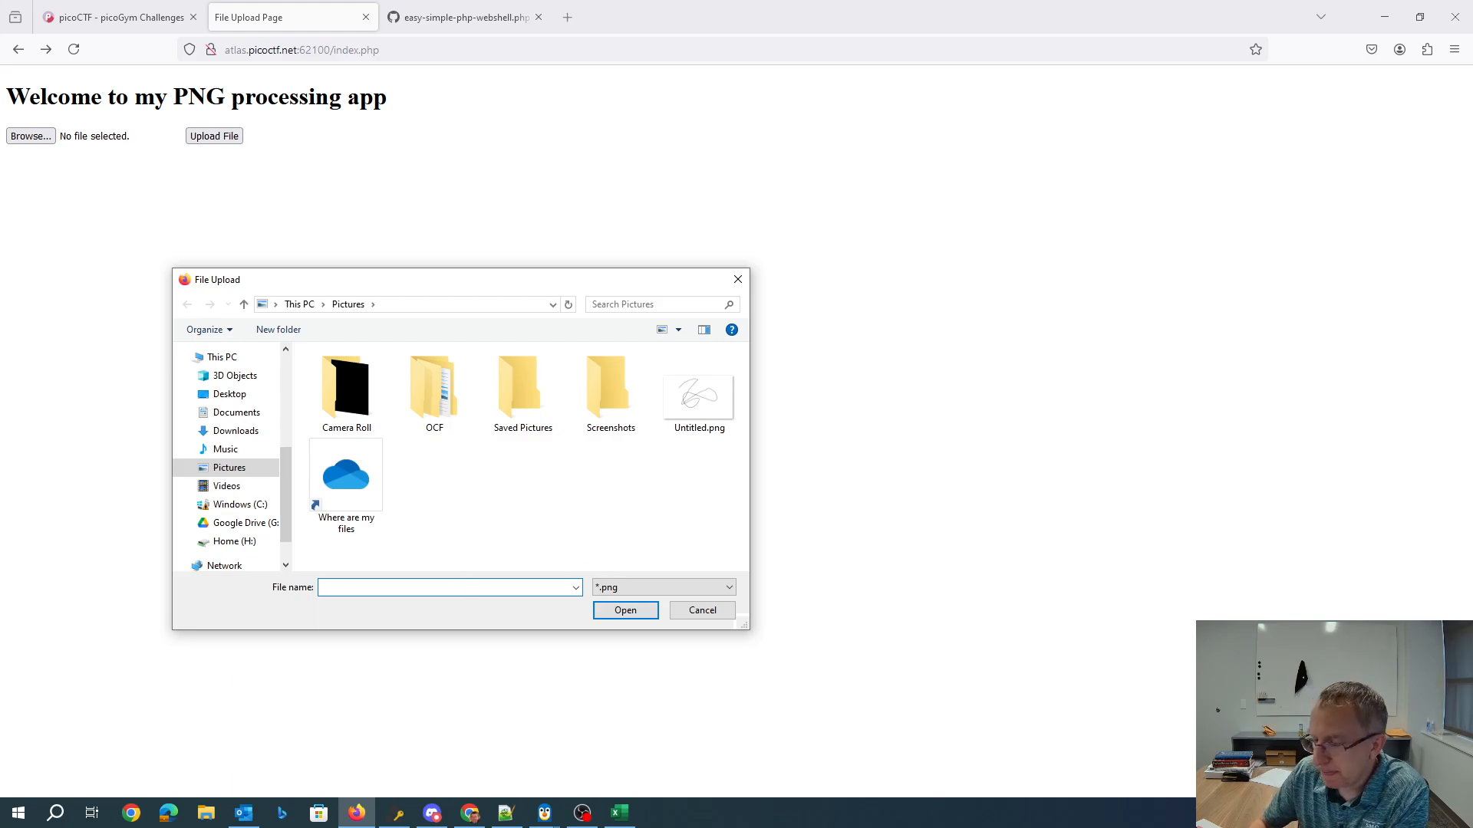
pyautogui.write('Un')
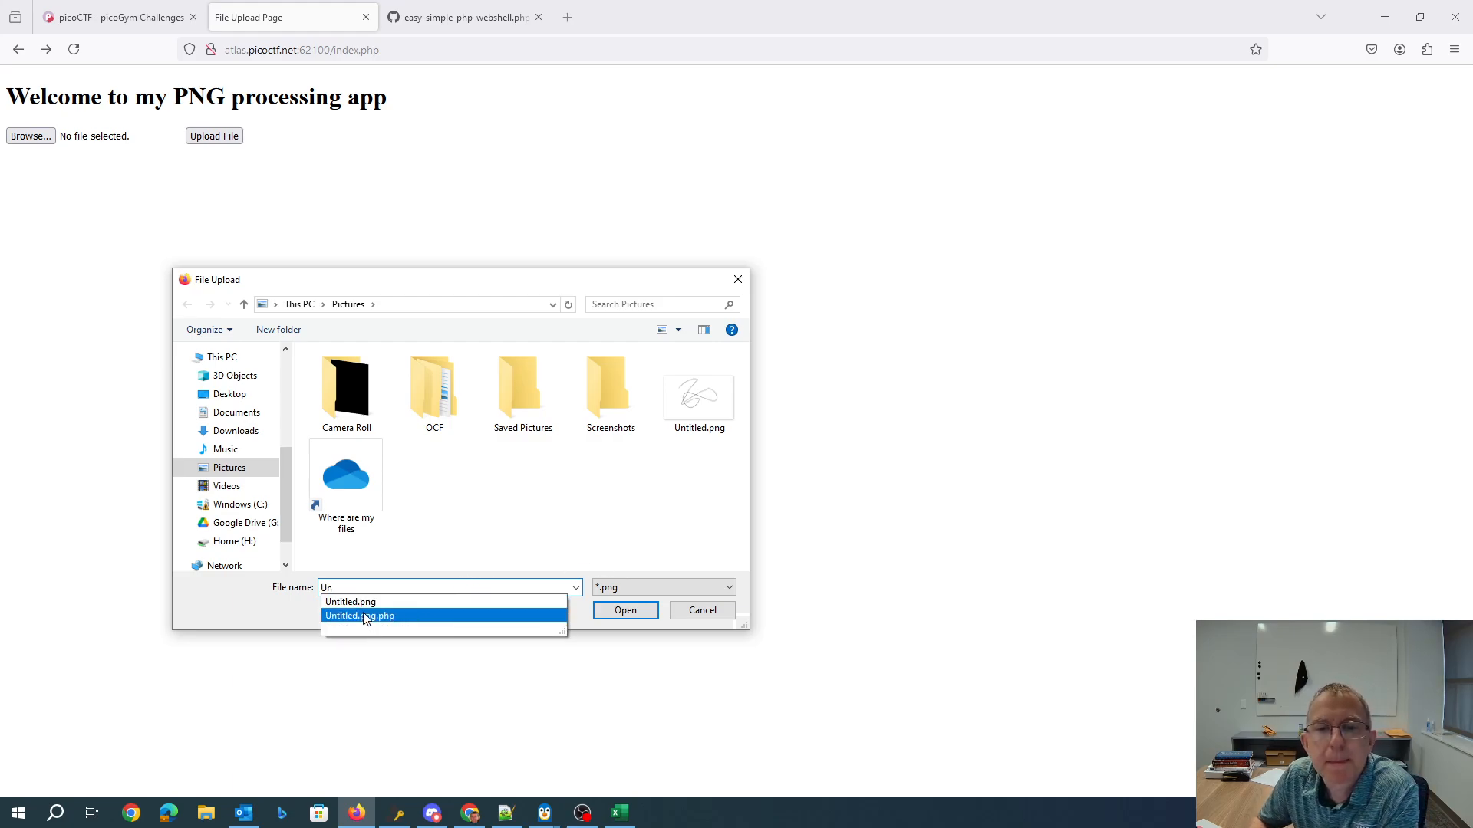
pyautogui.click(359, 615)
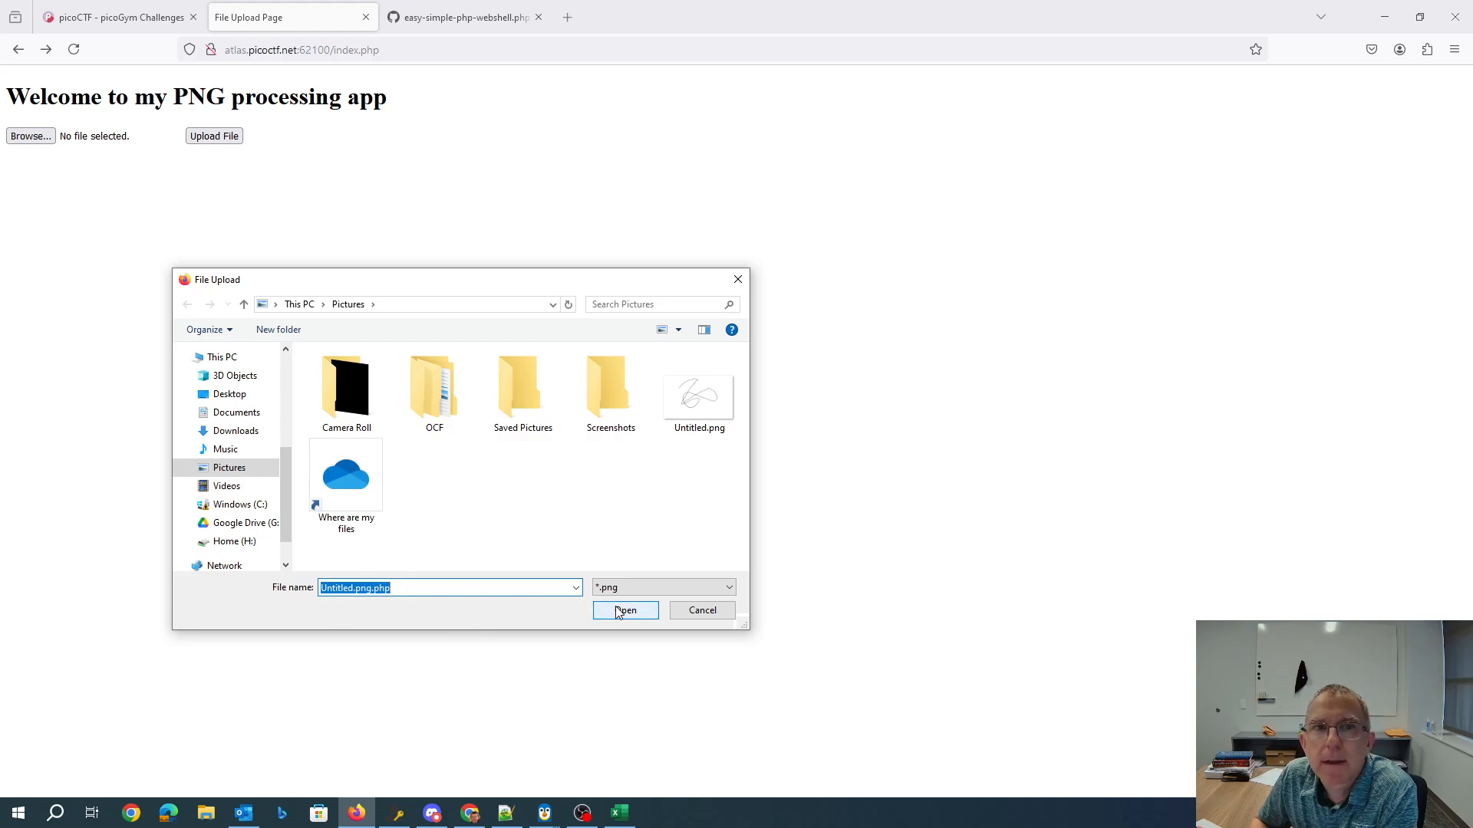
pyautogui.moveTo(400, 587)
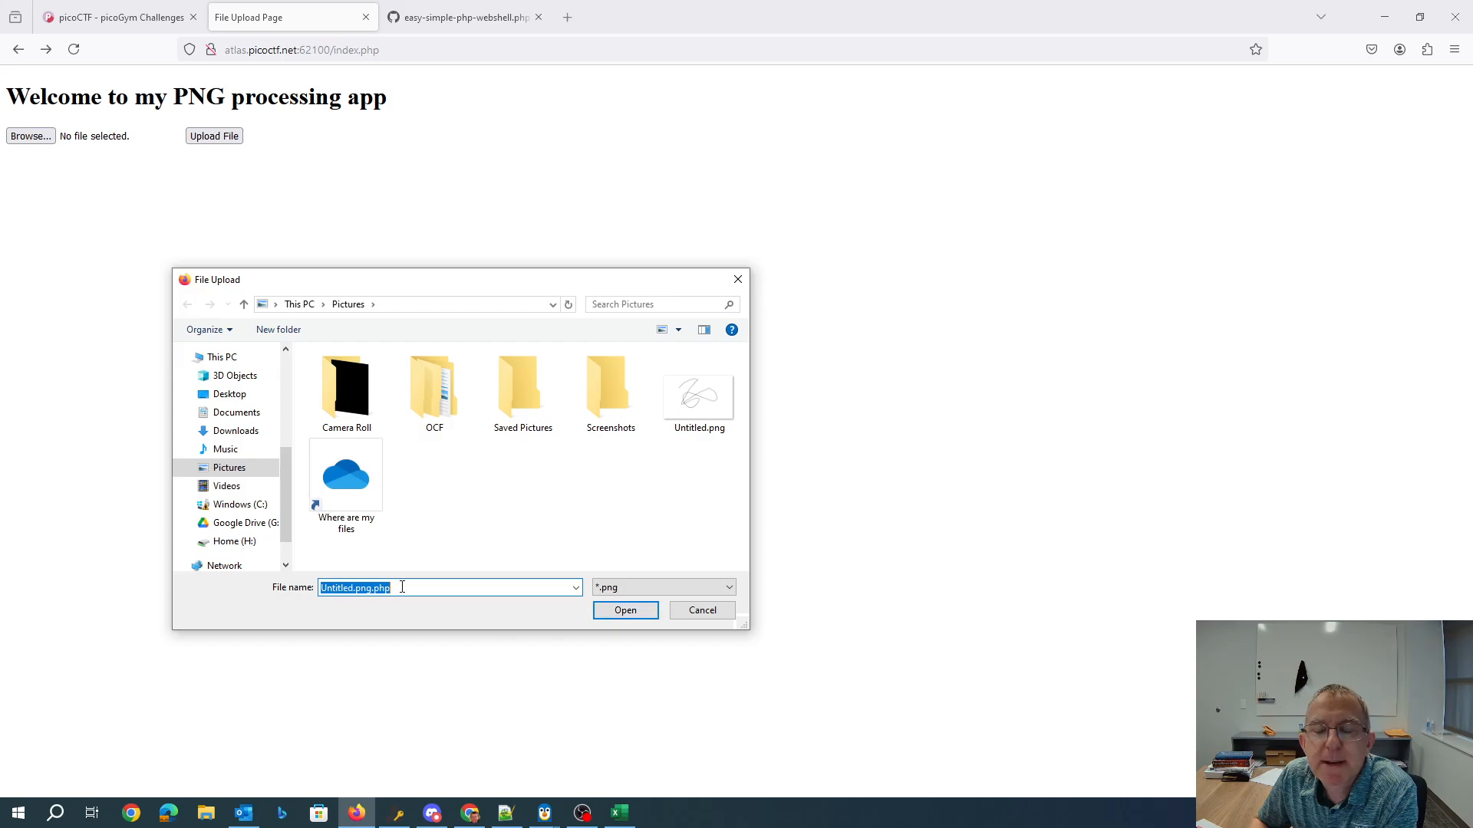
pyautogui.moveTo(624, 611)
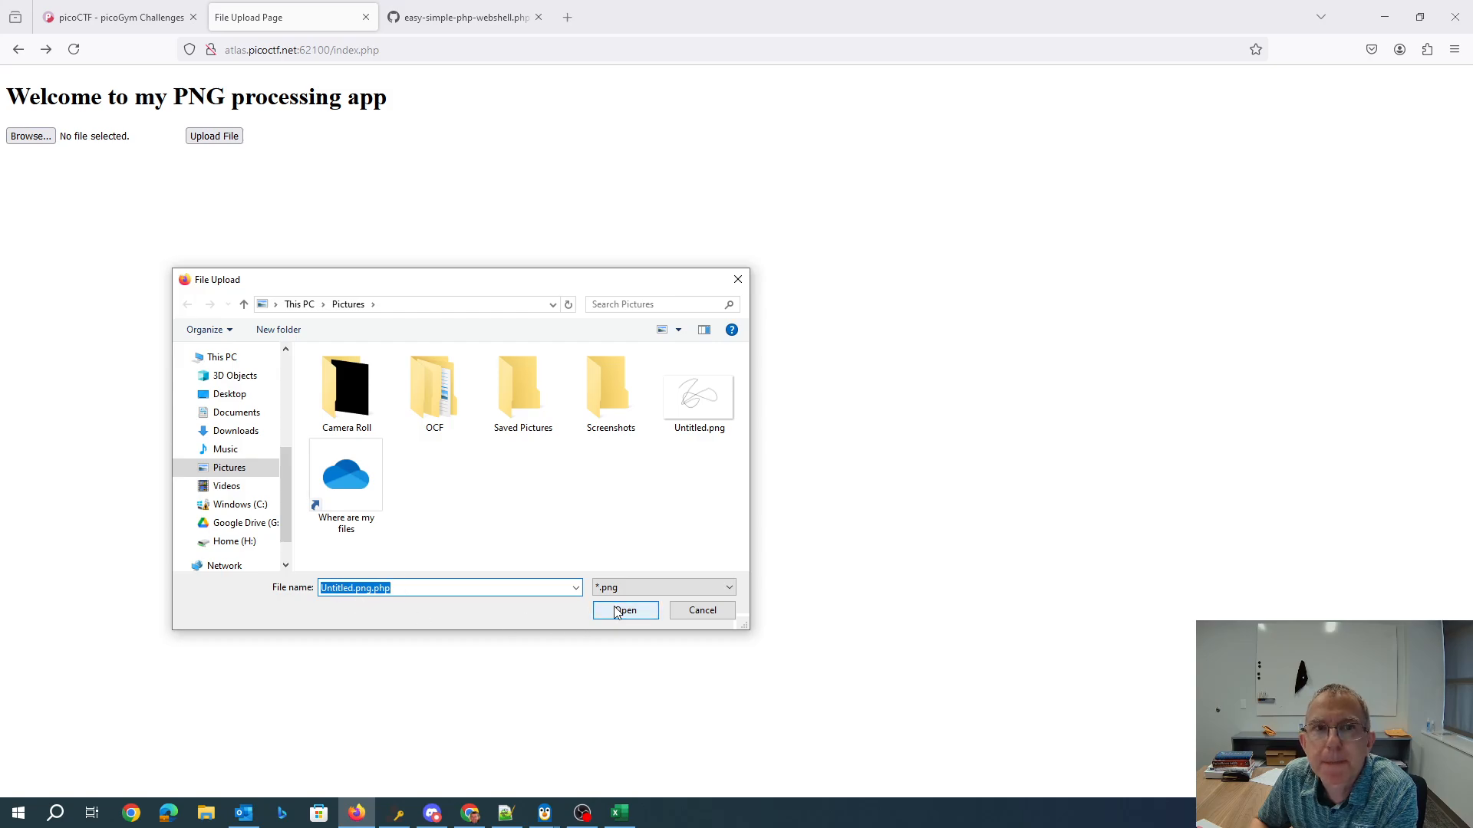
pyautogui.click(625, 611)
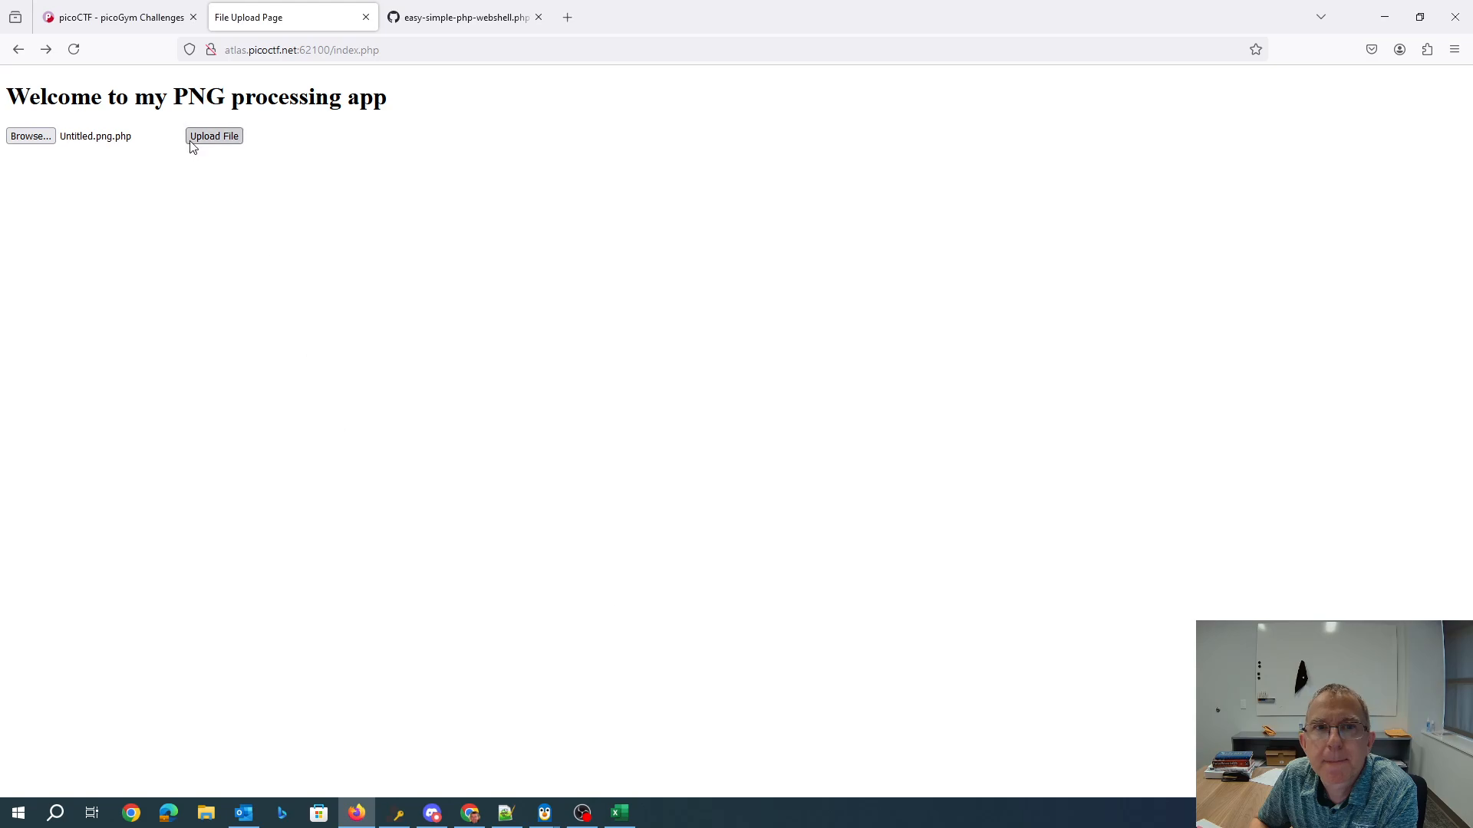
# - Upload the webshell and load uploads/Untitled.png.php to get its Execute command form
pyautogui.click(215, 135)
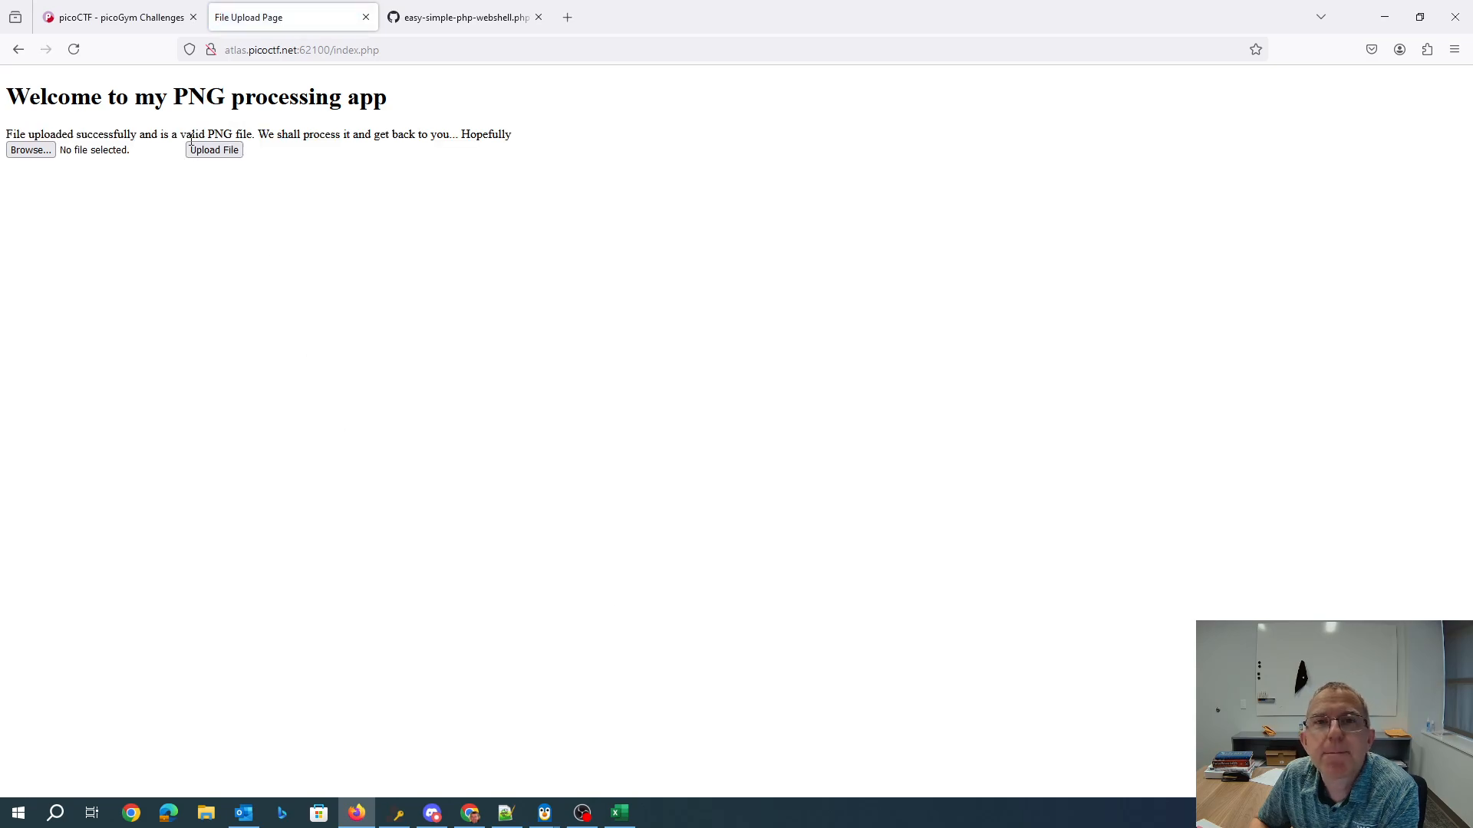
pyautogui.click(301, 49)
pyautogui.write('uploads/')
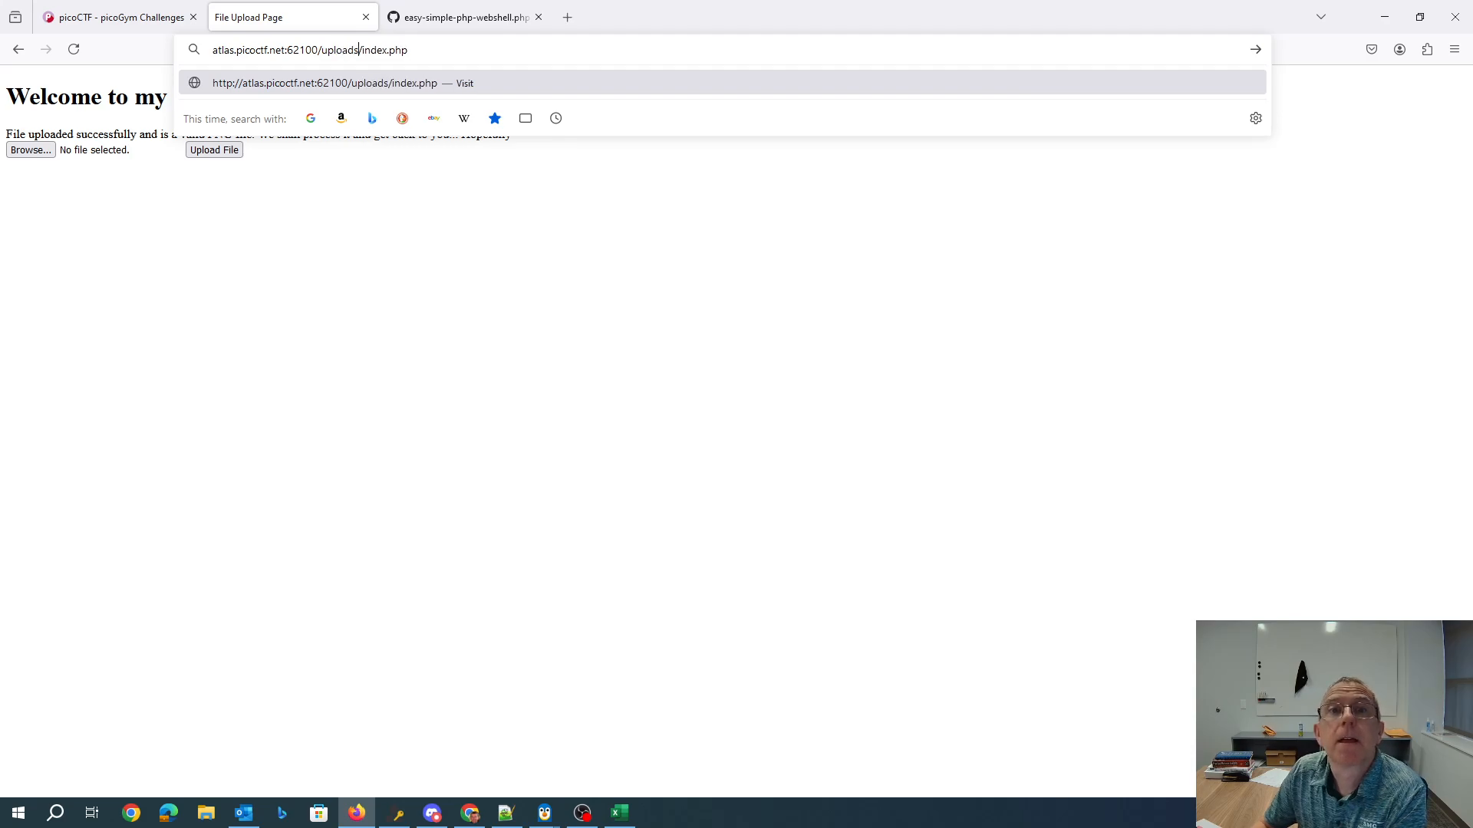
pyautogui.doubleClick(384, 49)
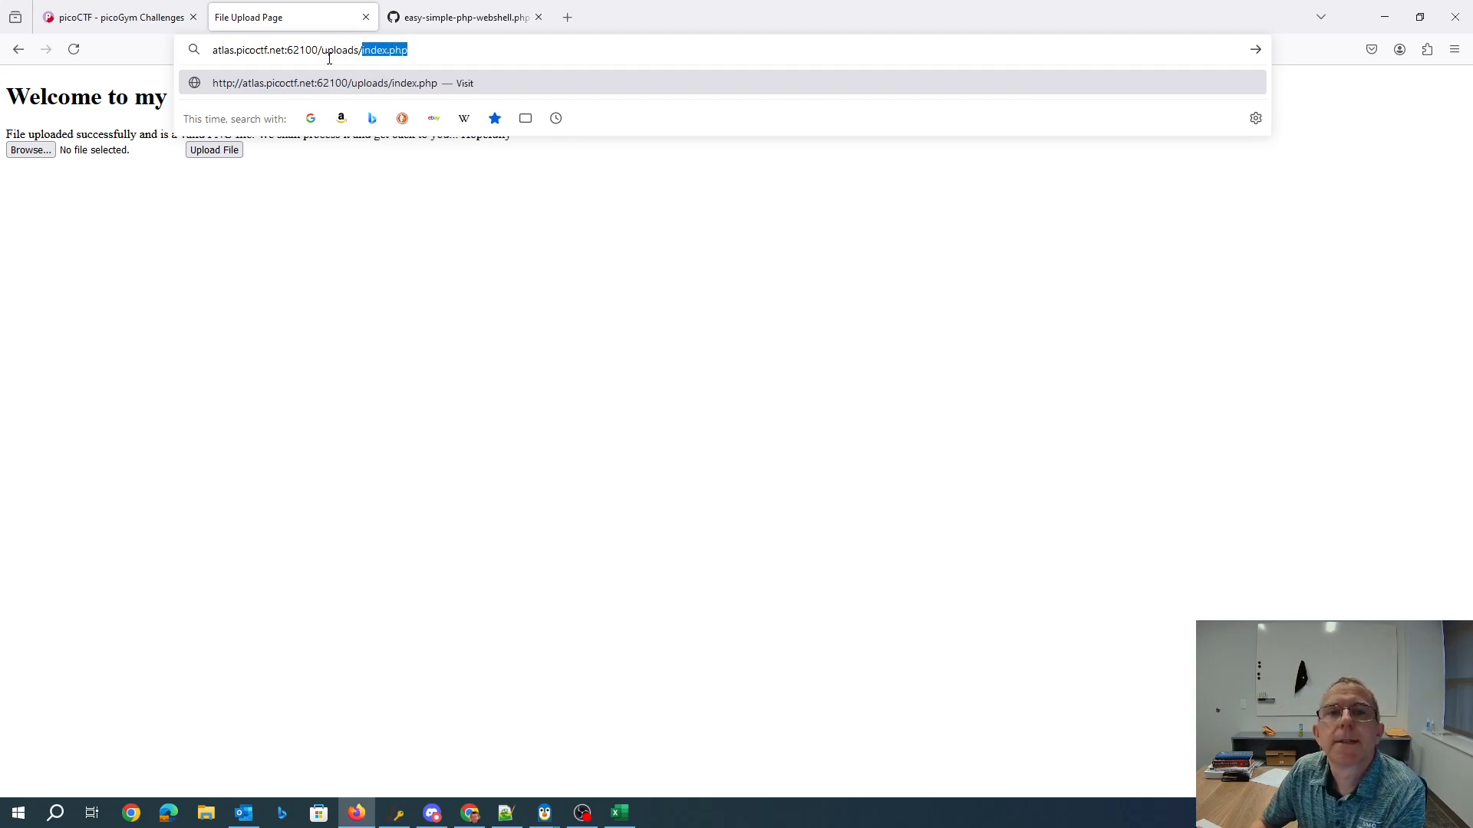
pyautogui.write('Untitle.')
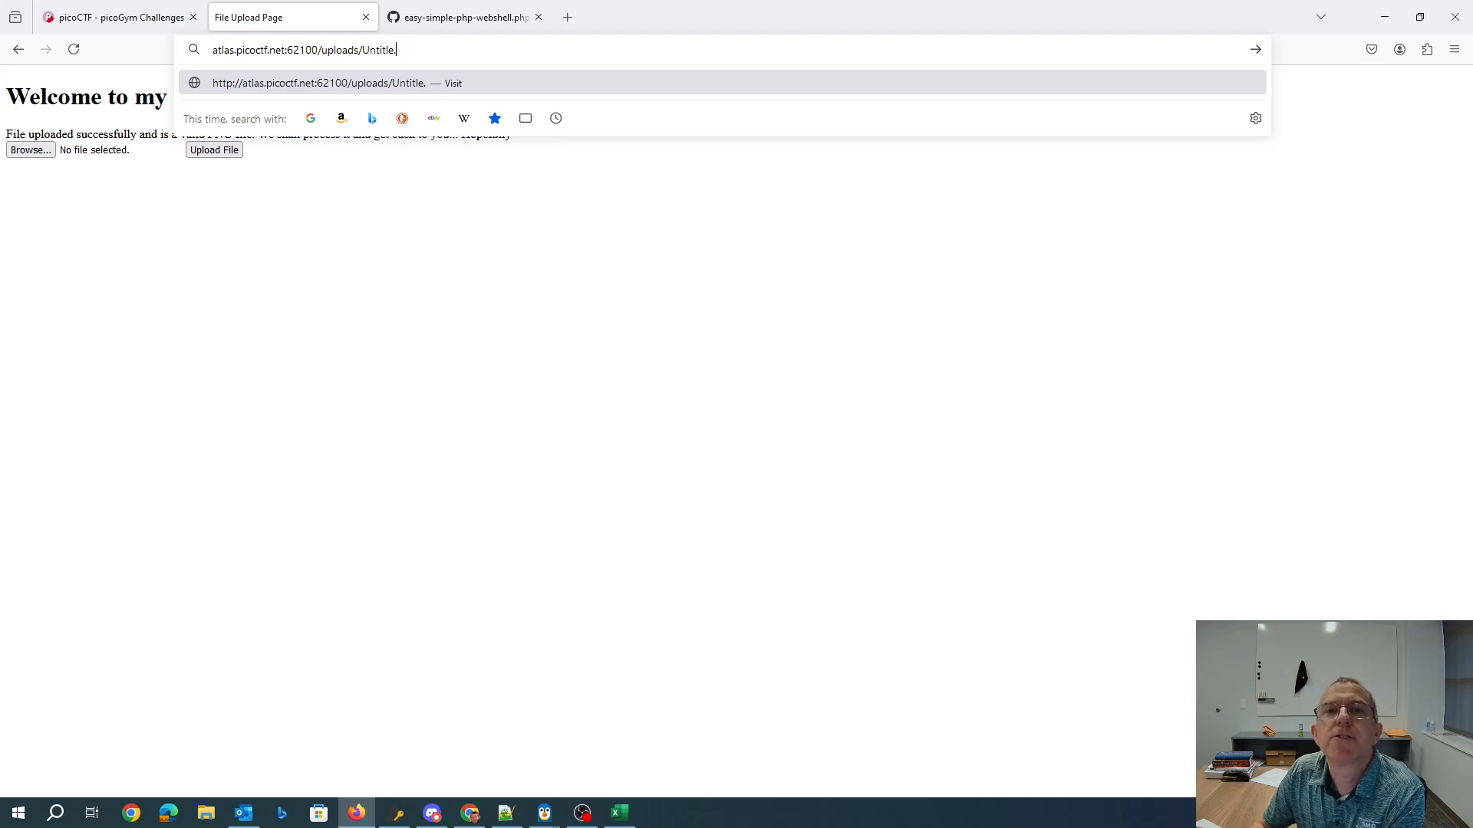
pyautogui.write('d.png')
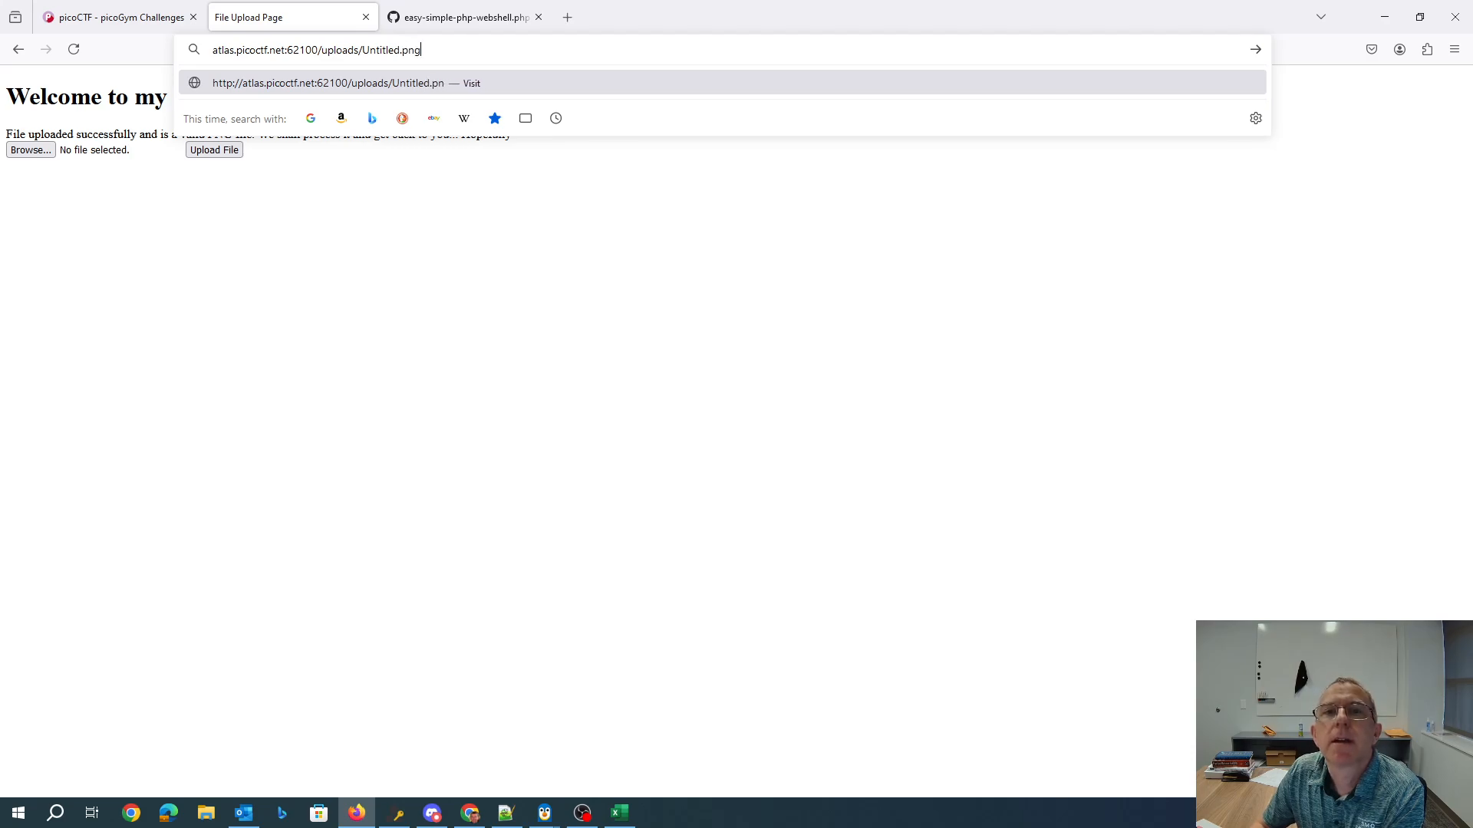
pyautogui.press('Return')
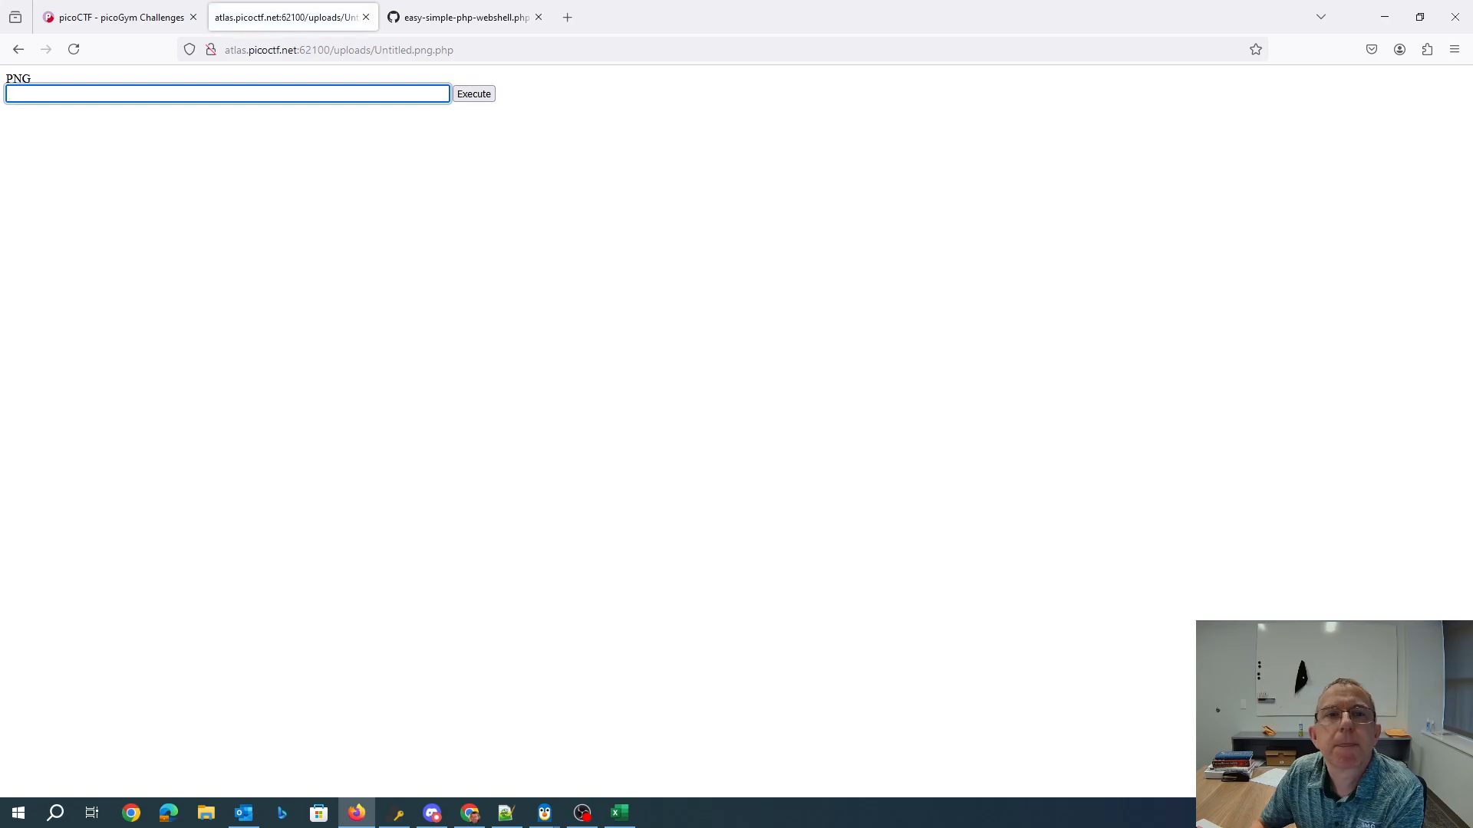
# - Run ls -al and ls -al / through the webshell to list server folders
pyautogui.write('ls -al')
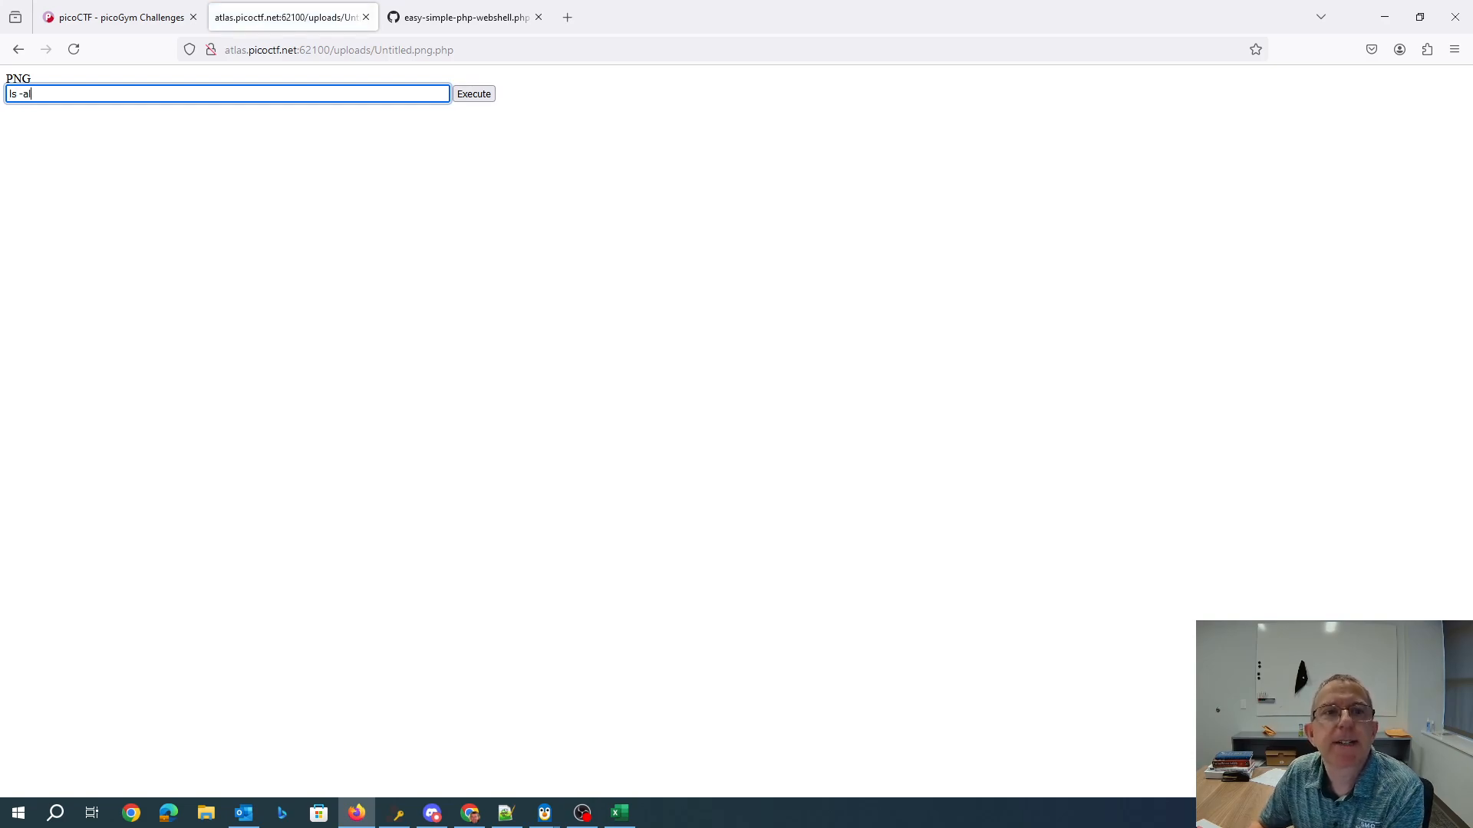
pyautogui.click(474, 93)
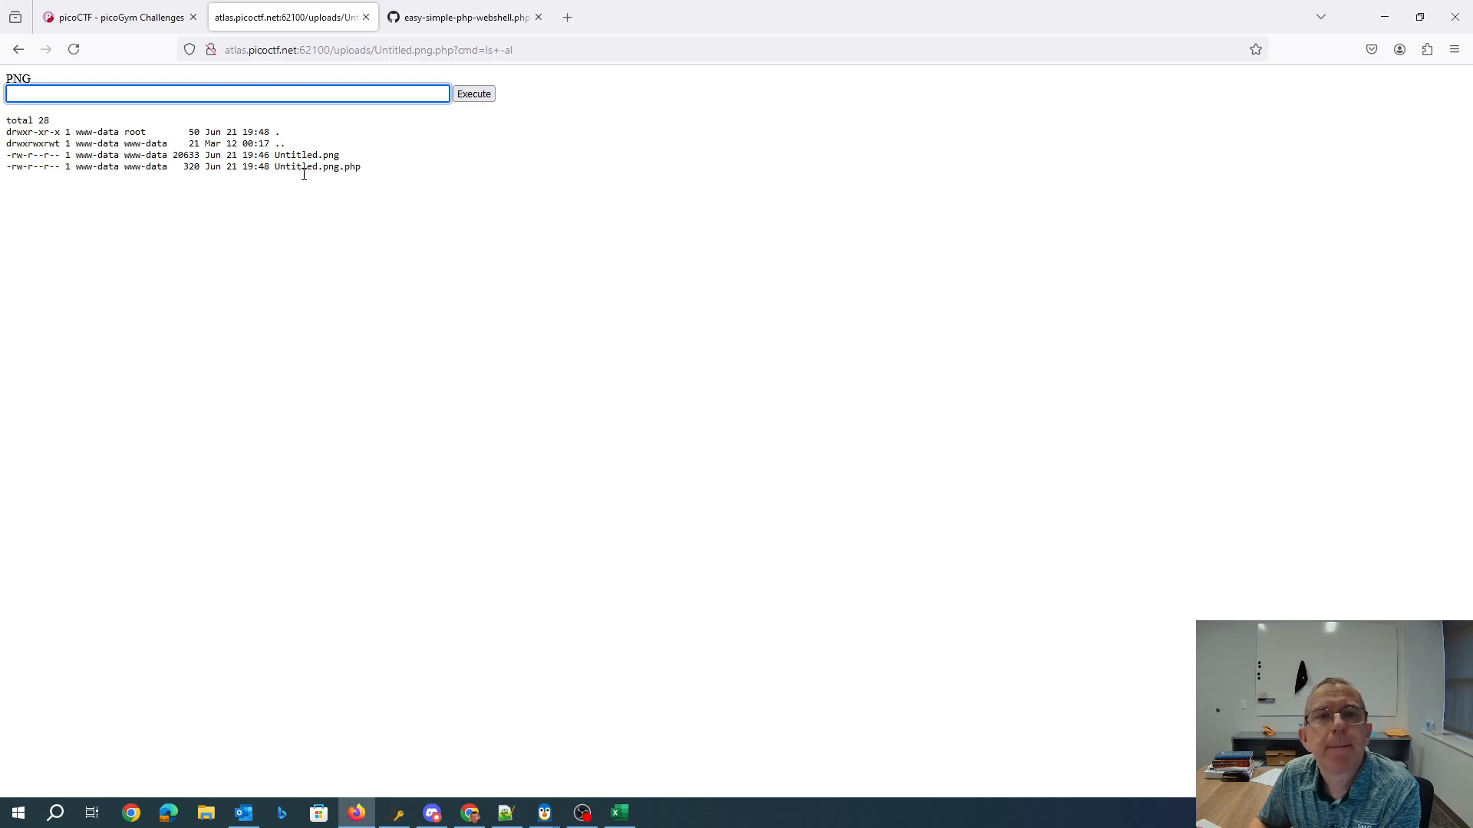
pyautogui.moveTo(363, 155)
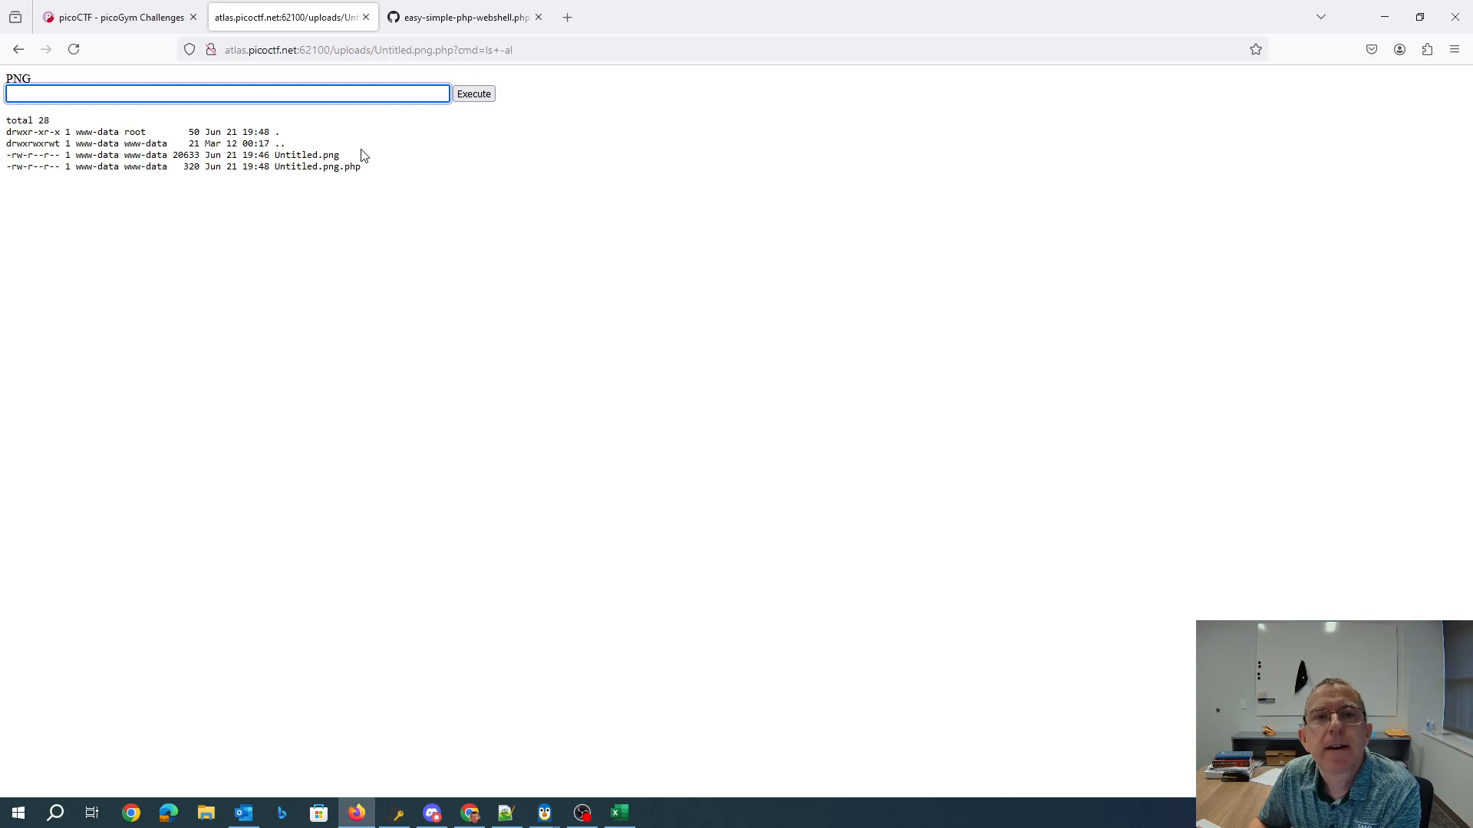
pyautogui.write('ls -al')
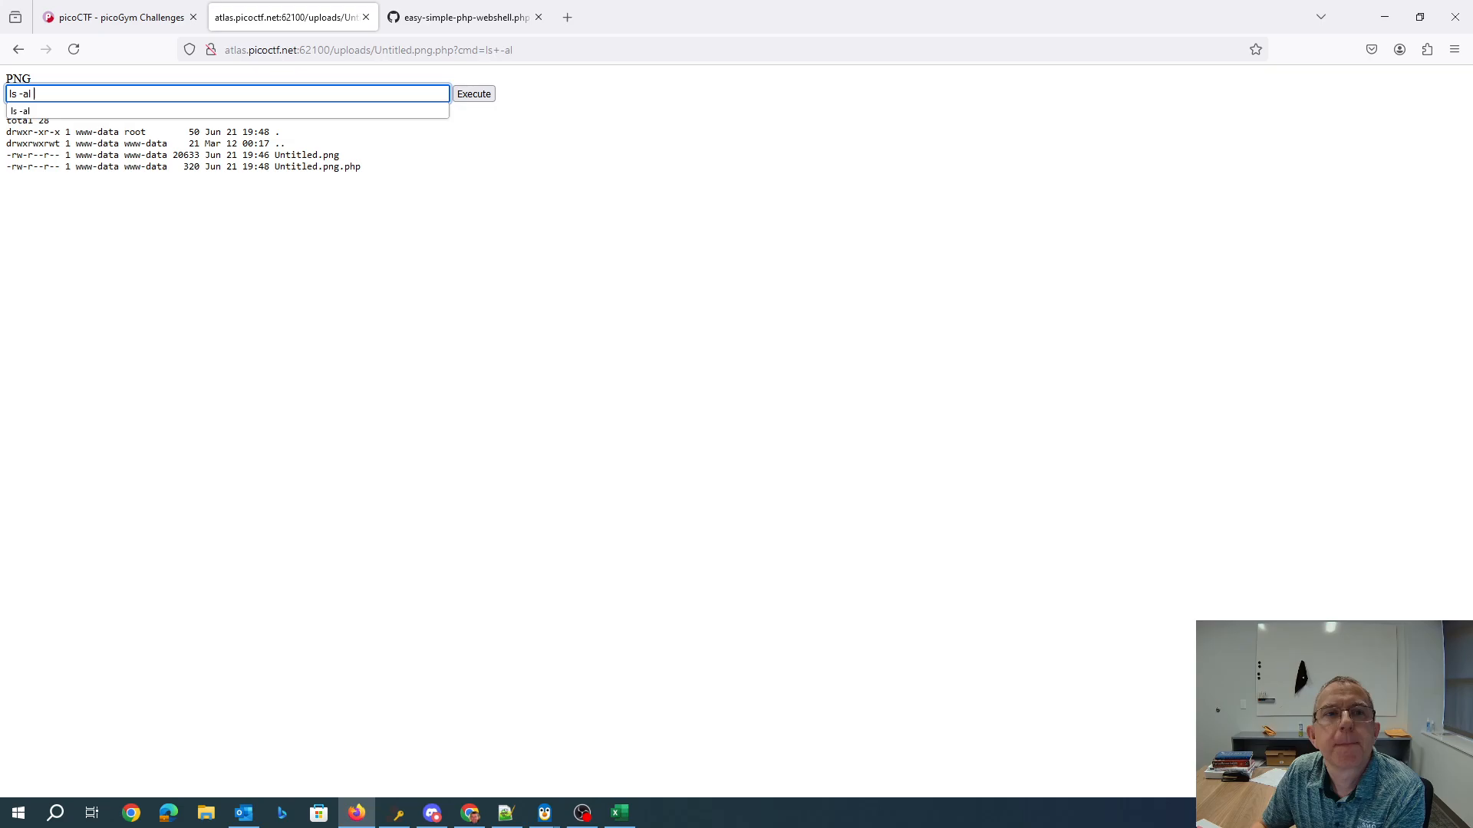
pyautogui.click(474, 93)
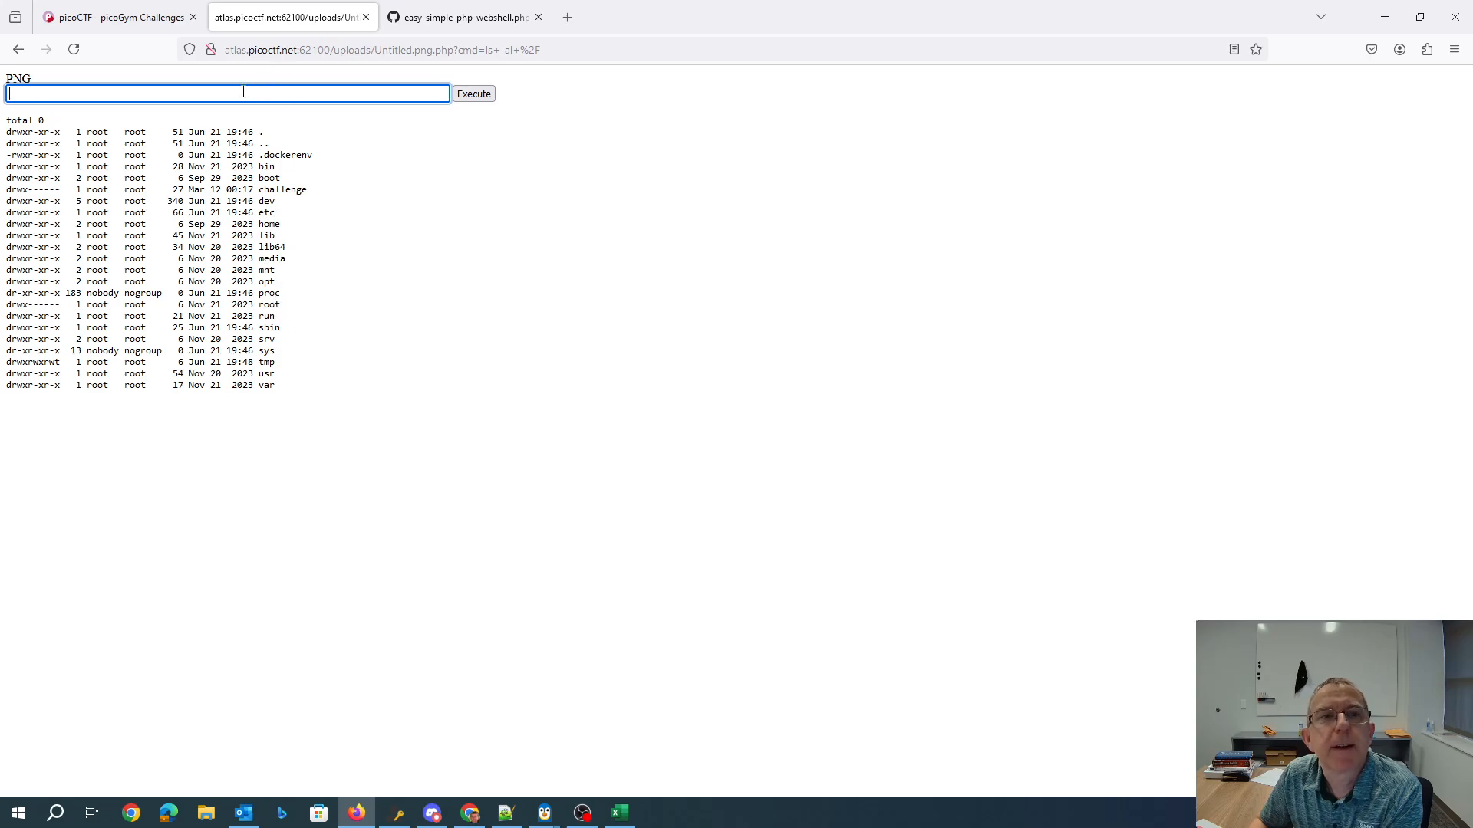
# - List /root and /var/www/html, revealing G4ZTCOJYMJSDS.txt beside instructions.txt
pyautogui.write('ls -al /r')
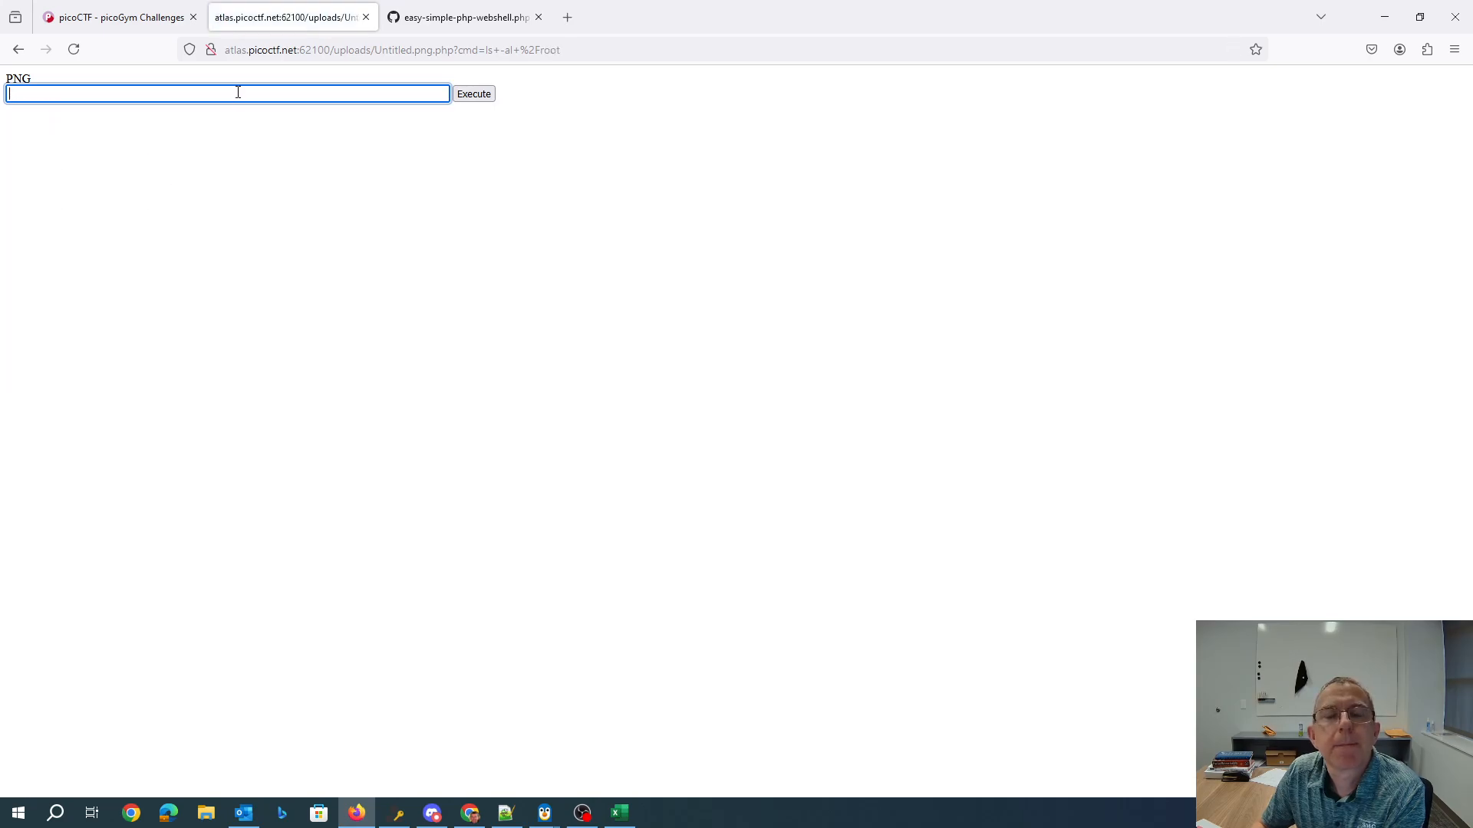
pyautogui.write('ls -al')
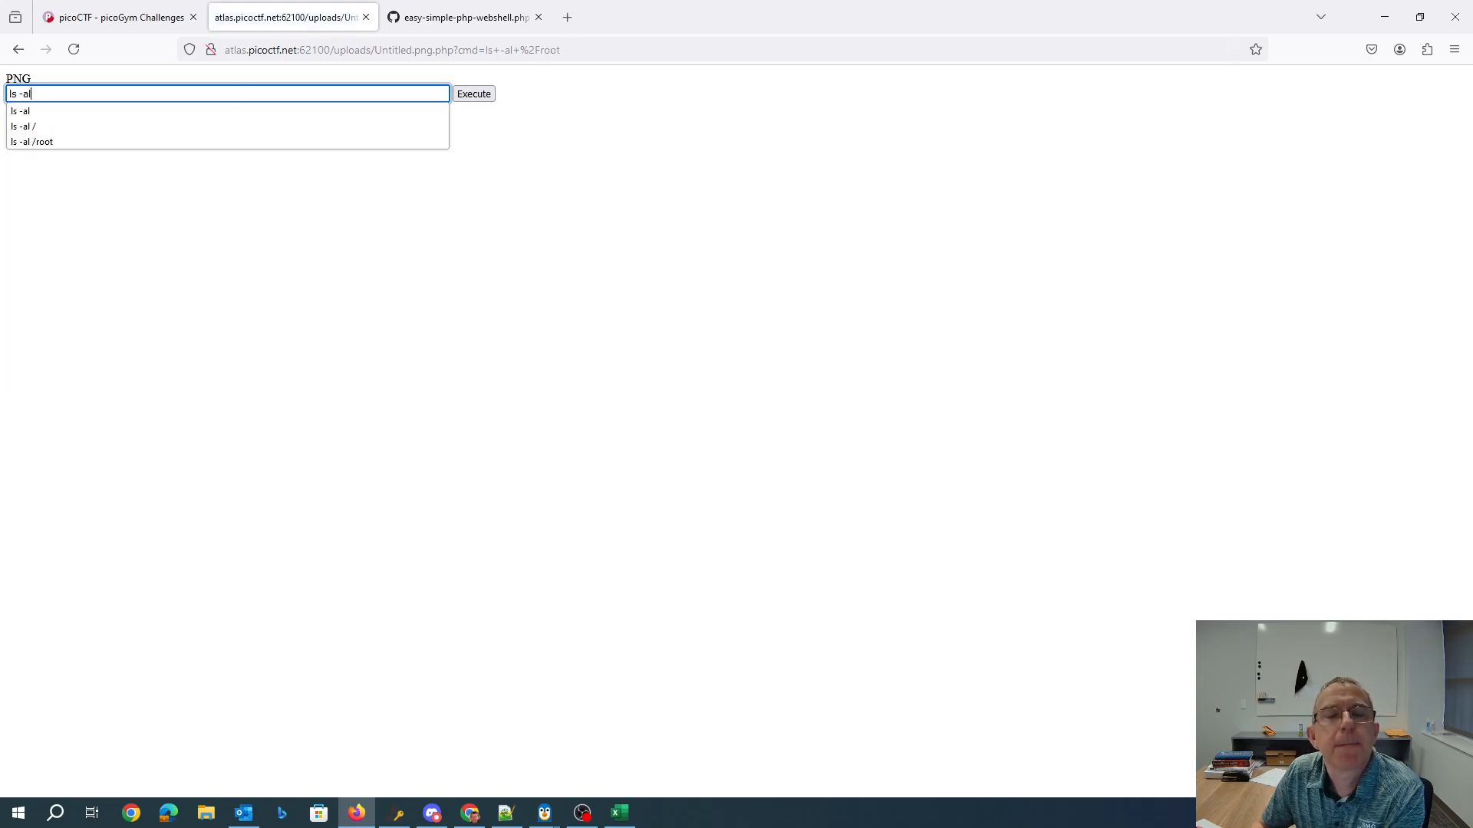
pyautogui.write('/var/www')
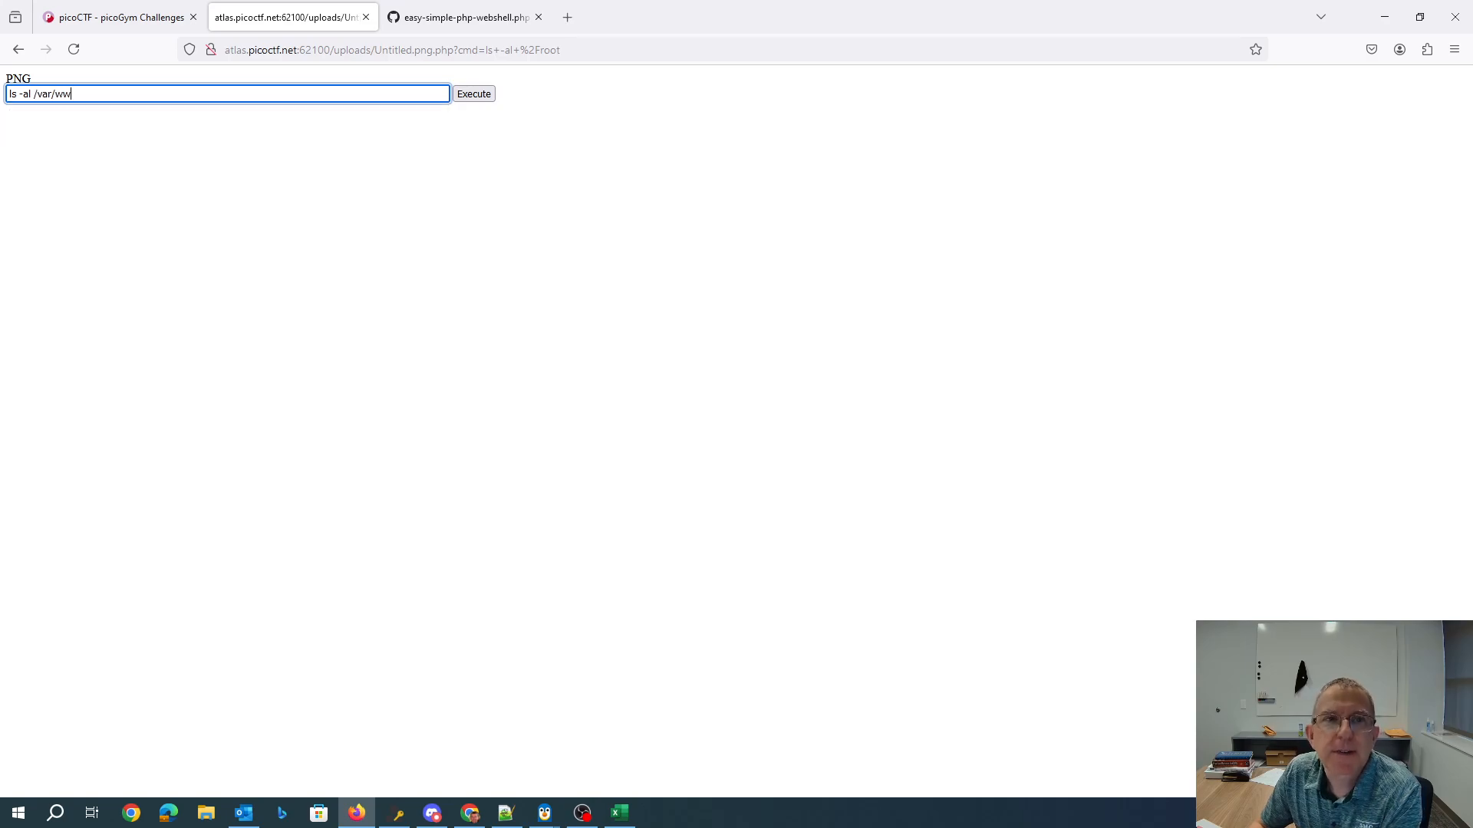
pyautogui.click(474, 94)
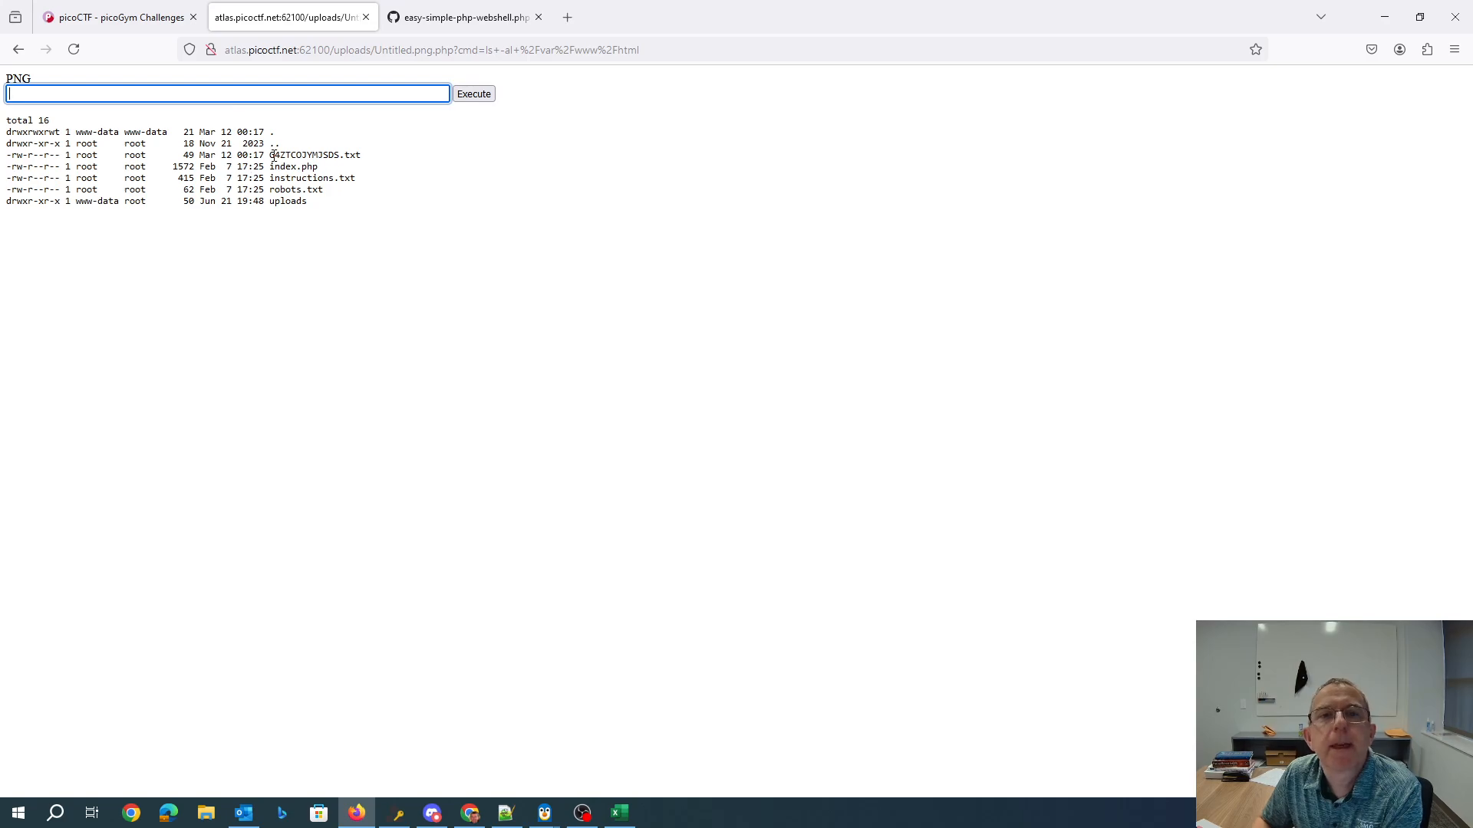
# - Run cat /var/www/html/G4Z* and select the displayed picoCTF flag
pyautogui.write('cat')
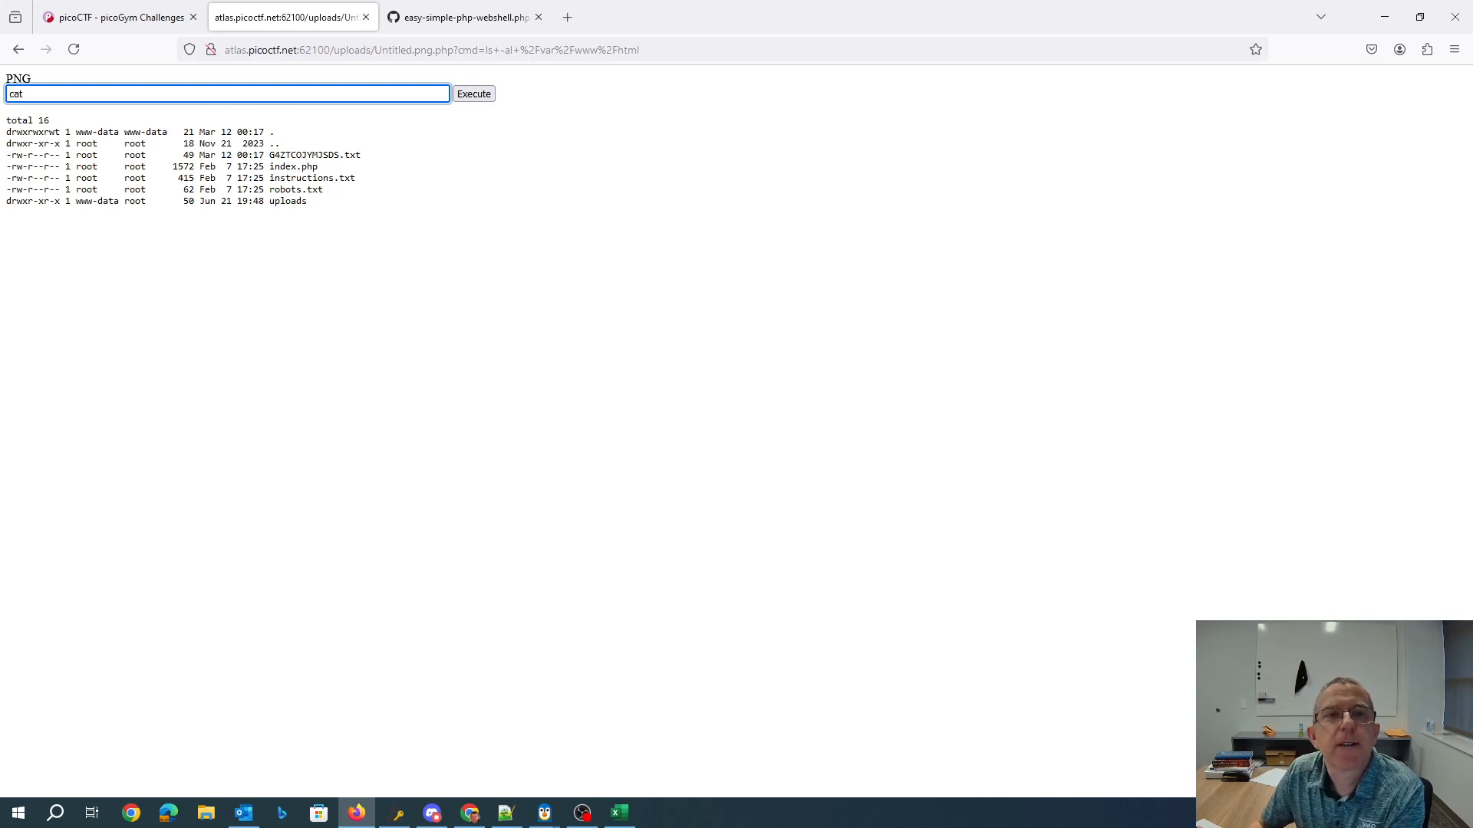
pyautogui.write('/var/www')
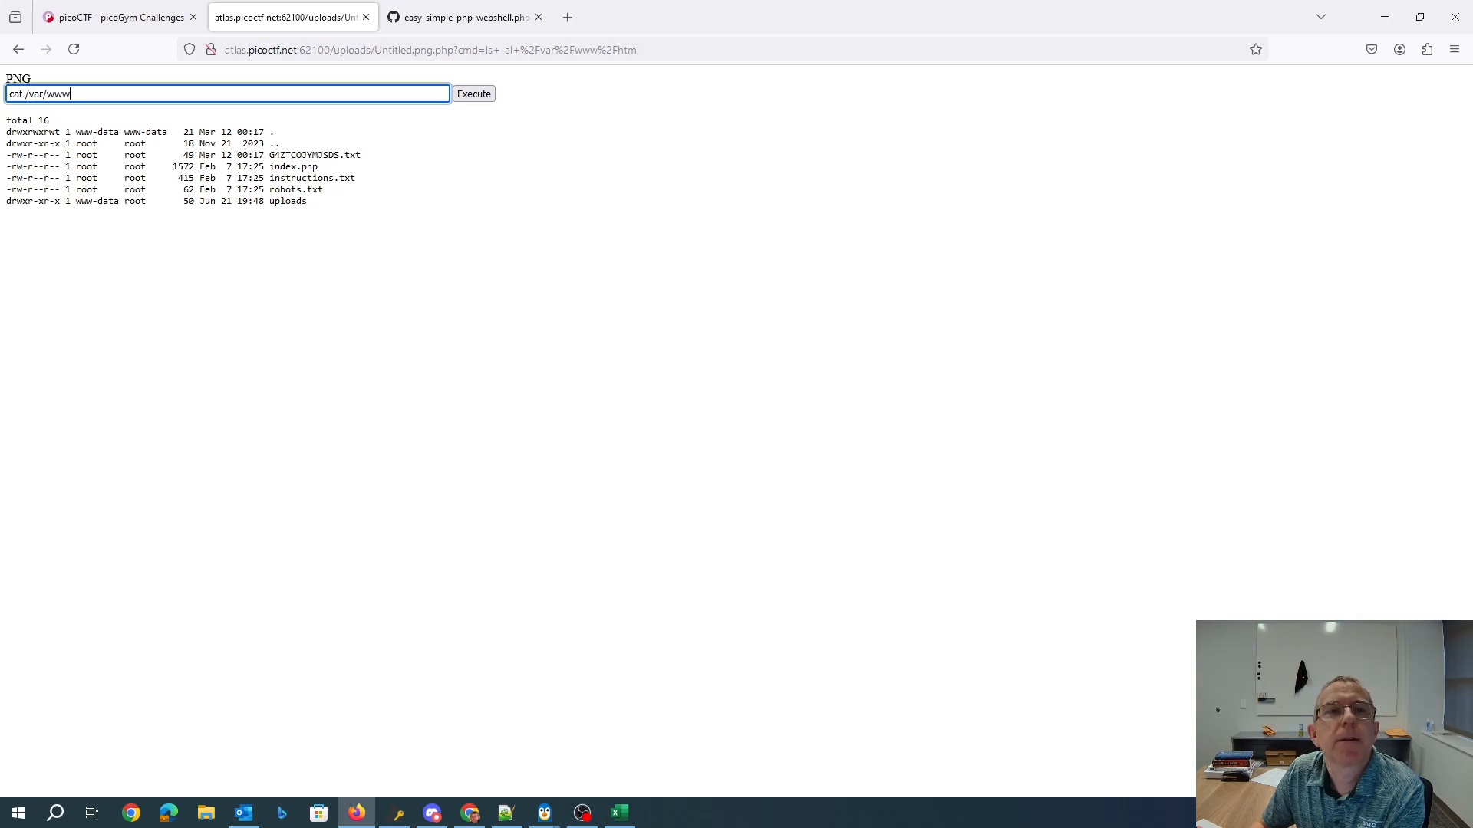
pyautogui.write('/html/G')
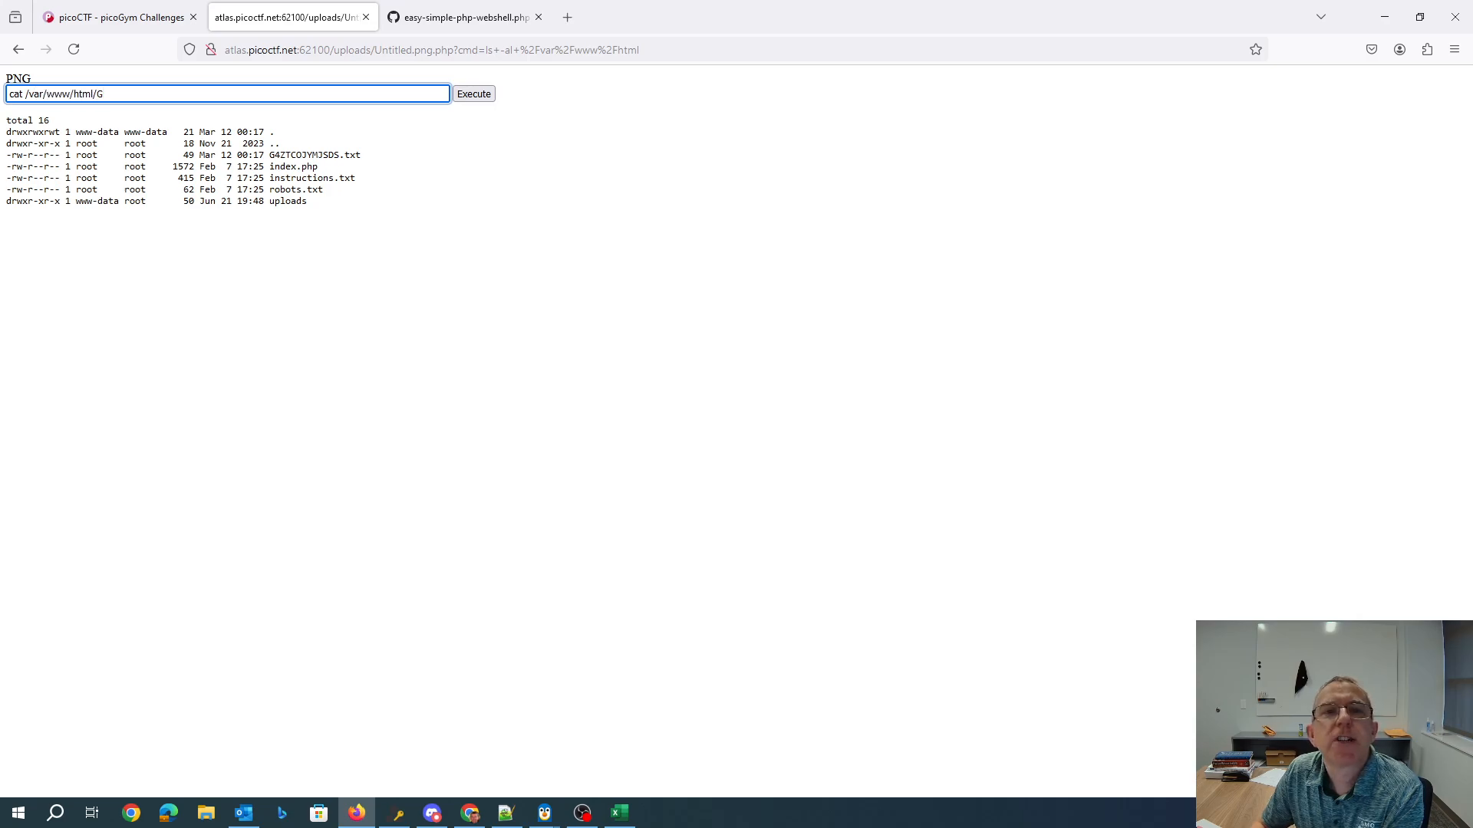
pyautogui.write('4Z*')
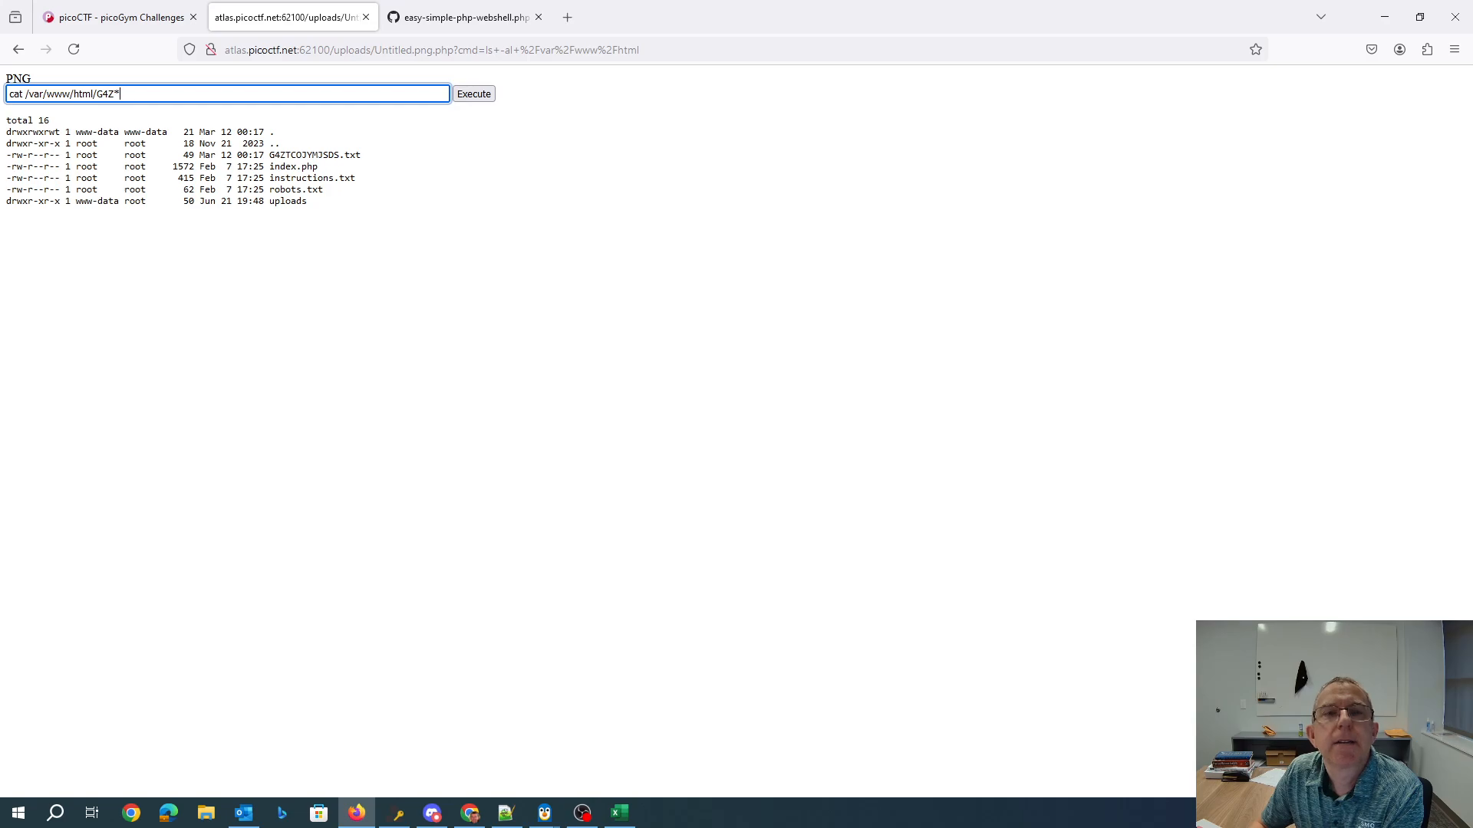
pyautogui.click(474, 94)
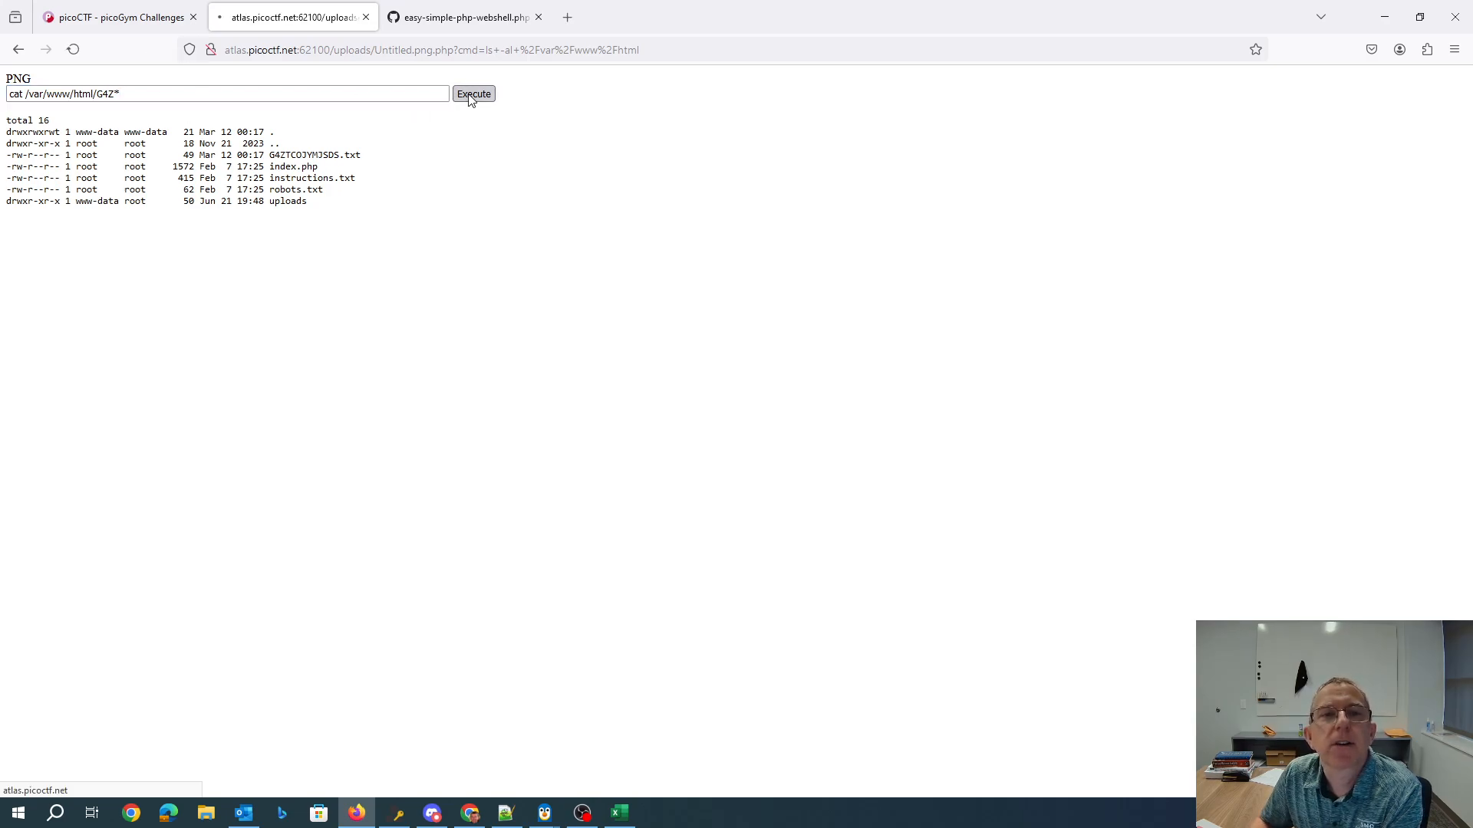
pyautogui.click(472, 94)
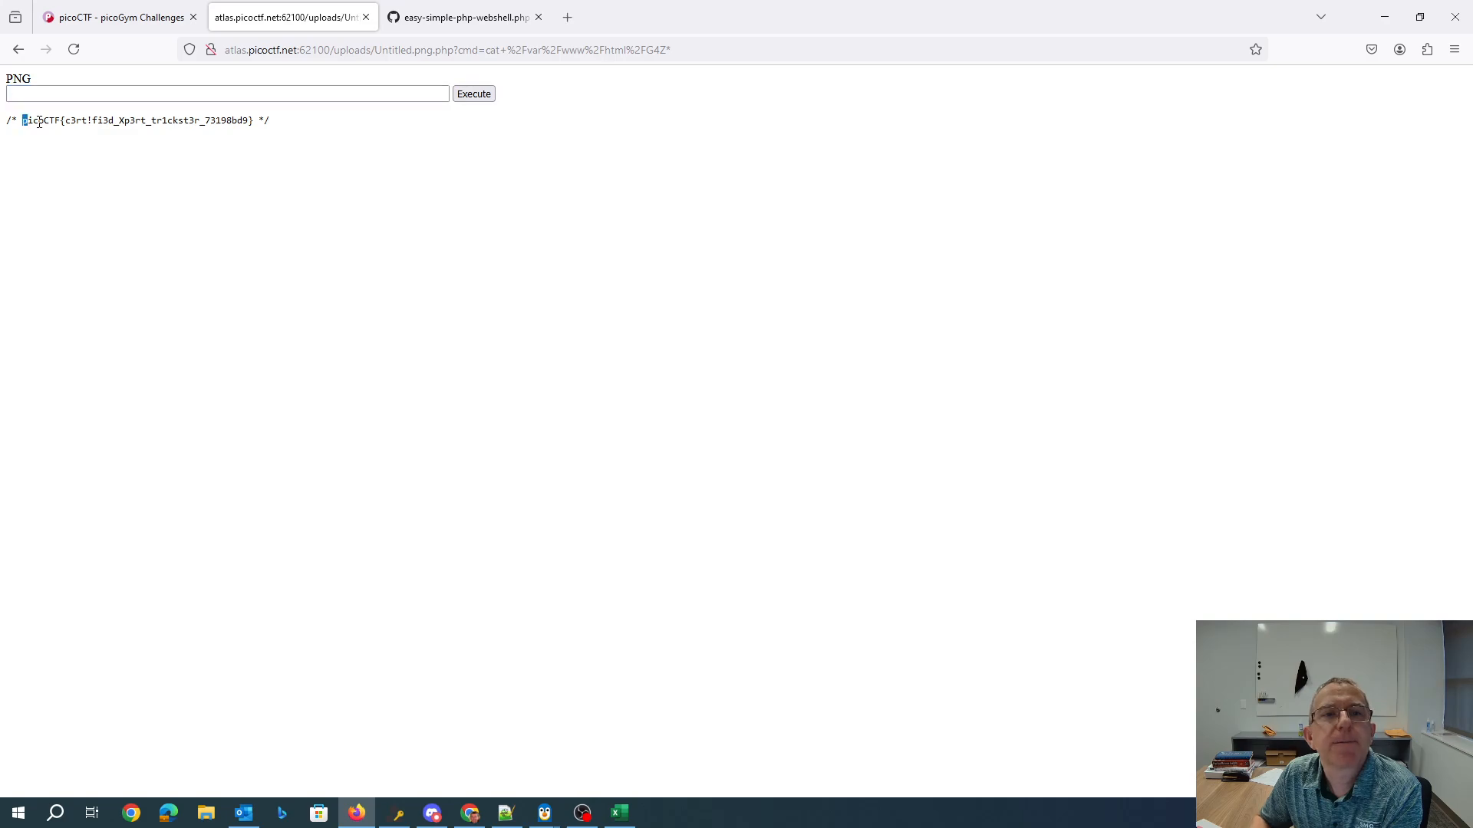
pyautogui.moveTo(23, 119); pyautogui.dragTo(248, 119)
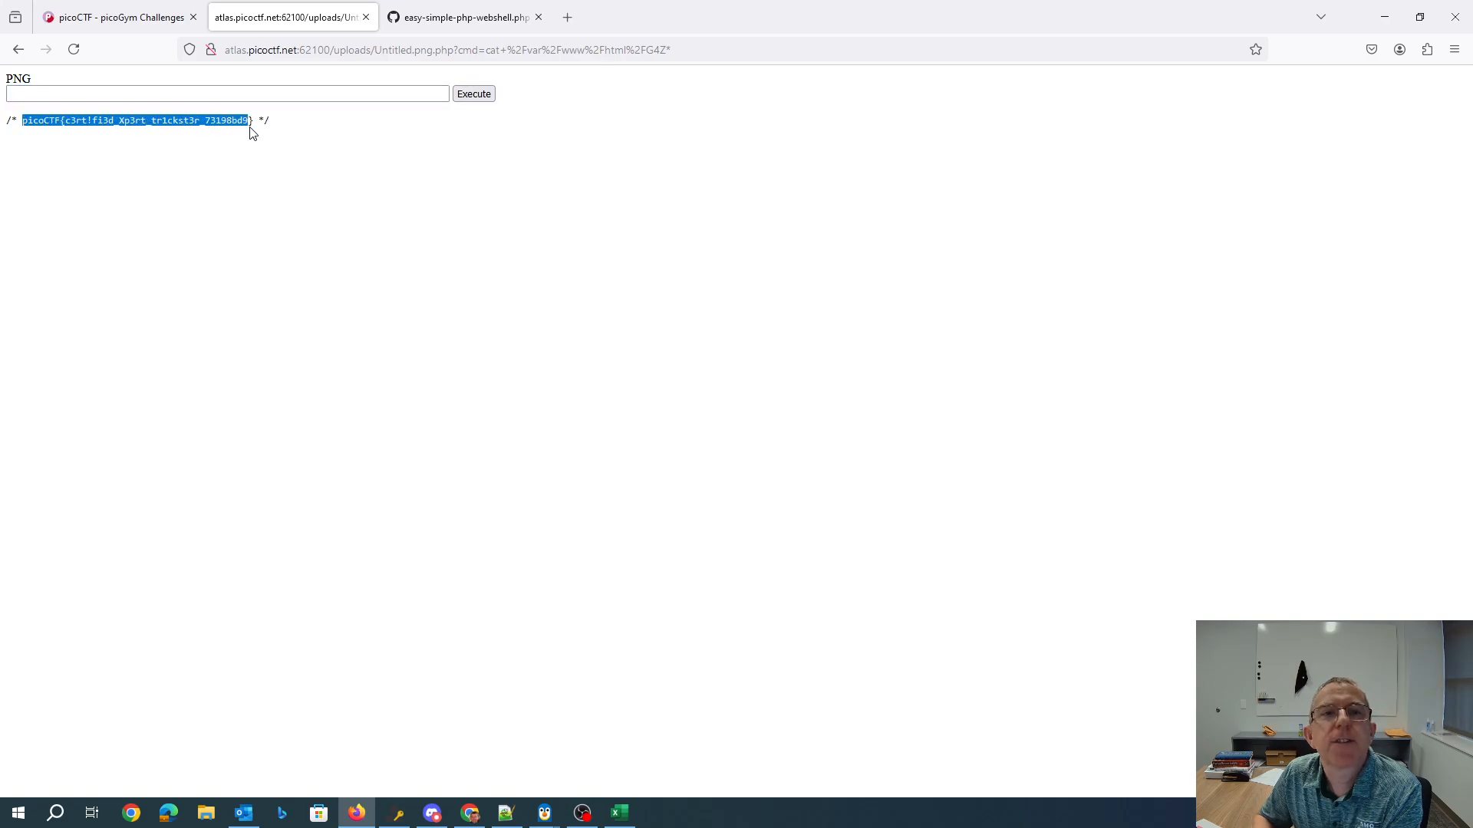